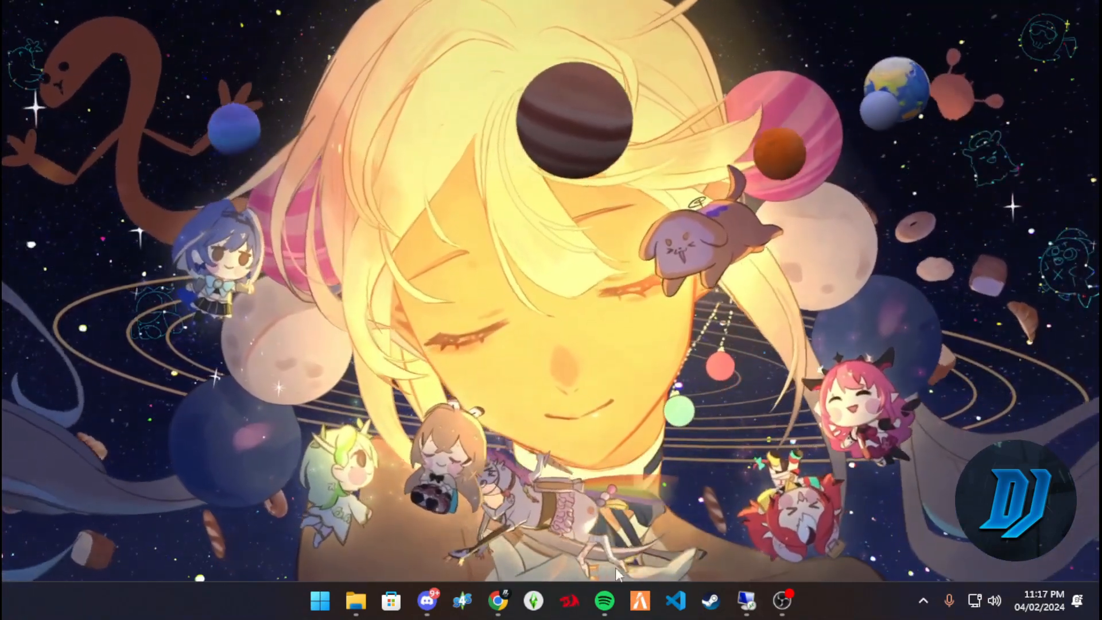
Show the XAMPP download page in Chrome and launch XAMPP Control Panel via Windows search.
{"action": "left_click", "coordinate": [498, 601]}
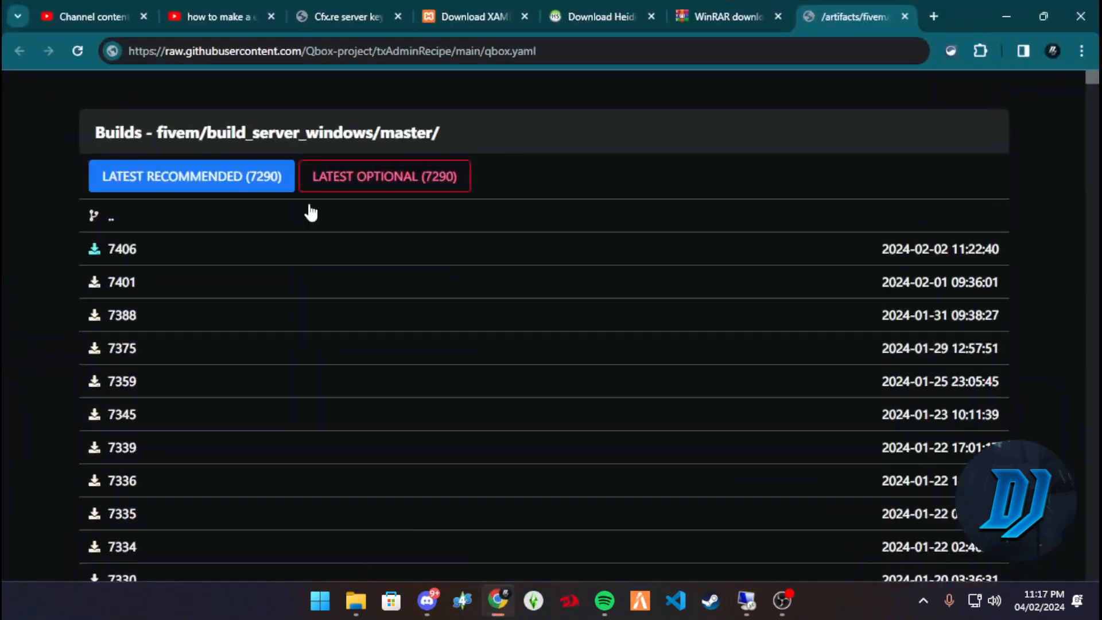
{"action": "mouse_move", "coordinate": [298, 165]}
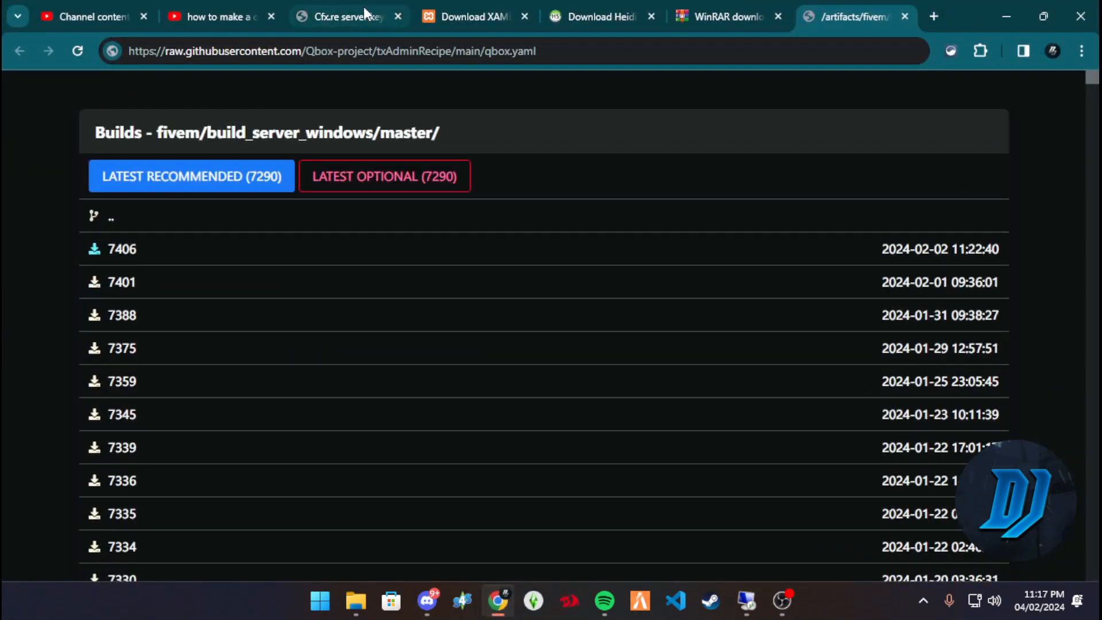
{"action": "left_click", "coordinate": [471, 16]}
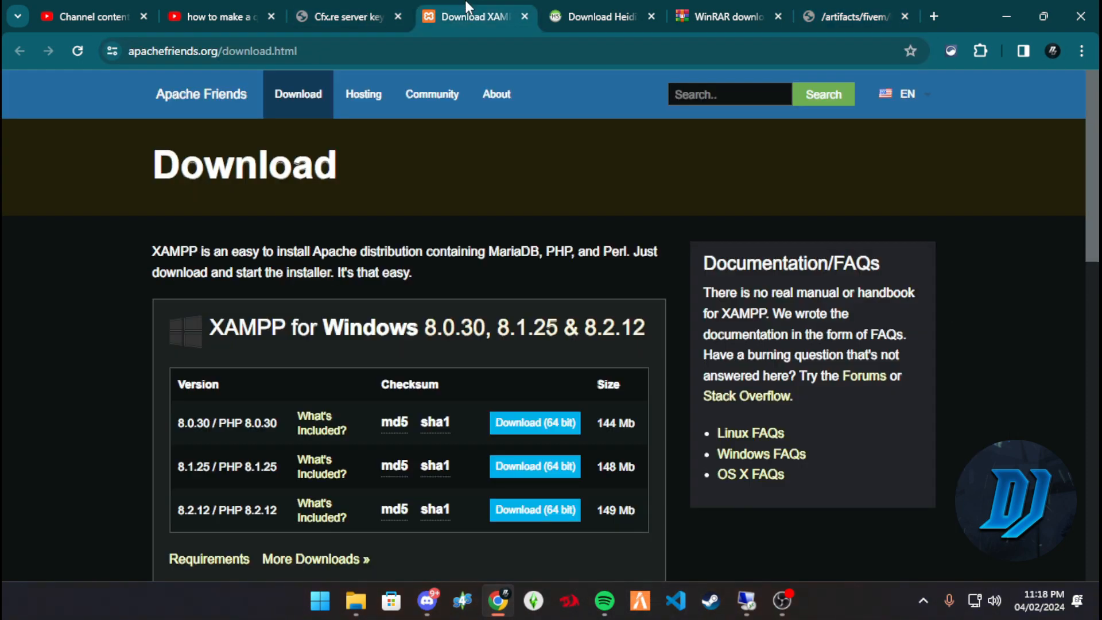
{"action": "mouse_move", "coordinate": [272, 338]}
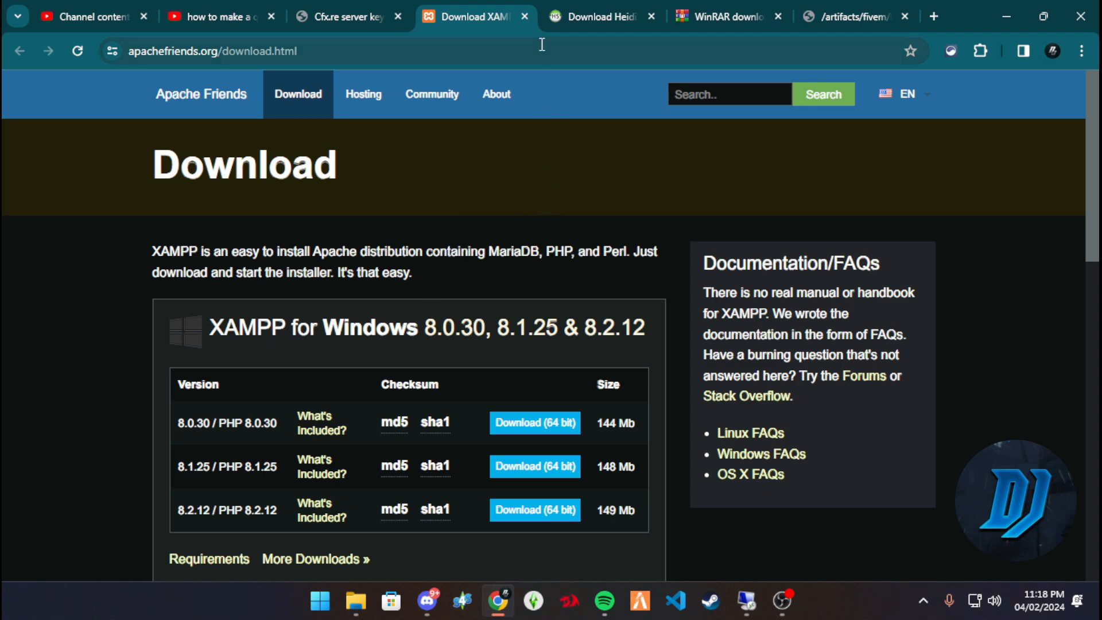
{"action": "mouse_move", "coordinate": [519, 35]}
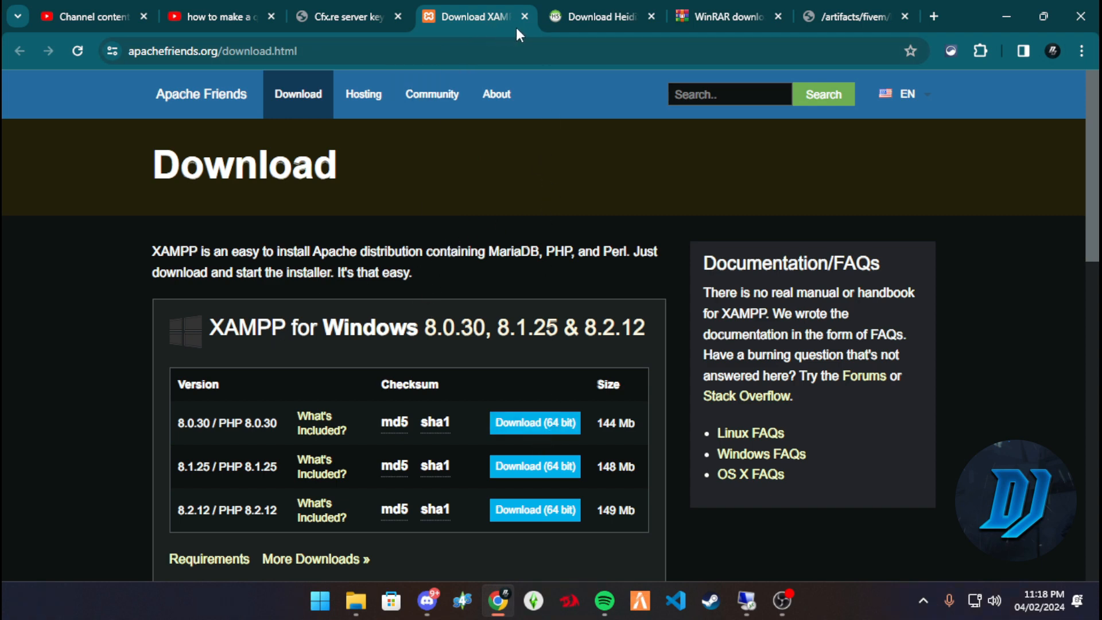
{"action": "mouse_move", "coordinate": [840, 588]}
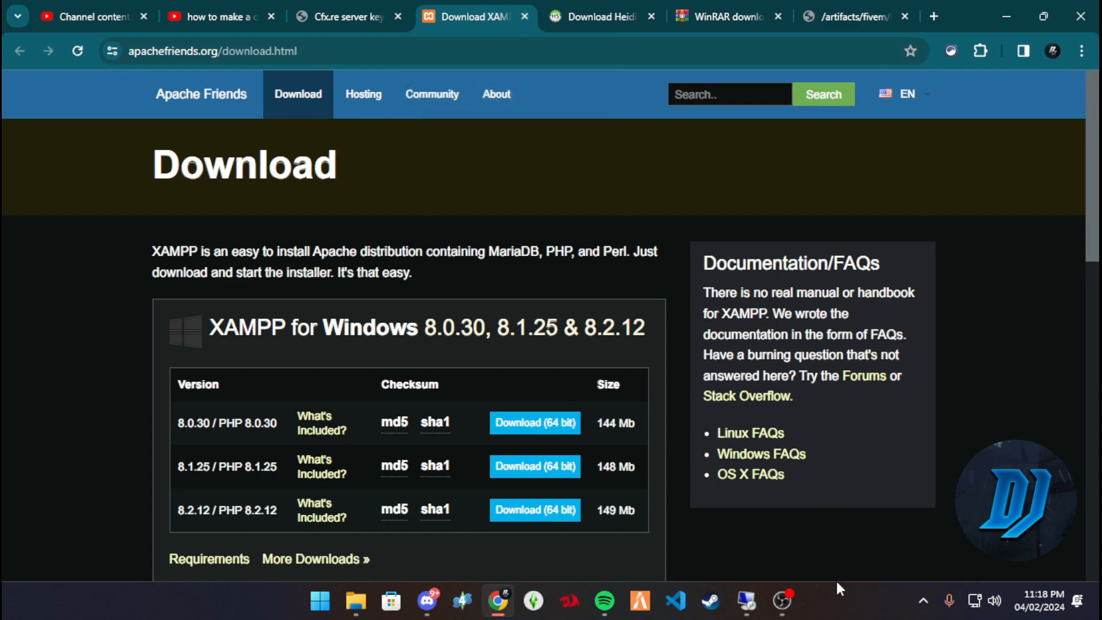
{"action": "left_click", "coordinate": [924, 601]}
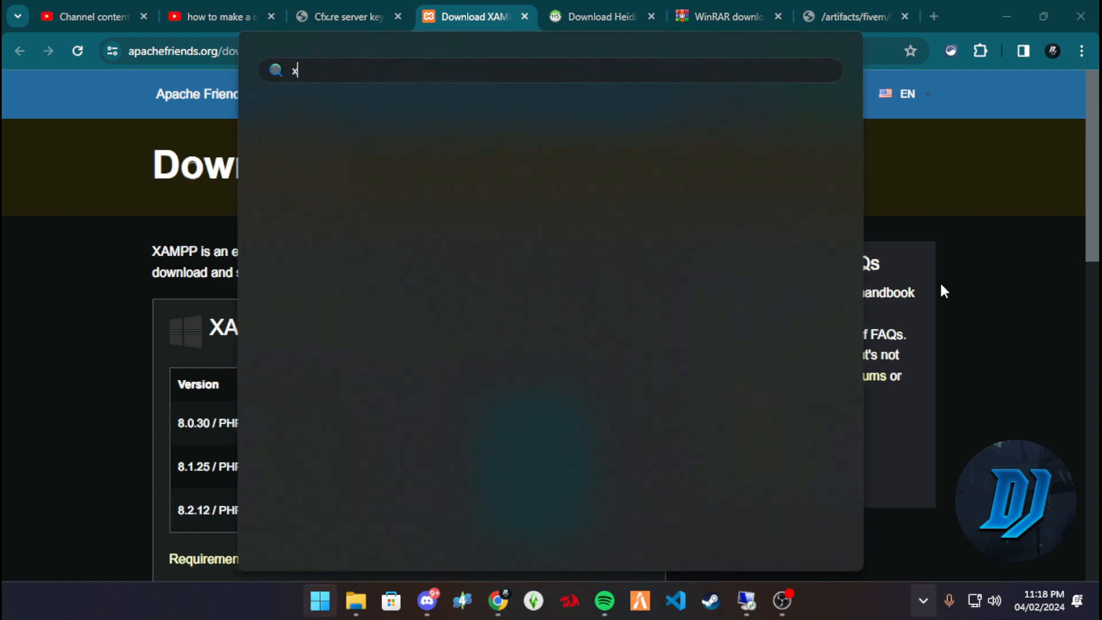
{"action": "key", "text": "Escape"}
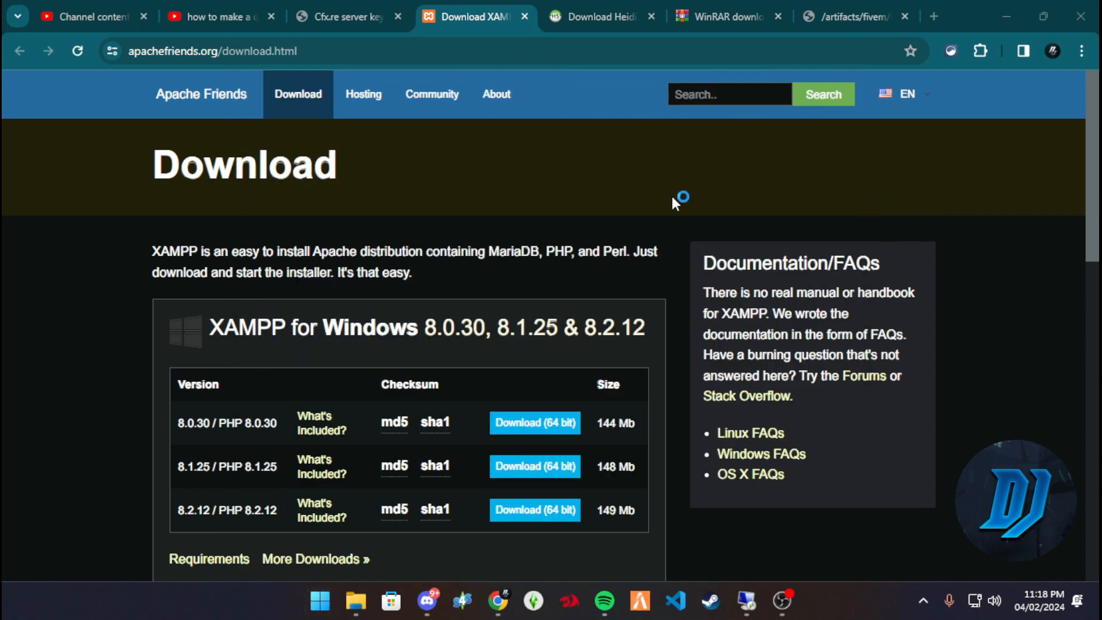
Start MySQL on port 3306 in XAMPP, then close the control panel window.
{"action": "left_click", "coordinate": [800, 601]}
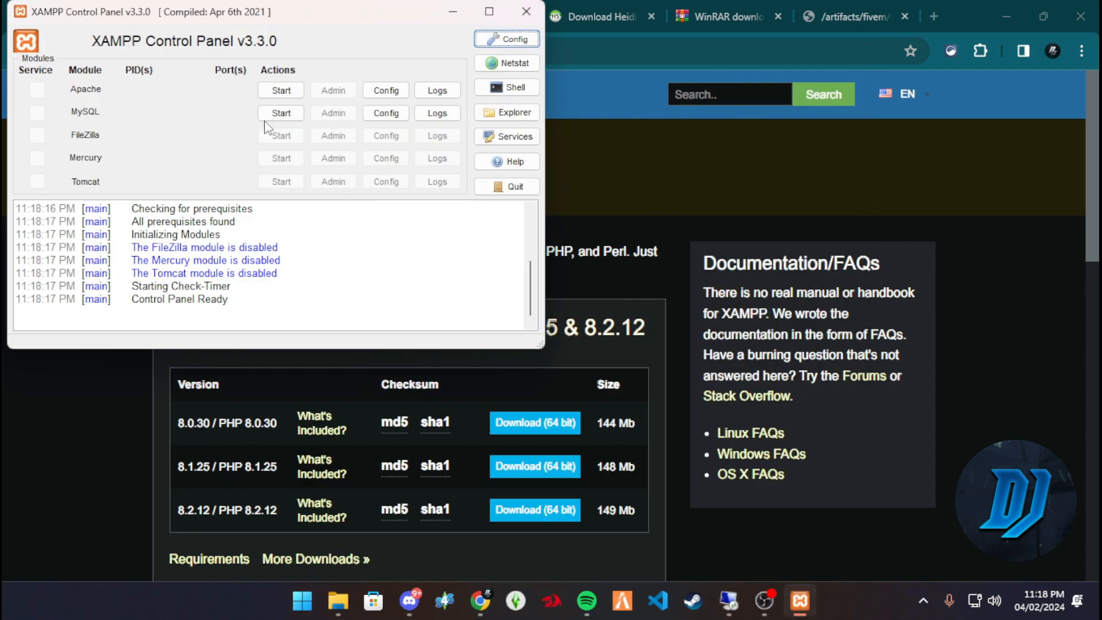
{"action": "left_click", "coordinate": [280, 113]}
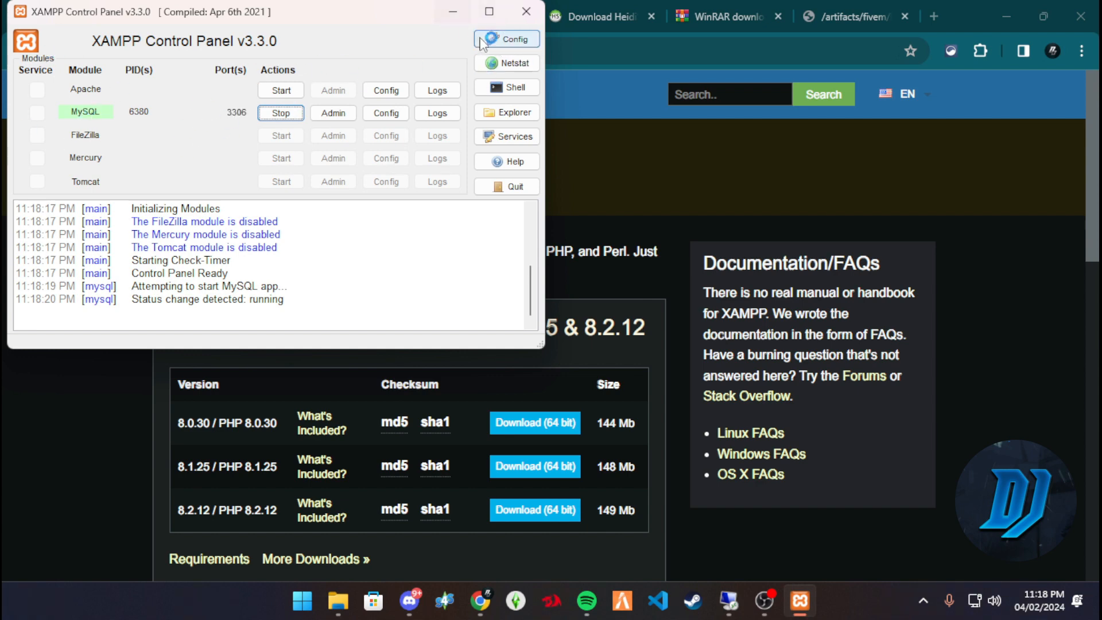
{"action": "mouse_move", "coordinate": [527, 12]}
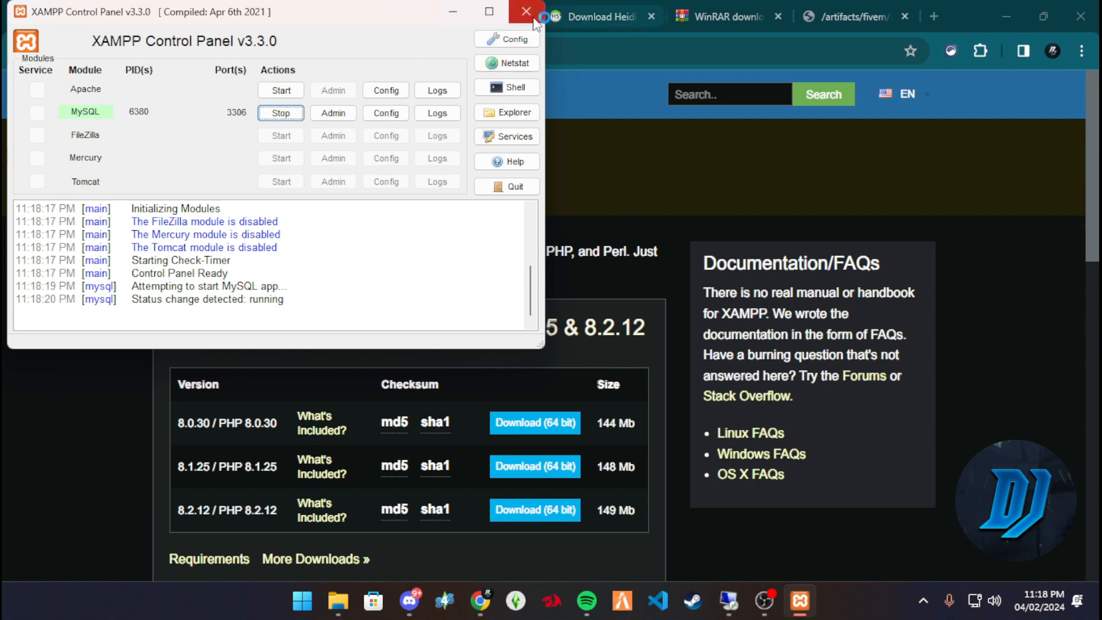
{"action": "left_click", "coordinate": [525, 12]}
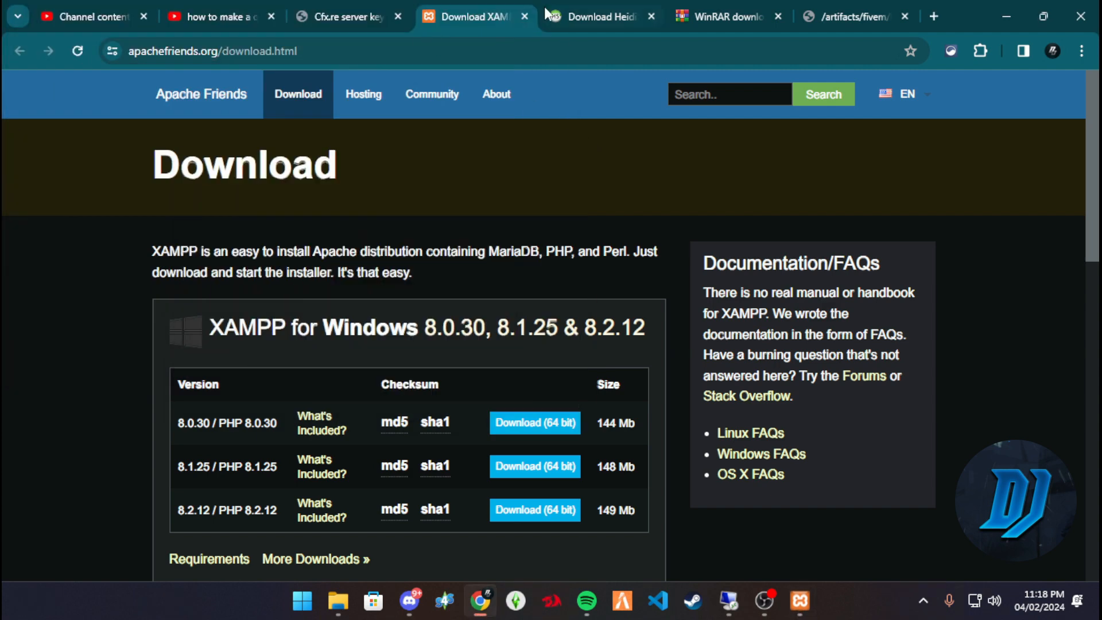
Close the HeidiSQL and WinRAR download tabs, leaving the FiveM Windows builds list.
{"action": "left_click", "coordinate": [596, 16]}
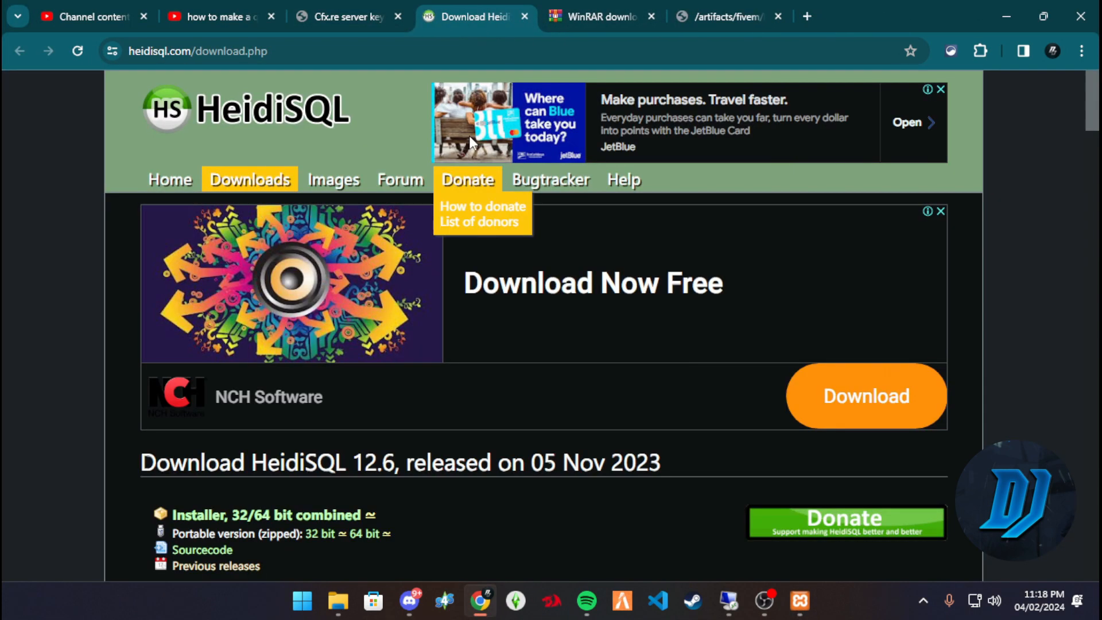
{"action": "scroll", "scroll_direction": "down", "scroll_amount": 3}
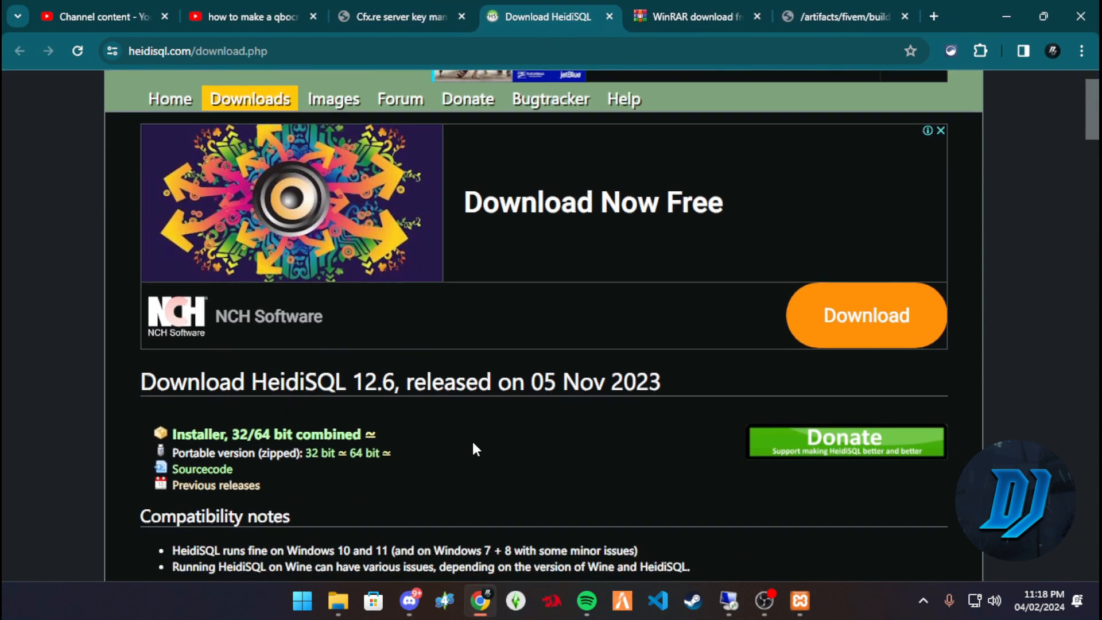
{"action": "mouse_move", "coordinate": [529, 421]}
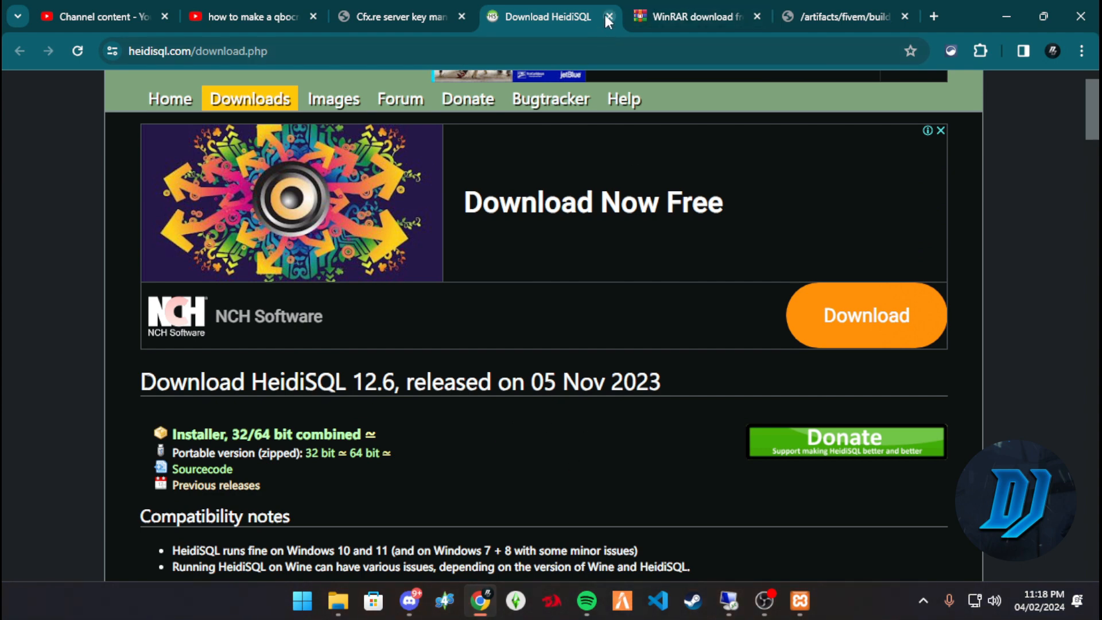
{"action": "left_click", "coordinate": [609, 17]}
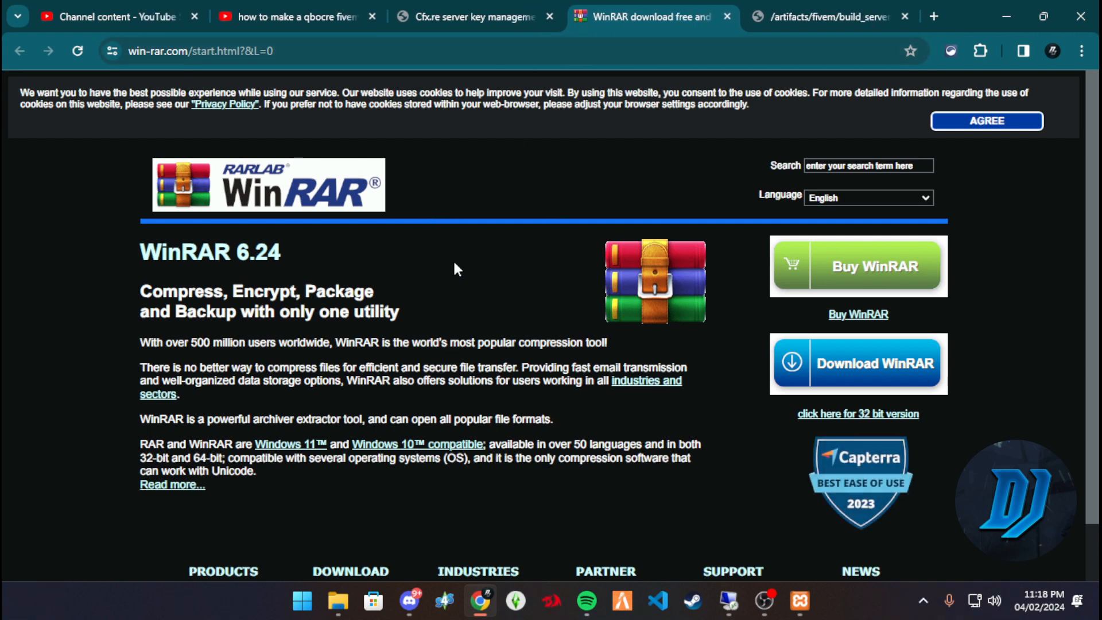
{"action": "left_click", "coordinate": [727, 16]}
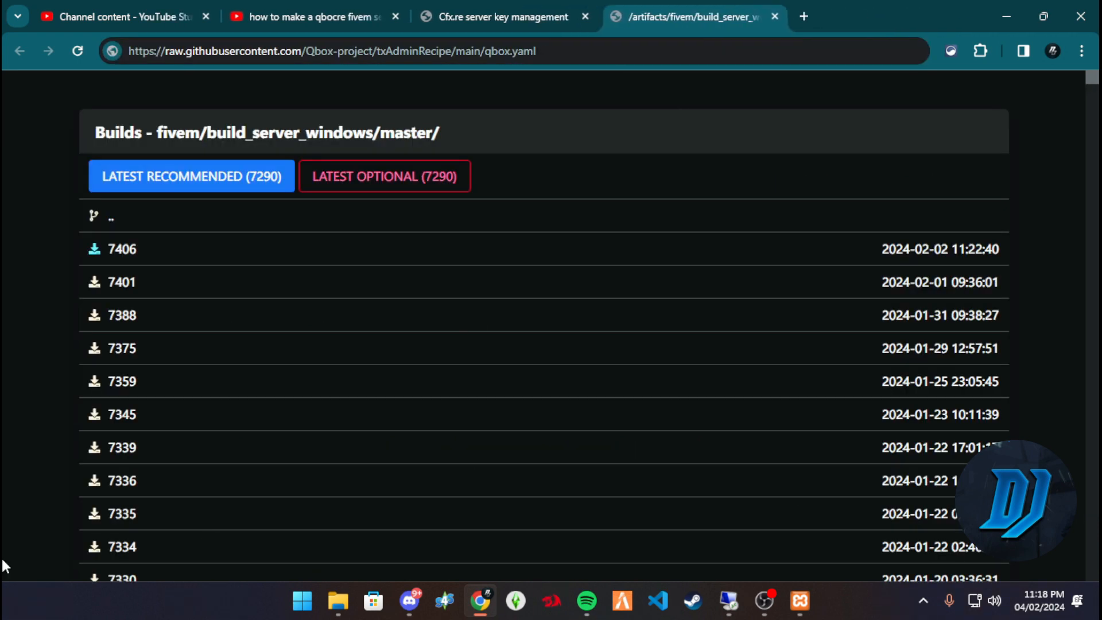
{"action": "mouse_move", "coordinate": [27, 325]}
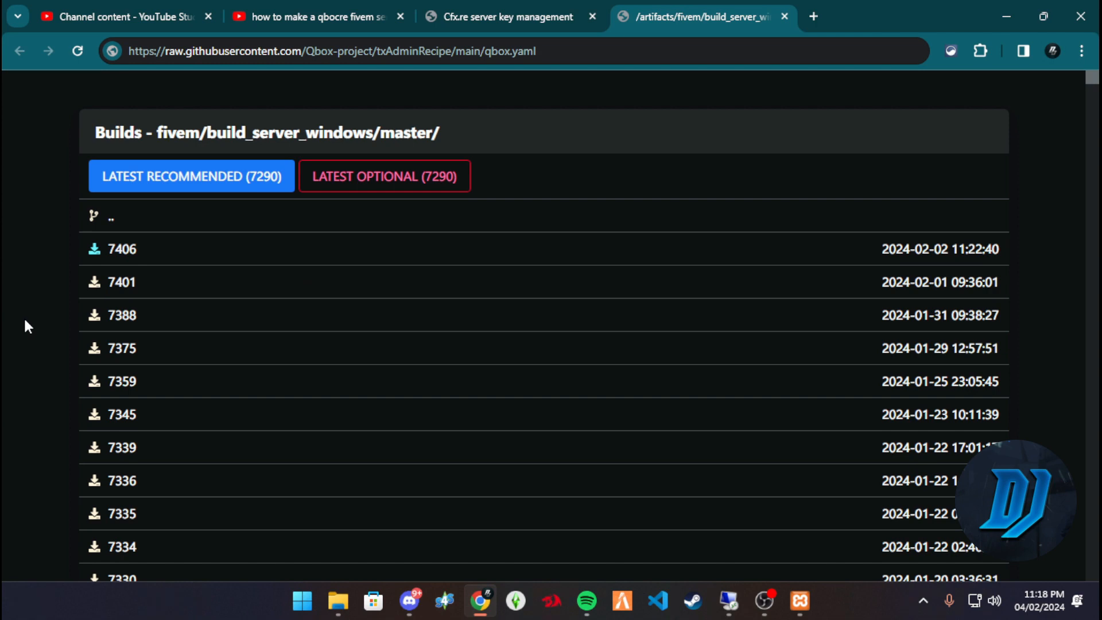
{"action": "mouse_move", "coordinate": [112, 215]}
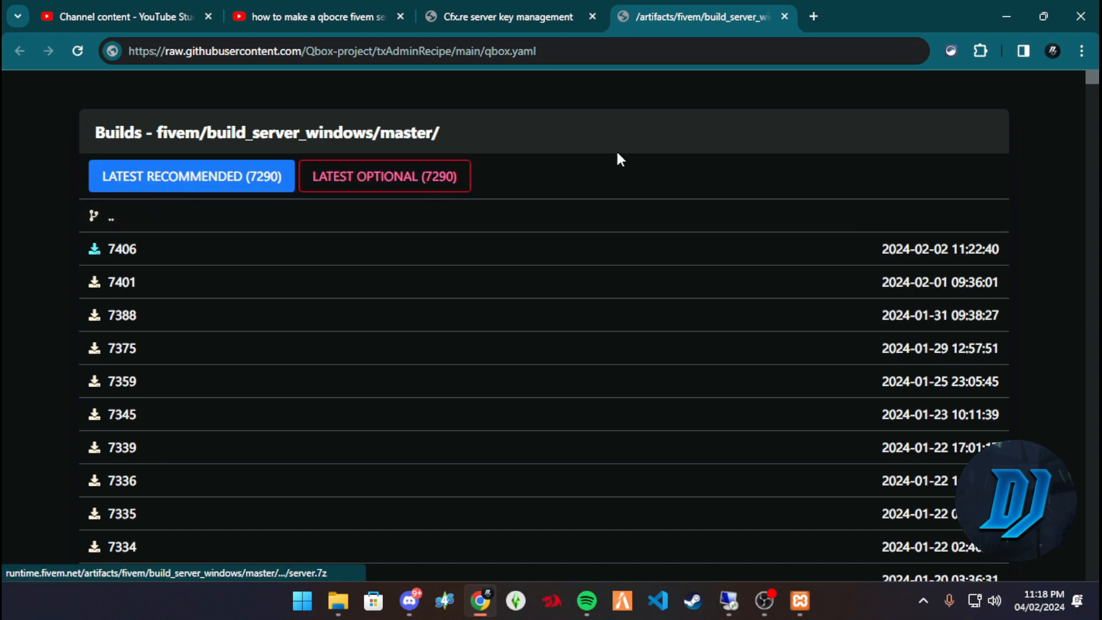
{"action": "mouse_move", "coordinate": [676, 131]}
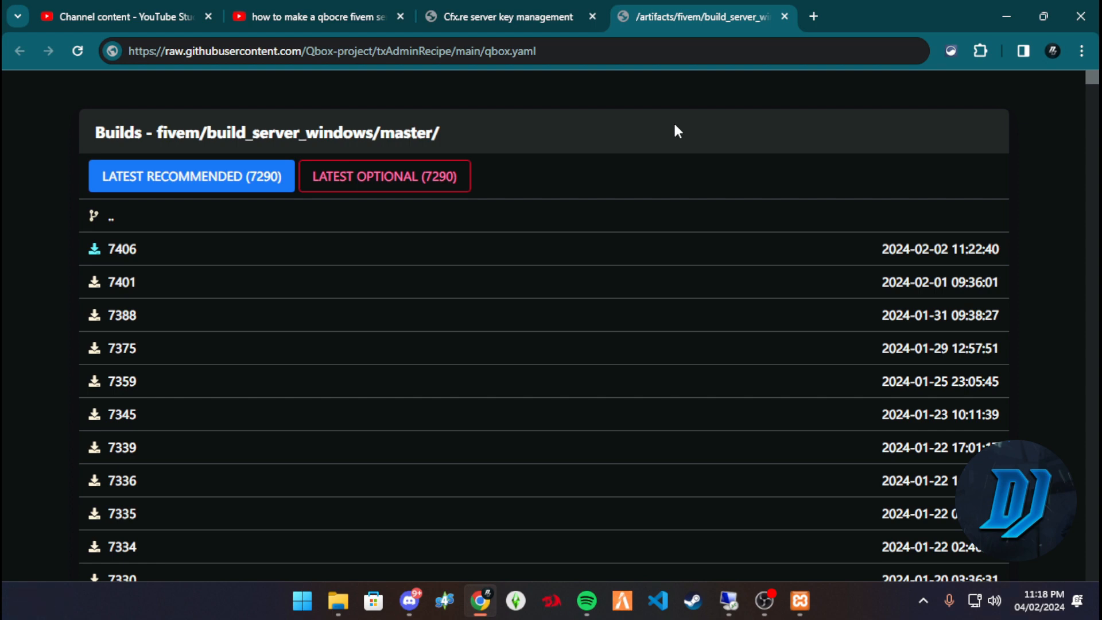
{"action": "mouse_move", "coordinate": [476, 242]}
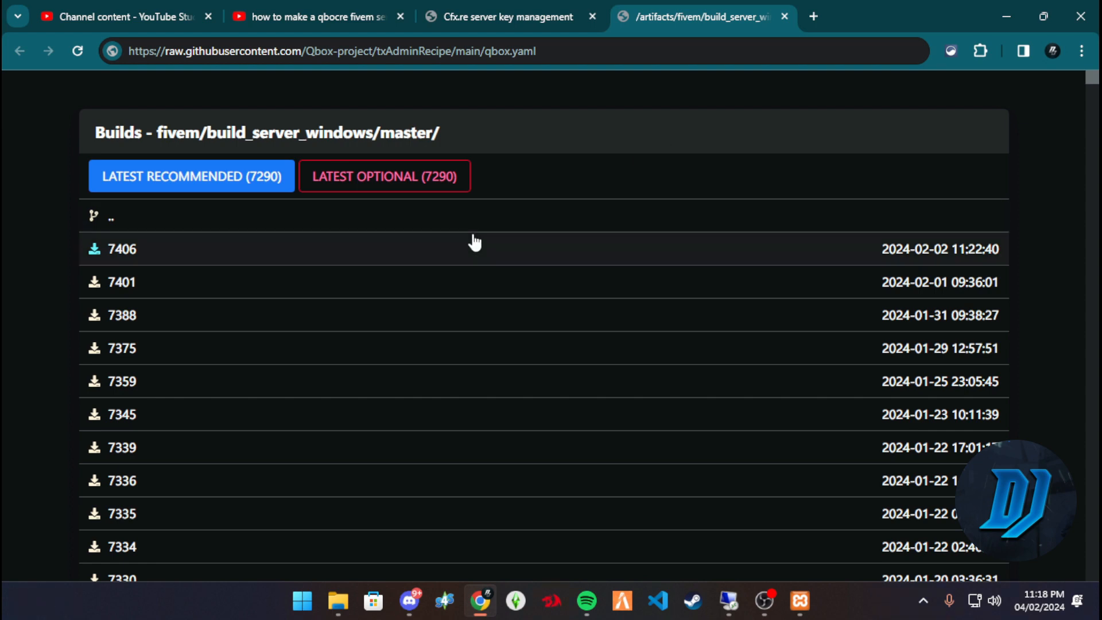
{"action": "mouse_move", "coordinate": [175, 175]}
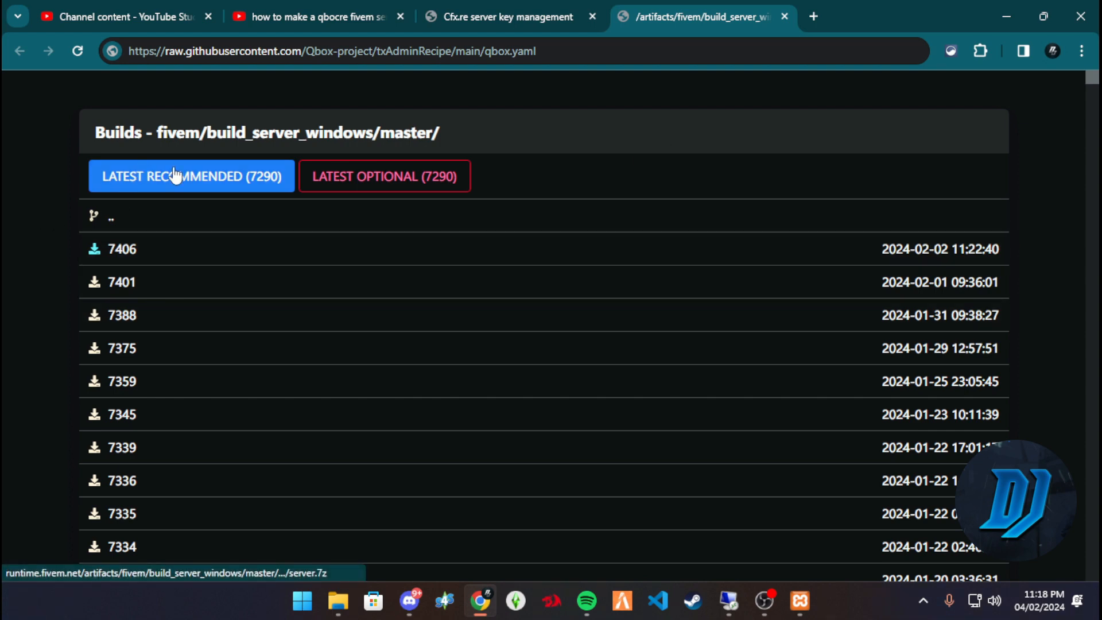
{"action": "mouse_move", "coordinate": [1079, 214]}
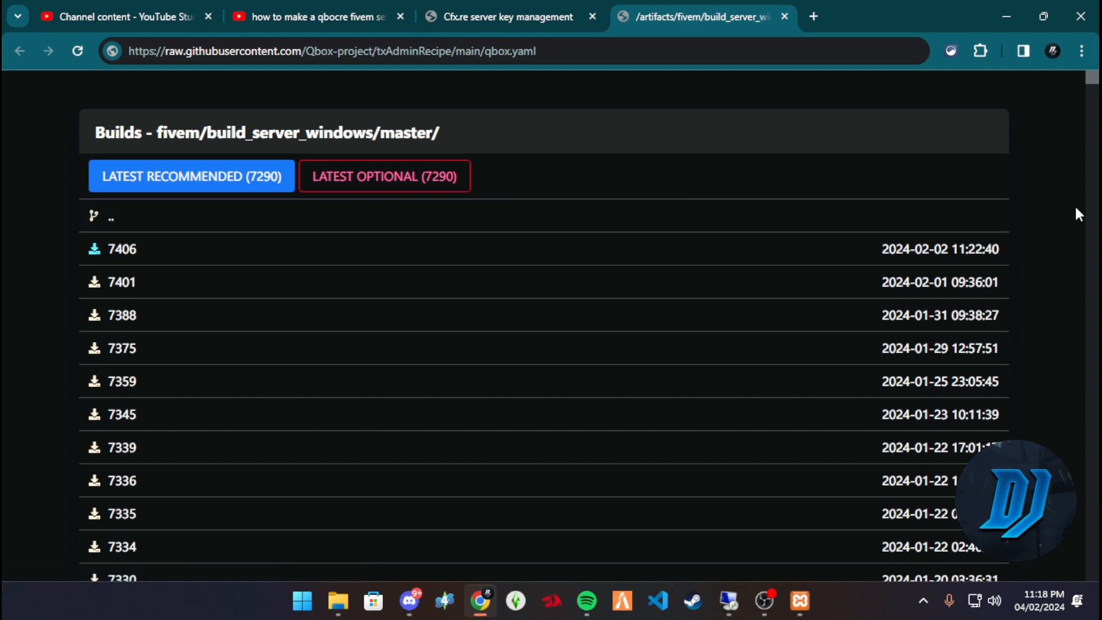
{"action": "mouse_move", "coordinate": [189, 251]}
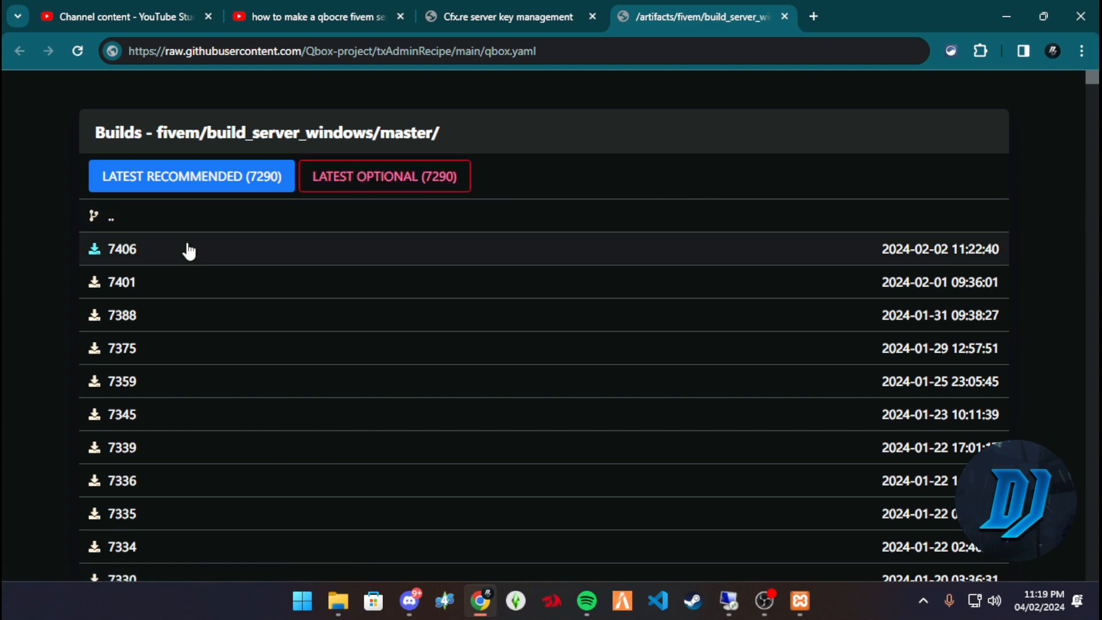
{"action": "mouse_move", "coordinate": [51, 300]}
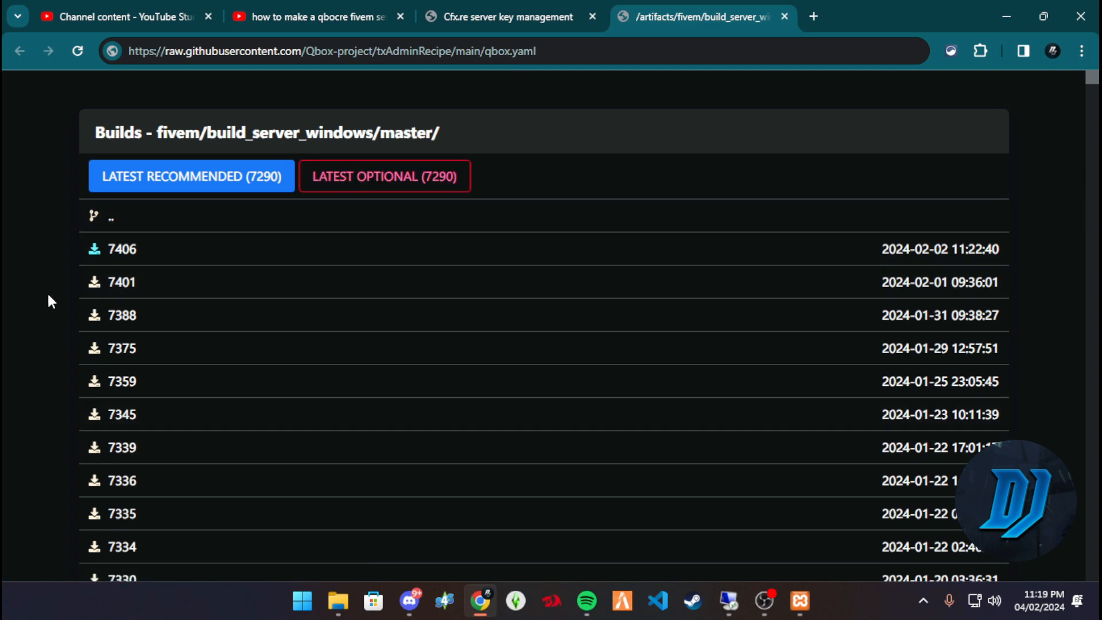
{"action": "mouse_move", "coordinate": [123, 256]}
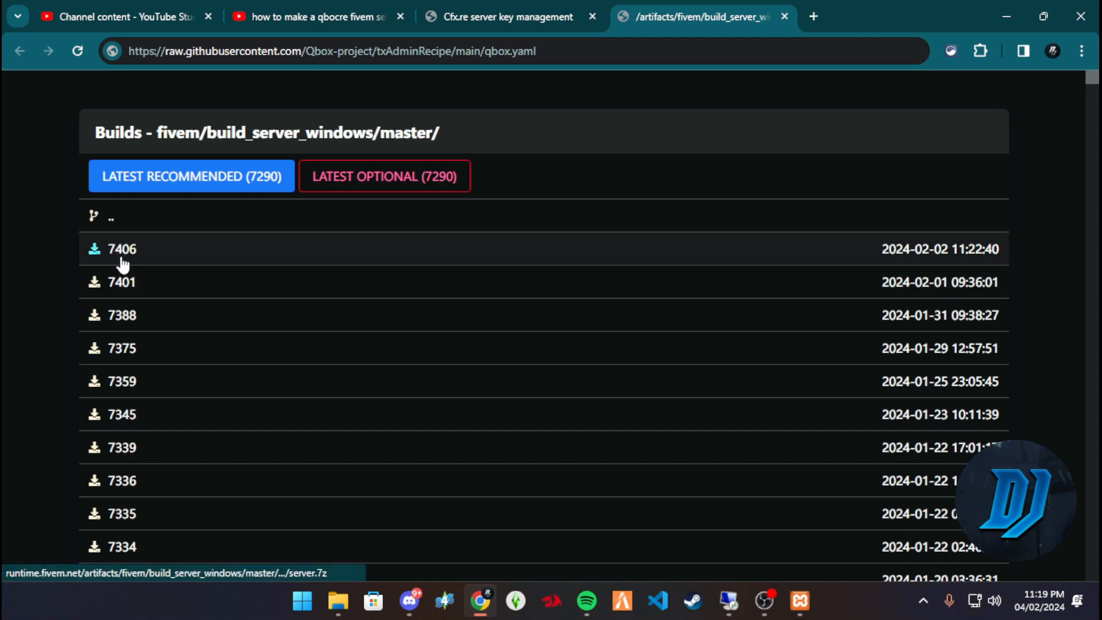
{"action": "mouse_move", "coordinate": [178, 200]}
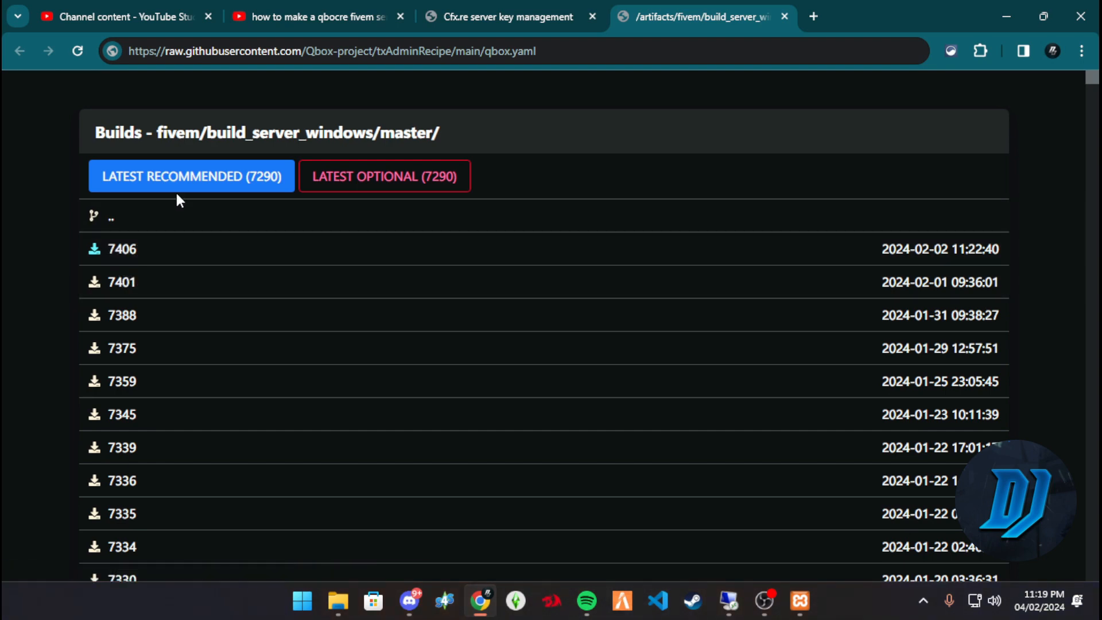
{"action": "mouse_move", "coordinate": [141, 253]}
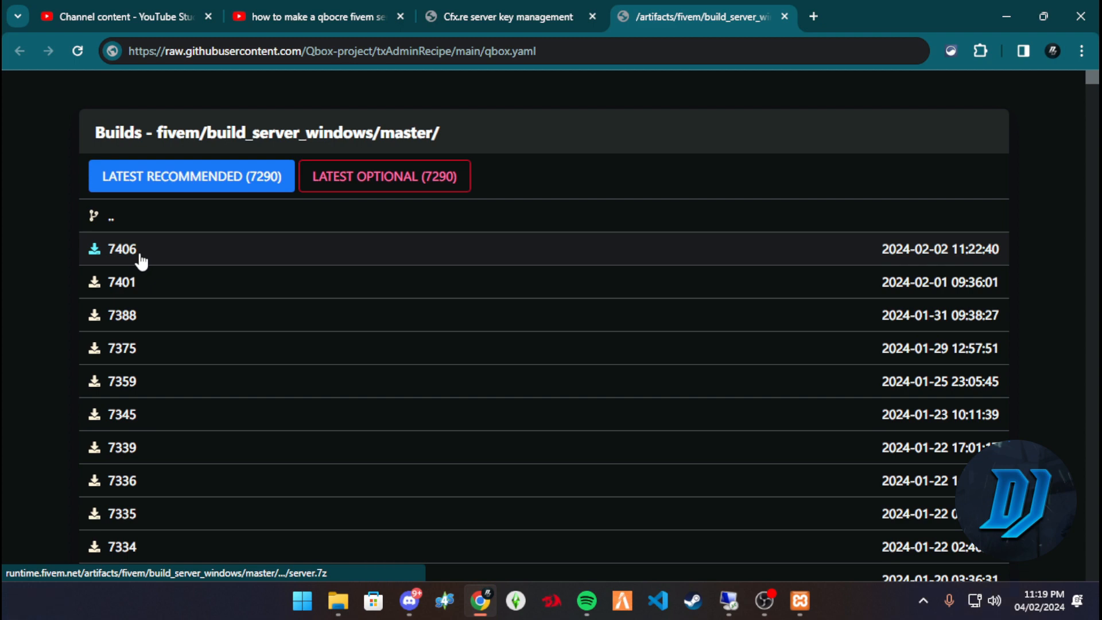
{"action": "mouse_move", "coordinate": [121, 248]}
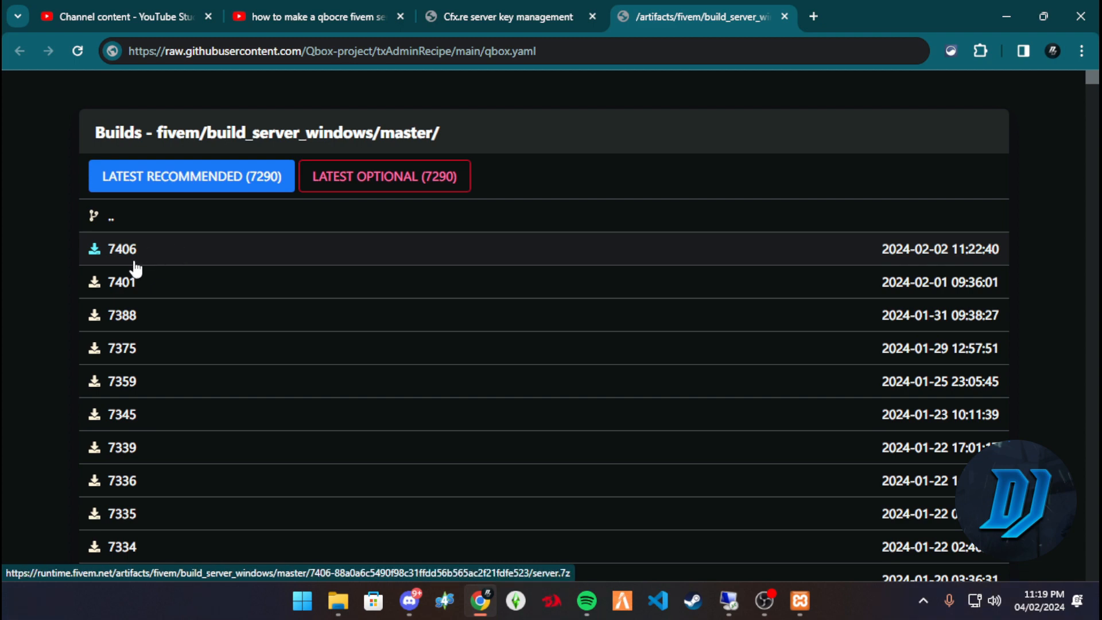
{"action": "mouse_move", "coordinate": [137, 280]}
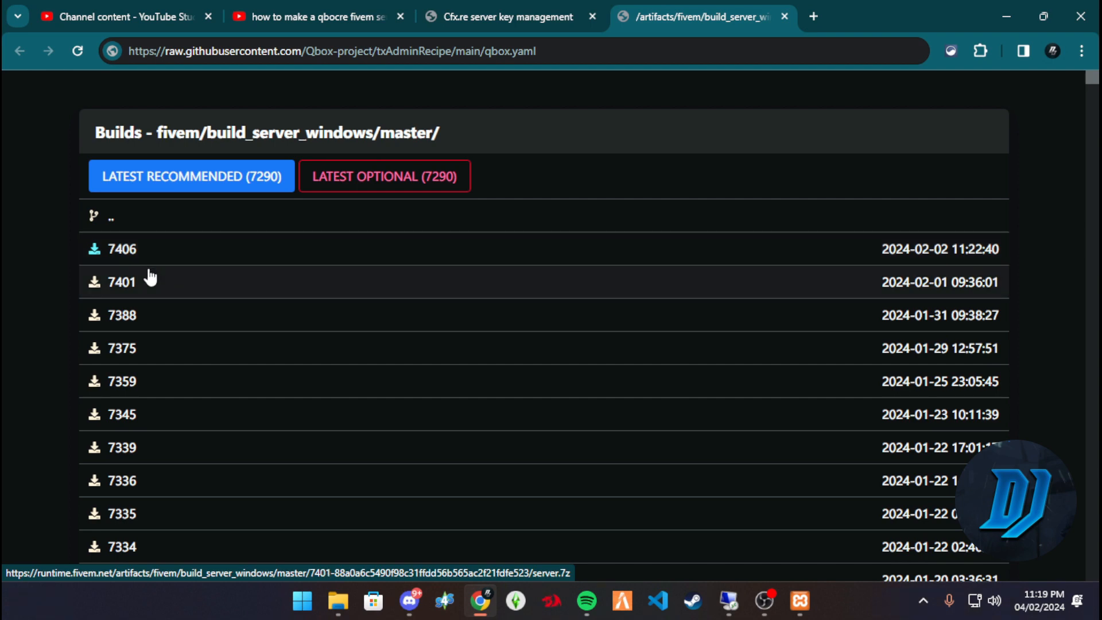
{"action": "mouse_move", "coordinate": [127, 248]}
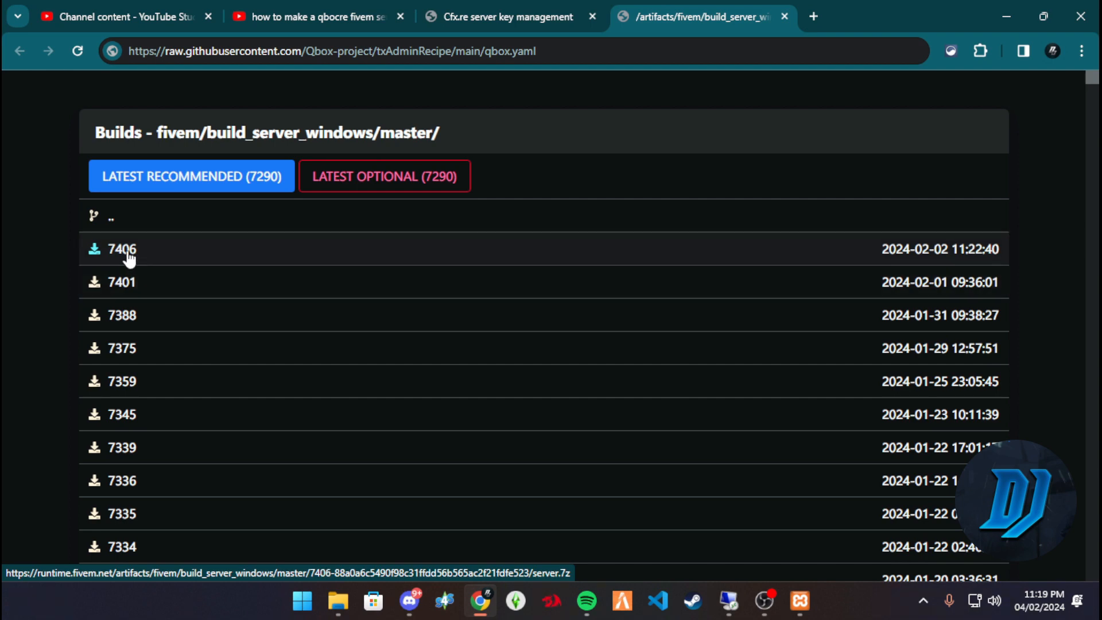
Download server build 7406 (server.7z) from the artifacts list.
{"action": "left_click", "coordinate": [121, 248]}
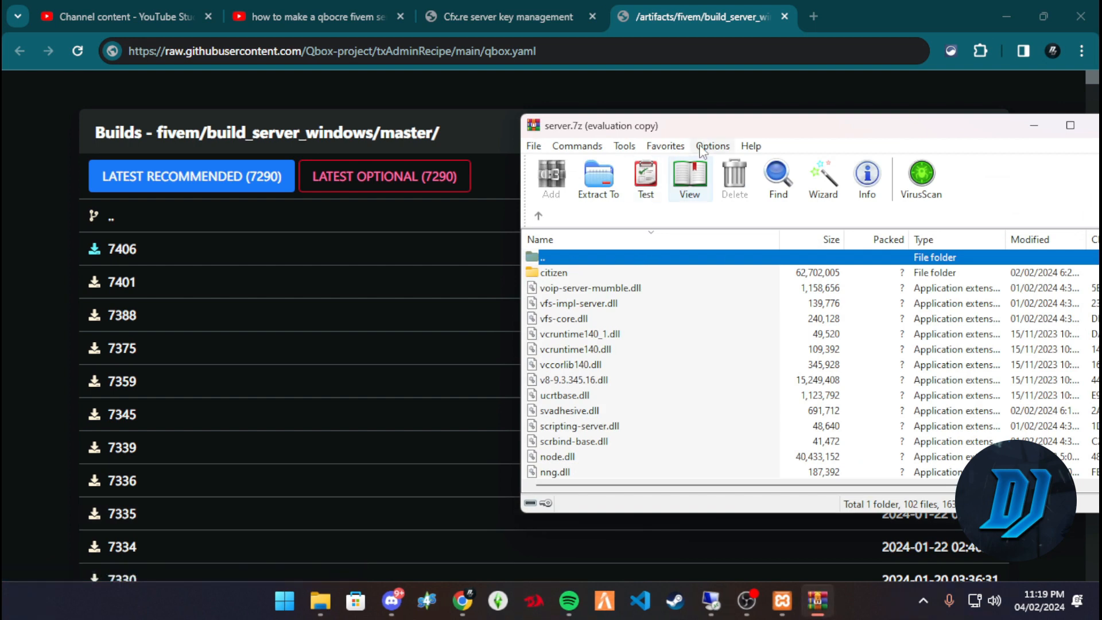
{"action": "mouse_move", "coordinate": [752, 130]}
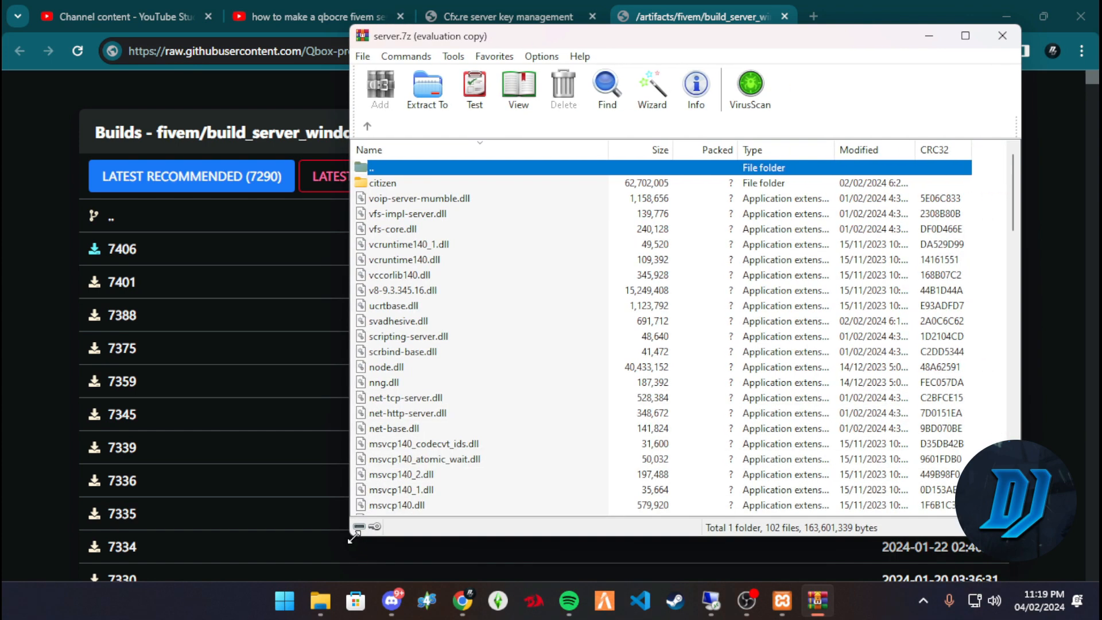
{"action": "mouse_move", "coordinate": [319, 601]}
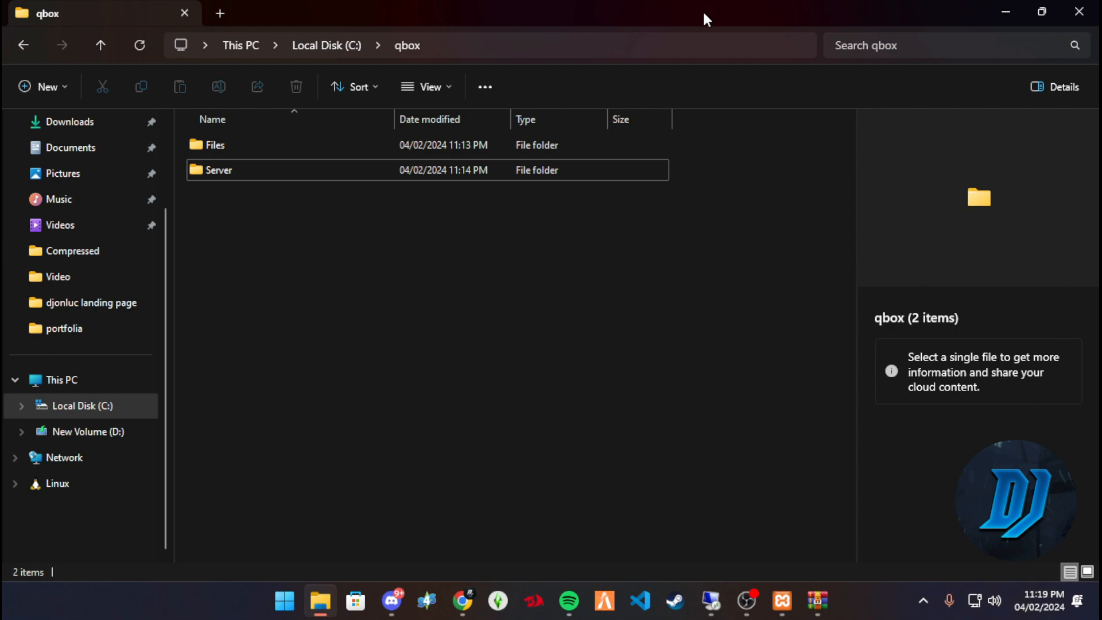
Navigate File Explorer to the qbox folder on Local Disk (C:).
{"action": "key", "text": "alt+tab"}
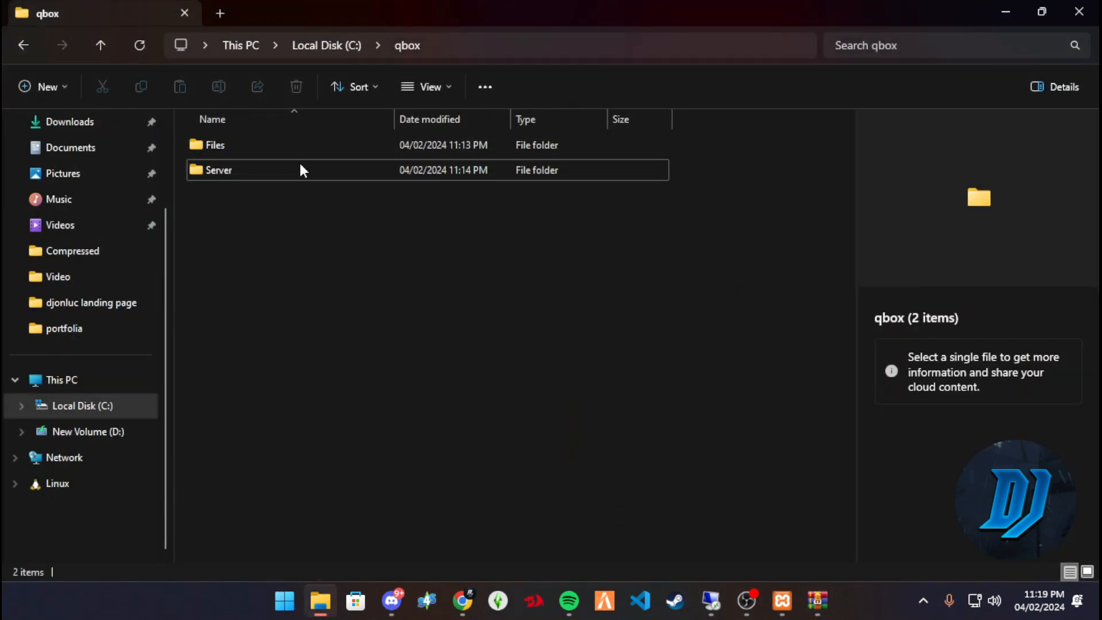
{"action": "left_click", "coordinate": [60, 379]}
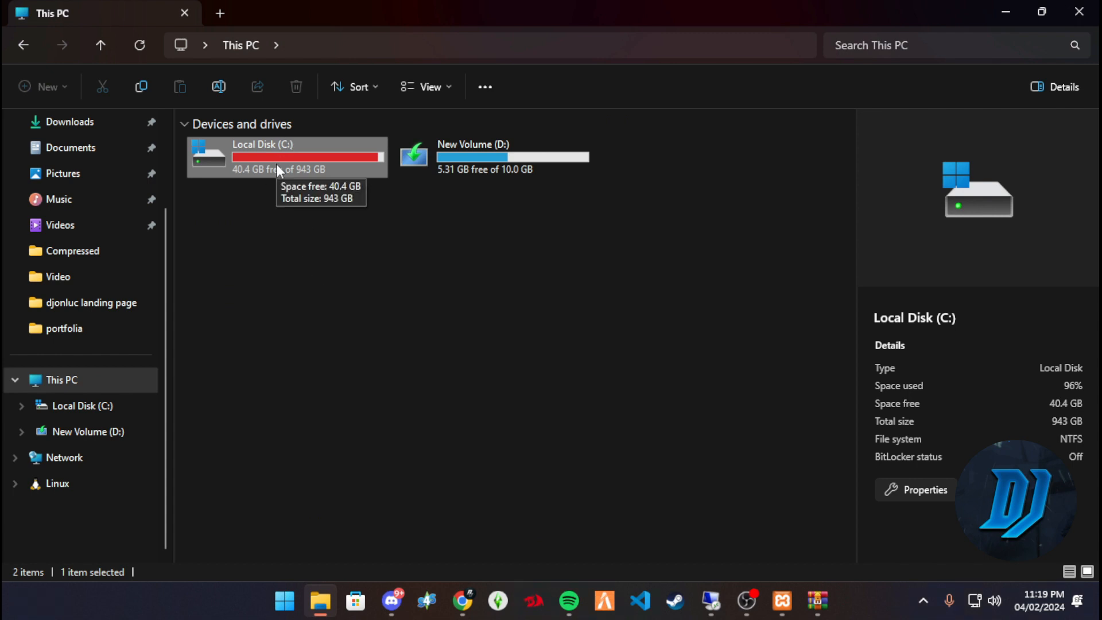
{"action": "double_click", "coordinate": [284, 156]}
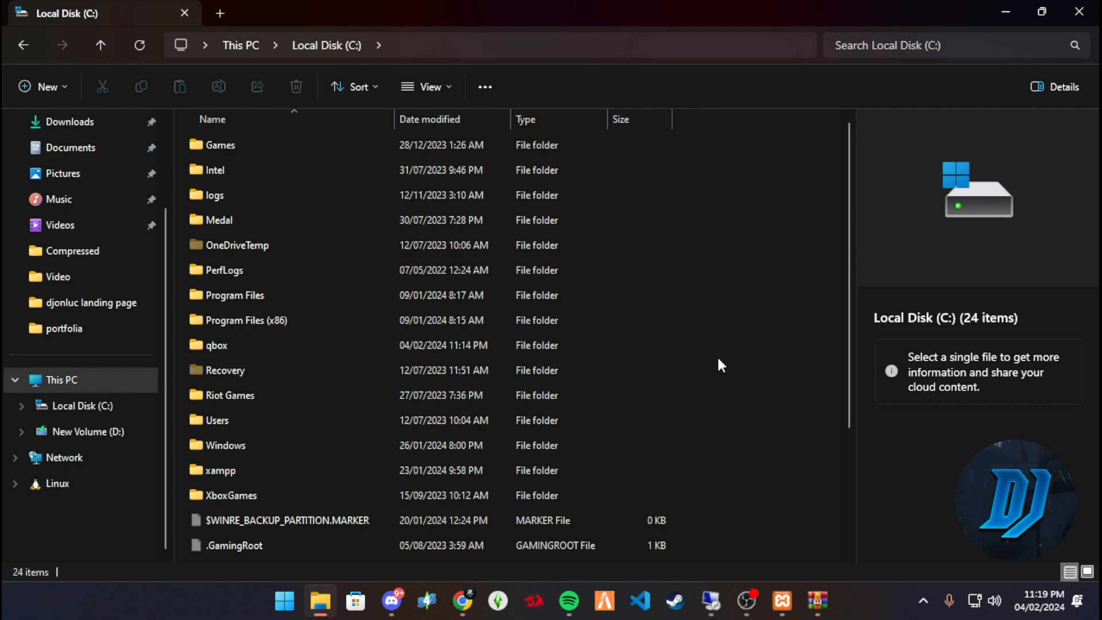
{"action": "left_click", "coordinate": [216, 345]}
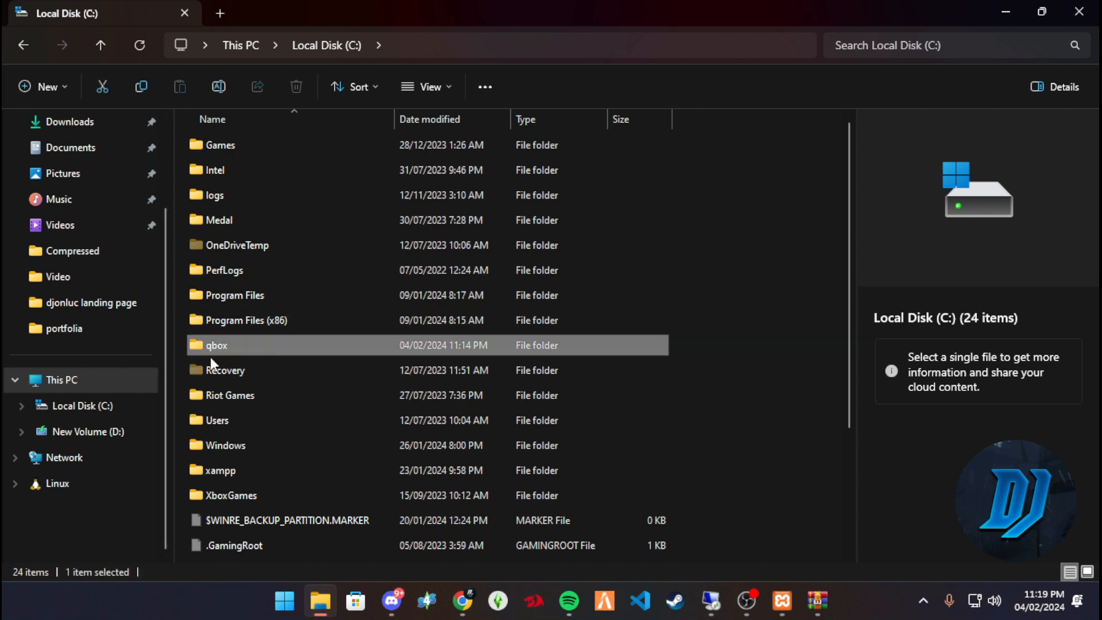
{"action": "double_click", "coordinate": [217, 345]}
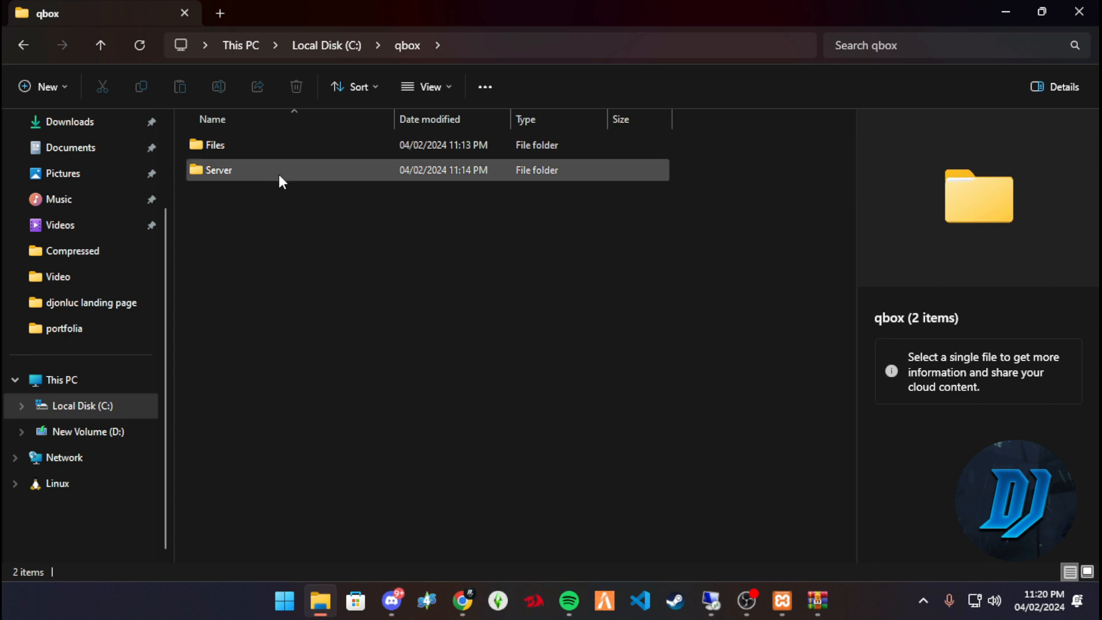
Open the empty Server folder and select the server.7z files in WinRAR for extraction.
{"action": "left_click", "coordinate": [276, 287]}
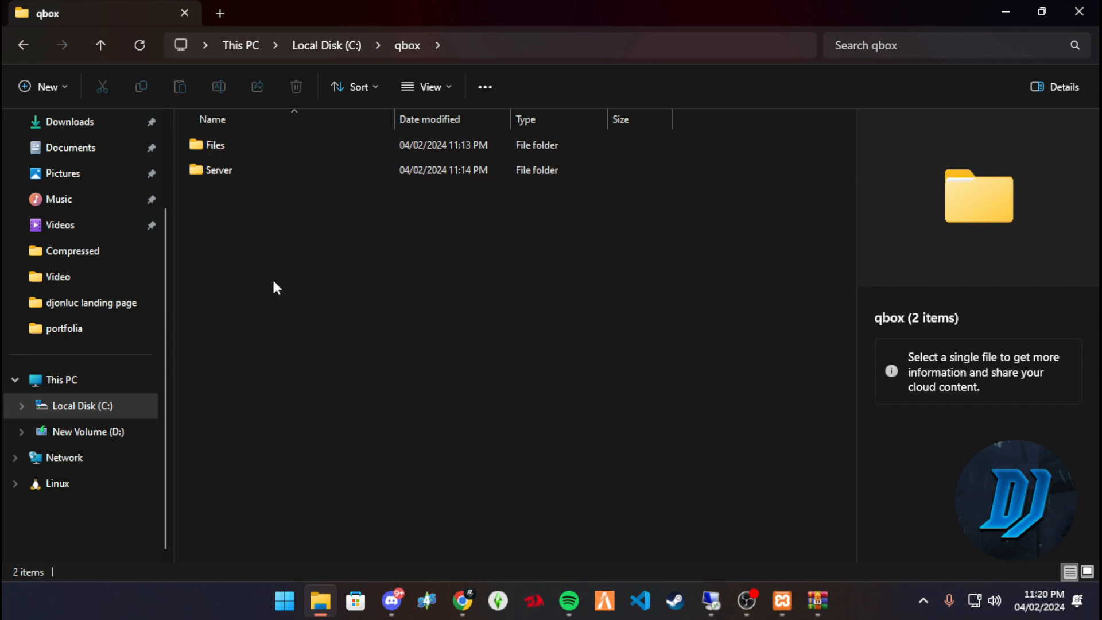
{"action": "left_click", "coordinate": [216, 144]}
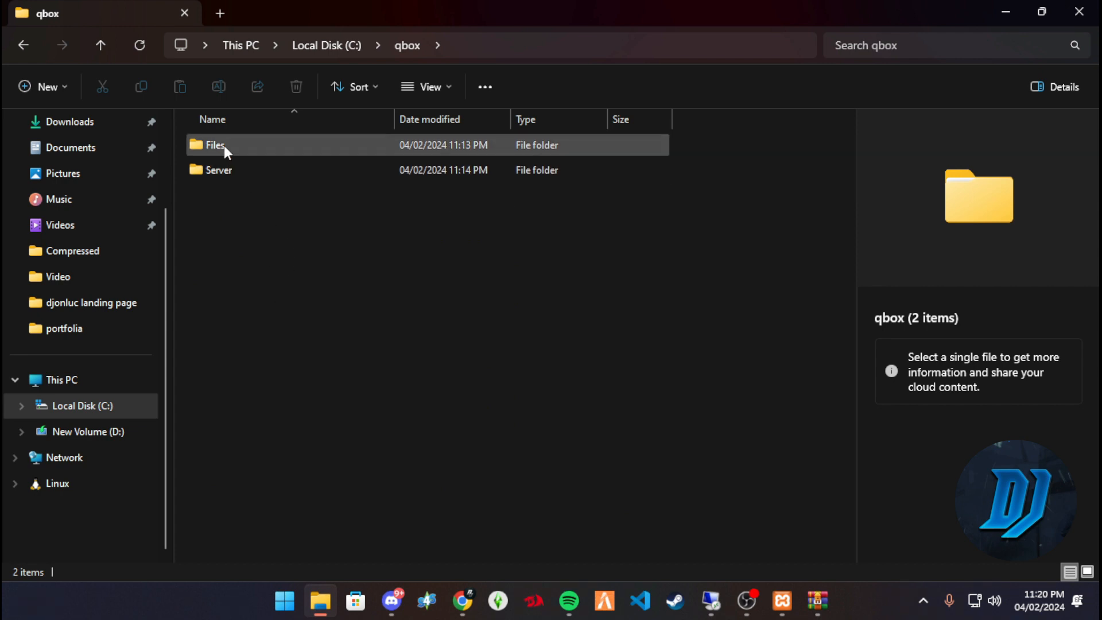
{"action": "left_click", "coordinate": [219, 169]}
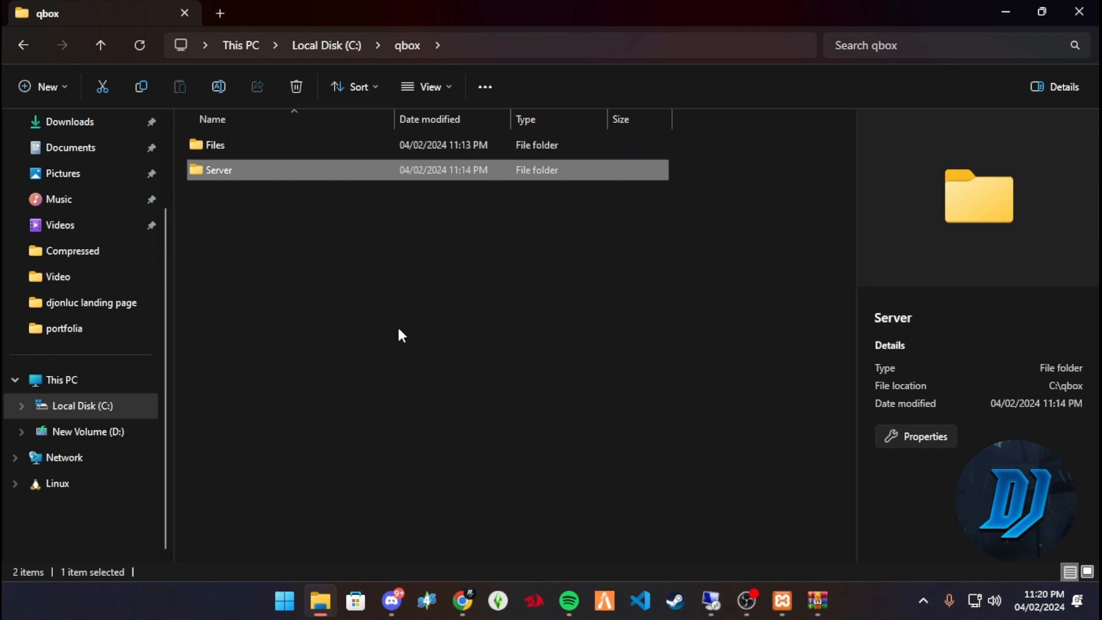
{"action": "mouse_move", "coordinate": [246, 185]}
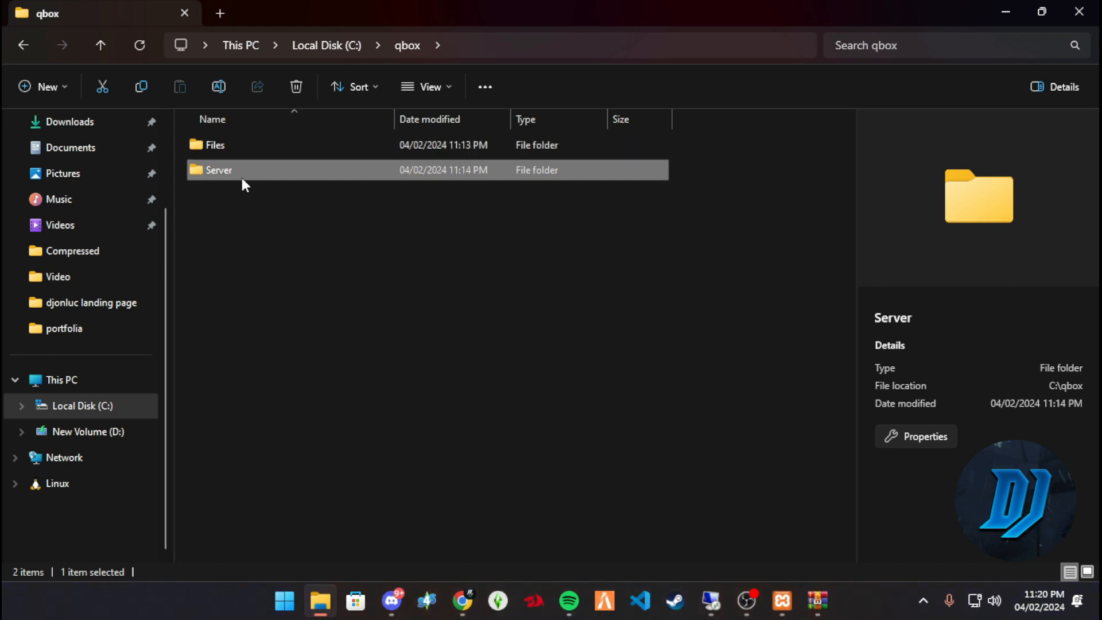
{"action": "double_click", "coordinate": [218, 170]}
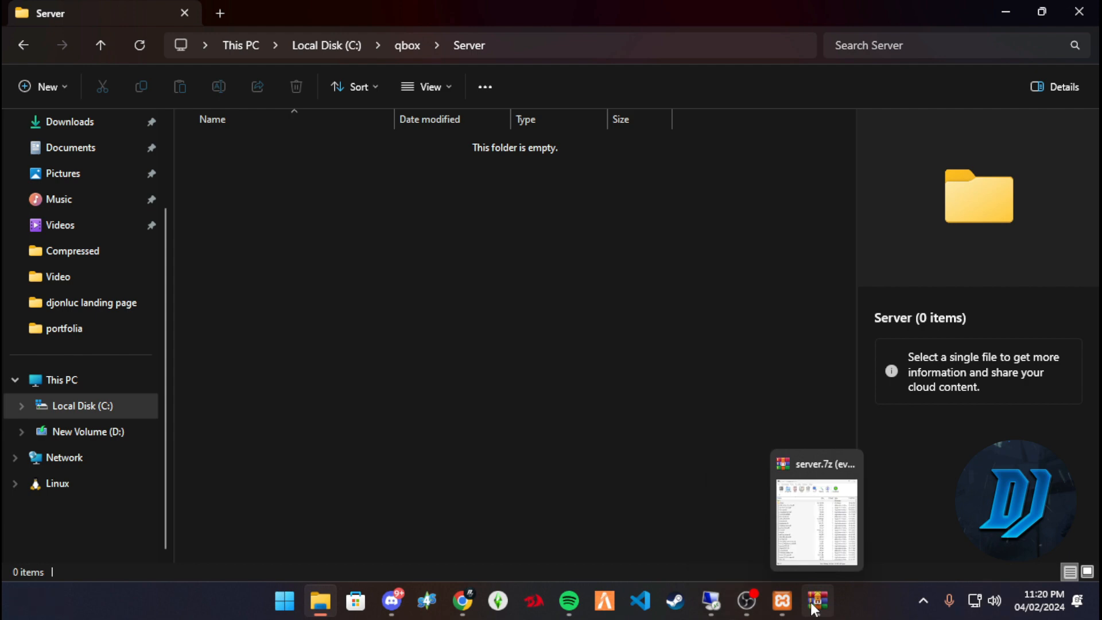
{"action": "left_click", "coordinate": [817, 601]}
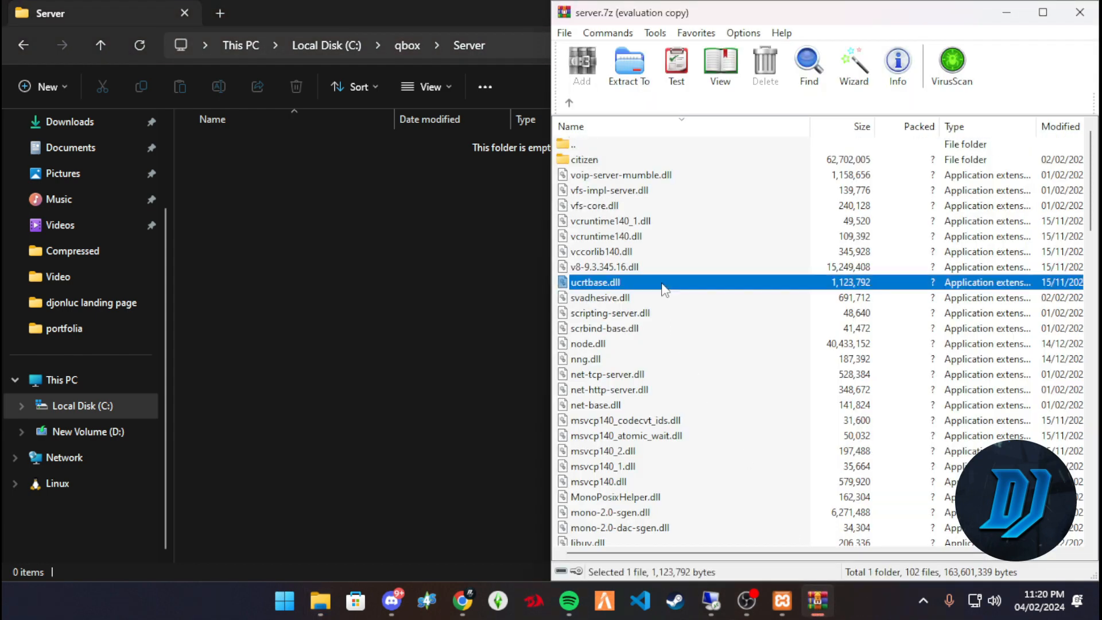
{"action": "left_click", "coordinate": [627, 64]}
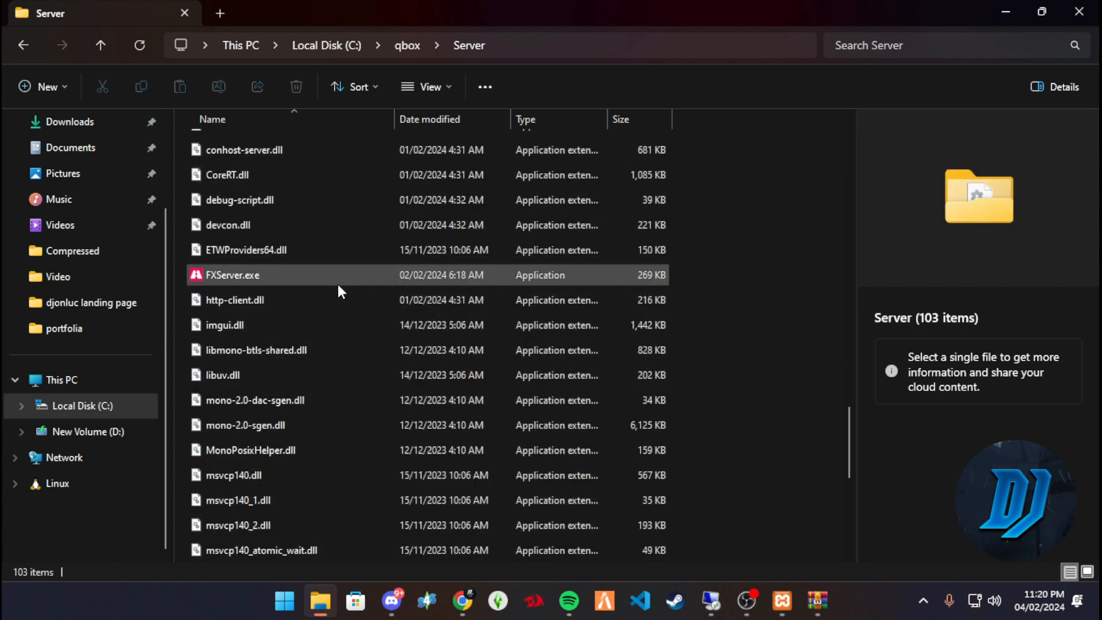
Move the XAMPP panel aside and run FXServer.exe from C:\qbox\Server.
{"action": "left_click", "coordinate": [232, 275]}
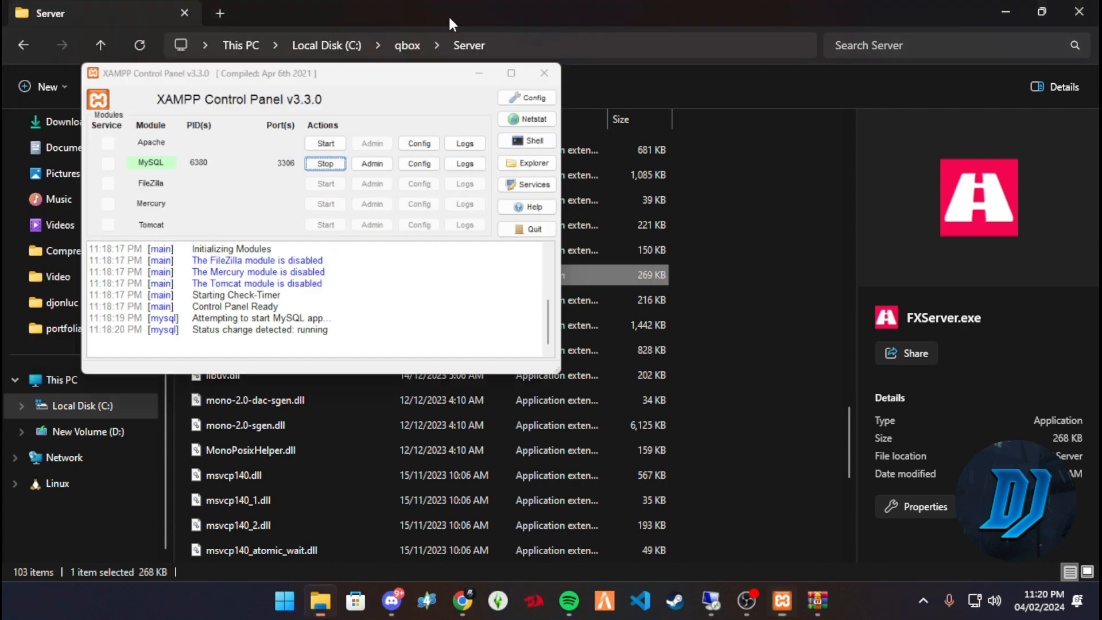
{"action": "left_click", "coordinate": [543, 73]}
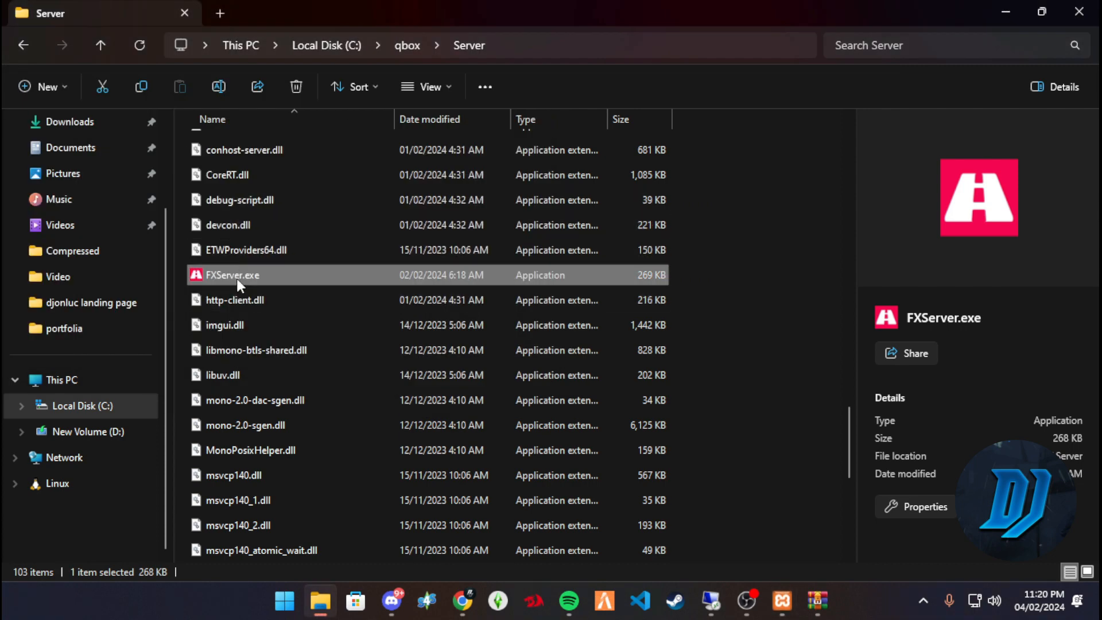
{"action": "mouse_move", "coordinate": [254, 290]}
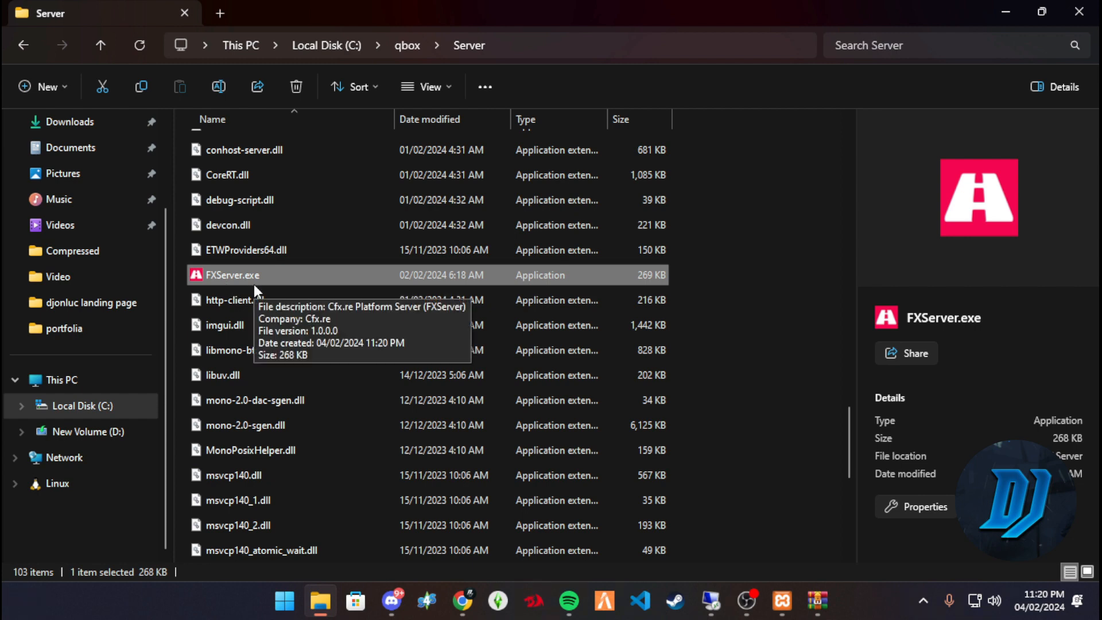
{"action": "mouse_move", "coordinate": [209, 287]}
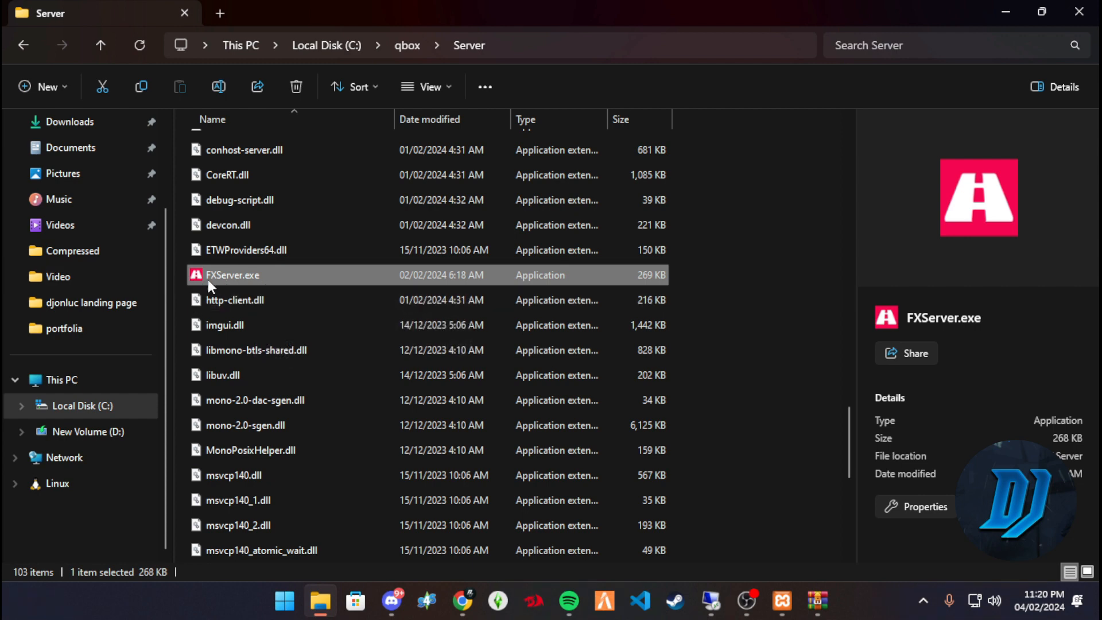
{"action": "mouse_move", "coordinate": [379, 294]}
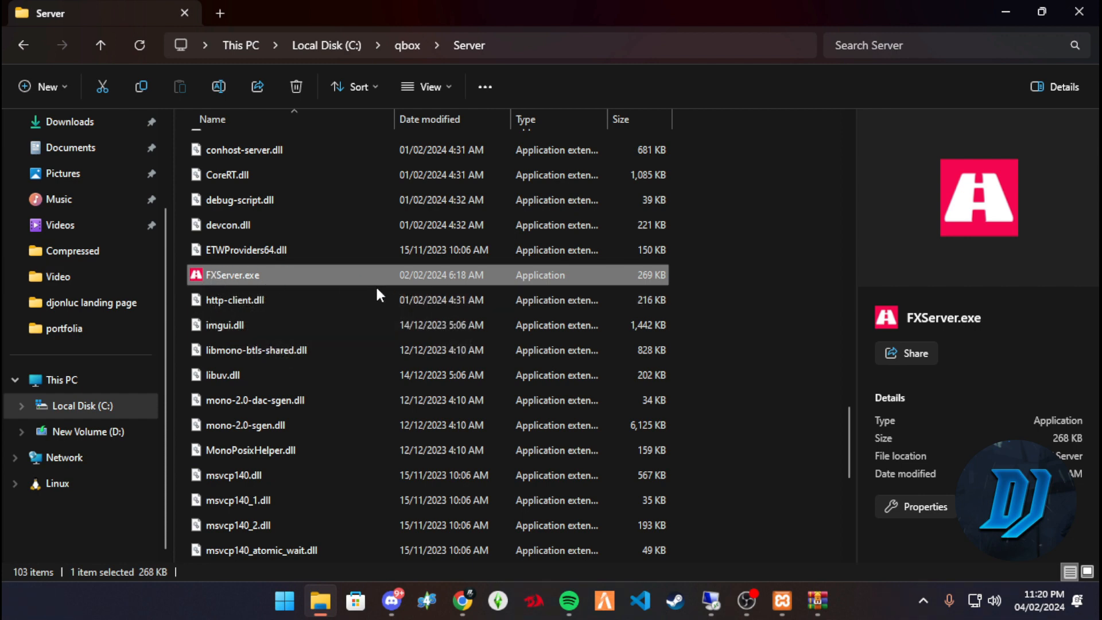
{"action": "double_click", "coordinate": [229, 275]}
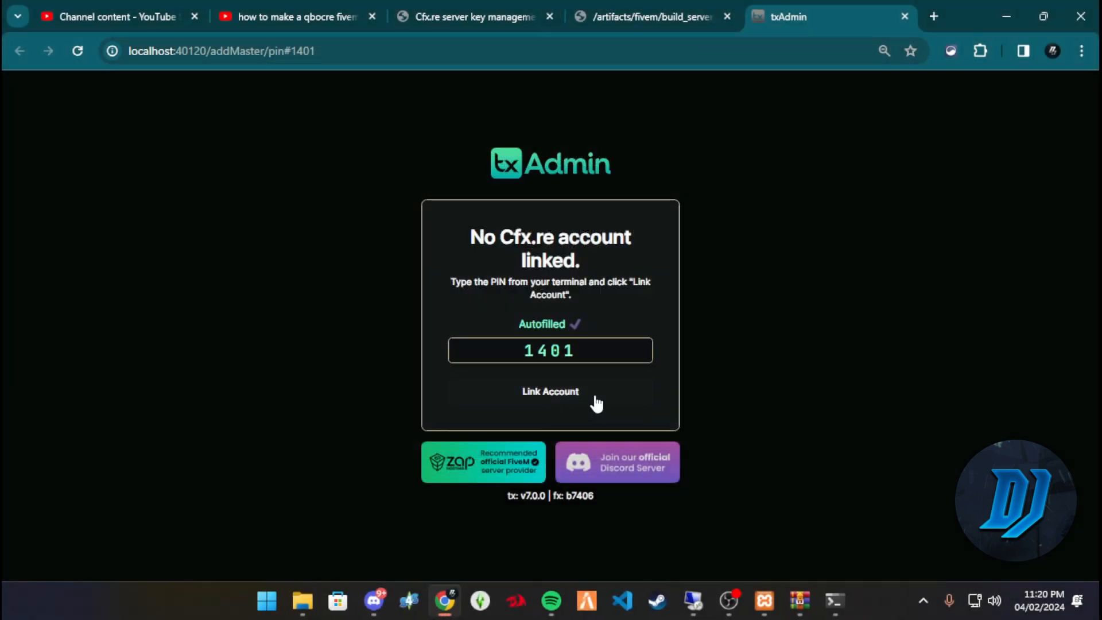
{"action": "left_click", "coordinate": [551, 392]}
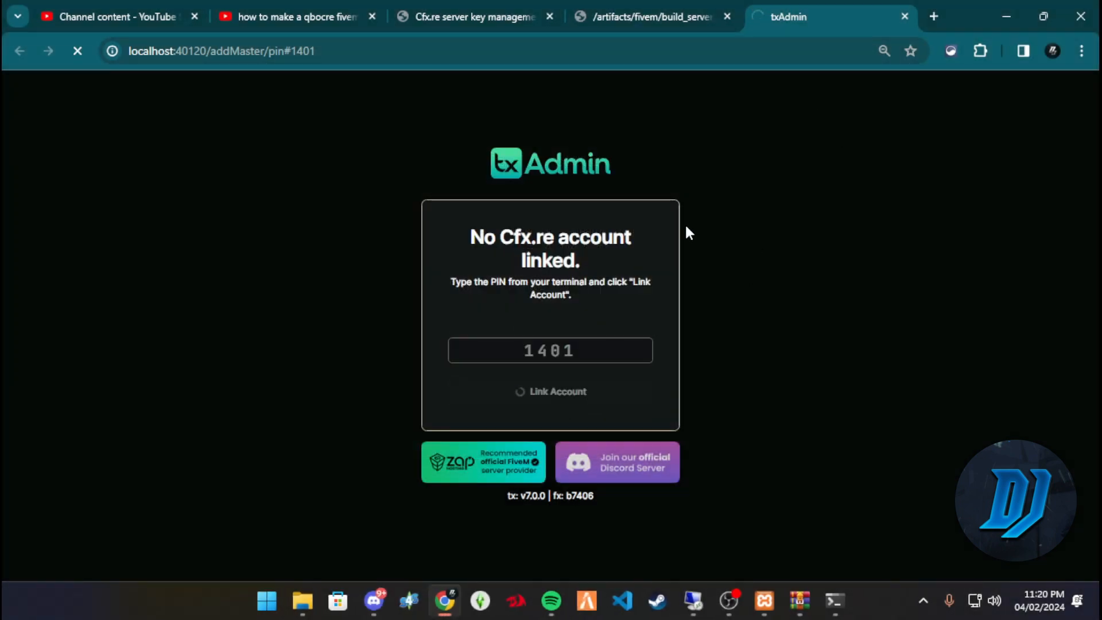
{"action": "left_click", "coordinate": [550, 391]}
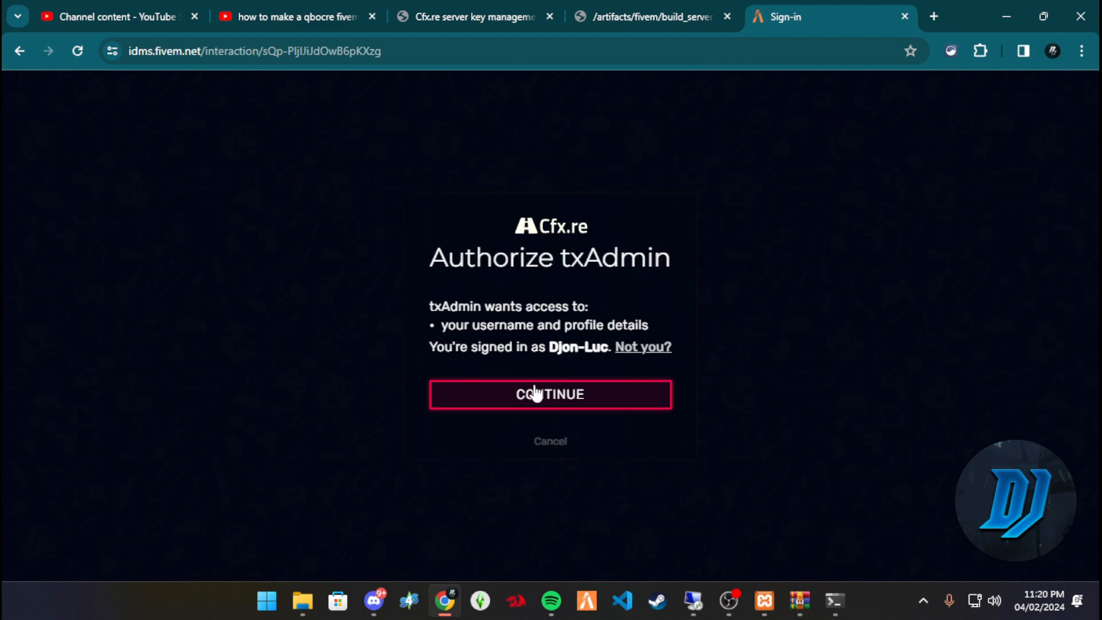
{"action": "left_click", "coordinate": [550, 394]}
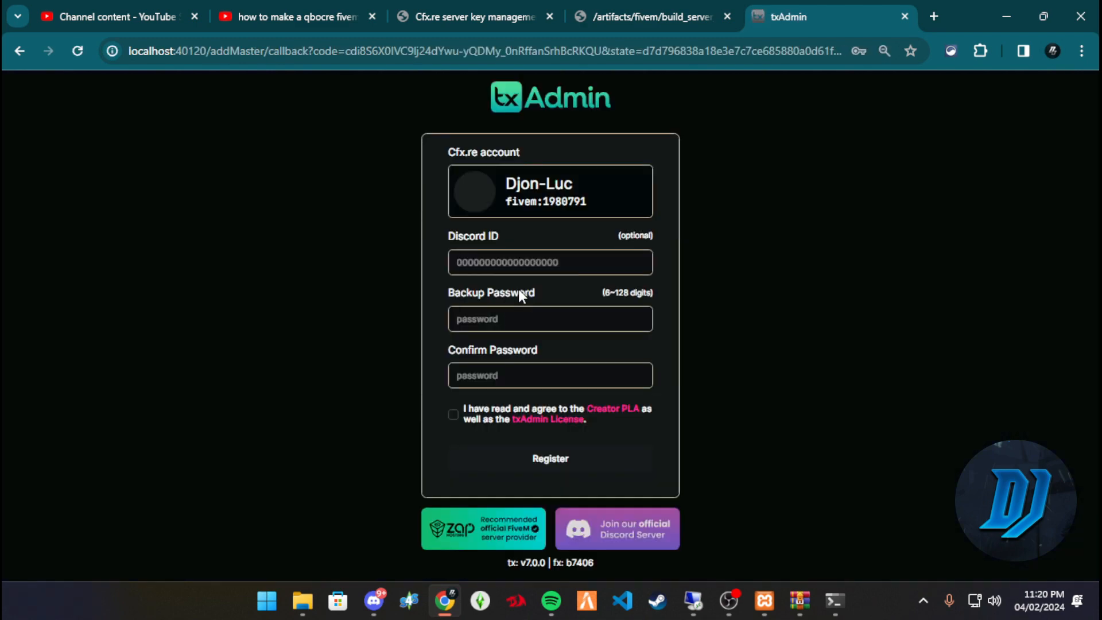
Enter the backup password and accept the Creator PLA and txAdmin License.
{"action": "left_click", "coordinate": [550, 262]}
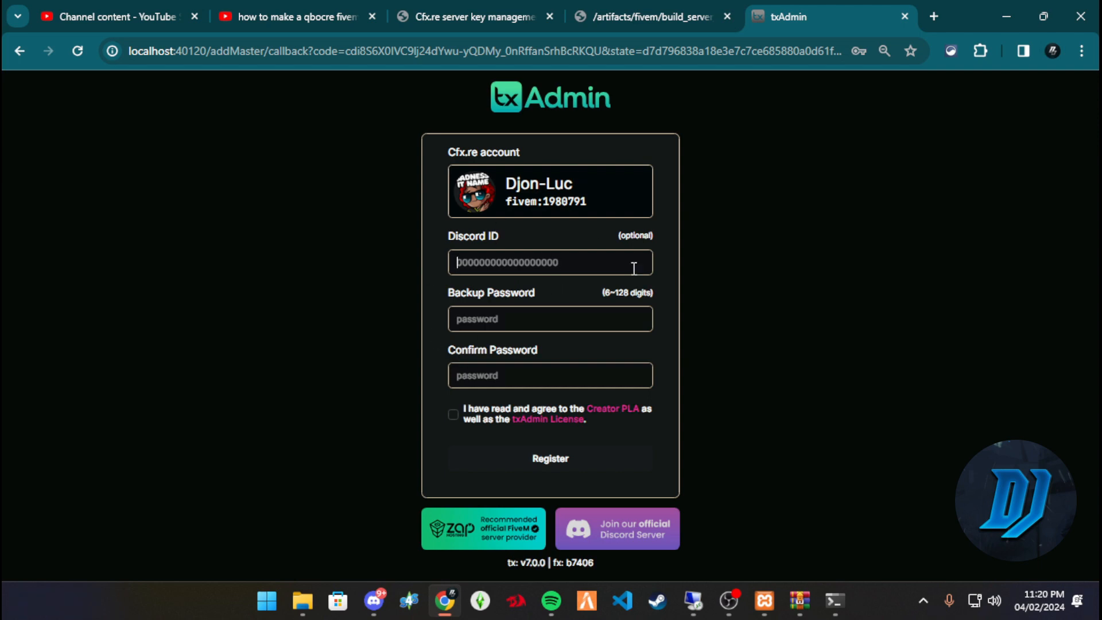
{"action": "mouse_move", "coordinate": [495, 361]}
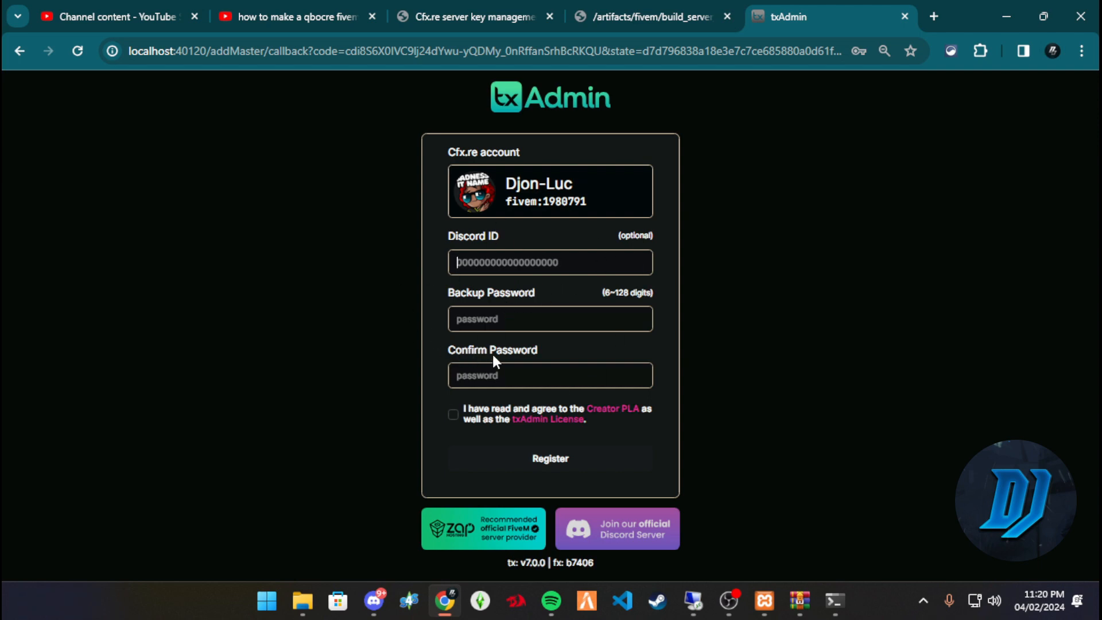
{"action": "left_click", "coordinate": [550, 319]}
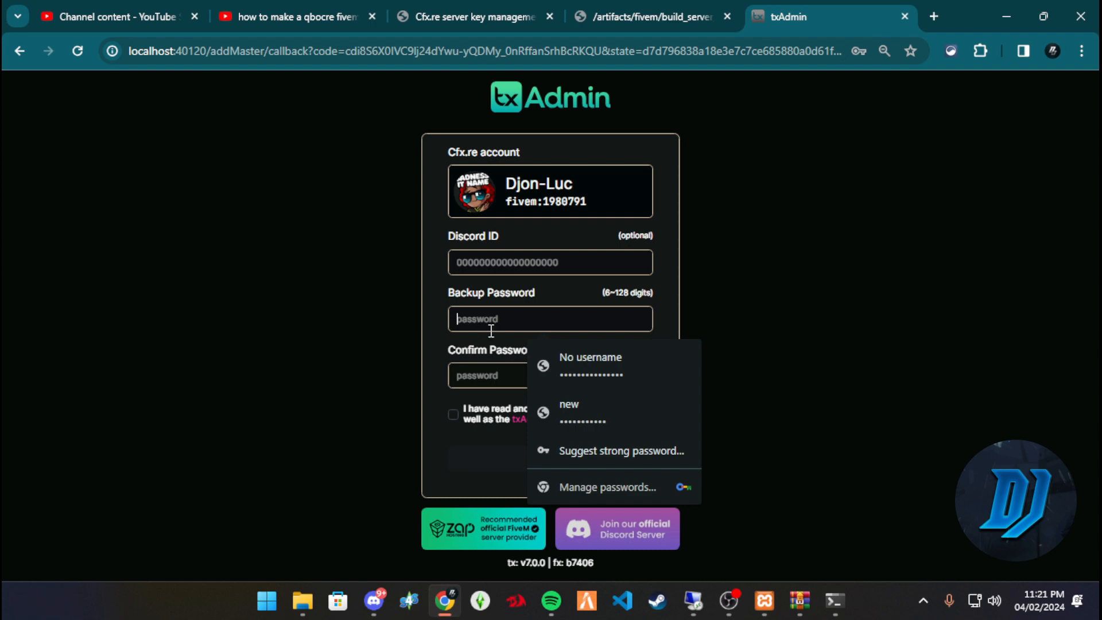
{"action": "type", "text": "•••••"}
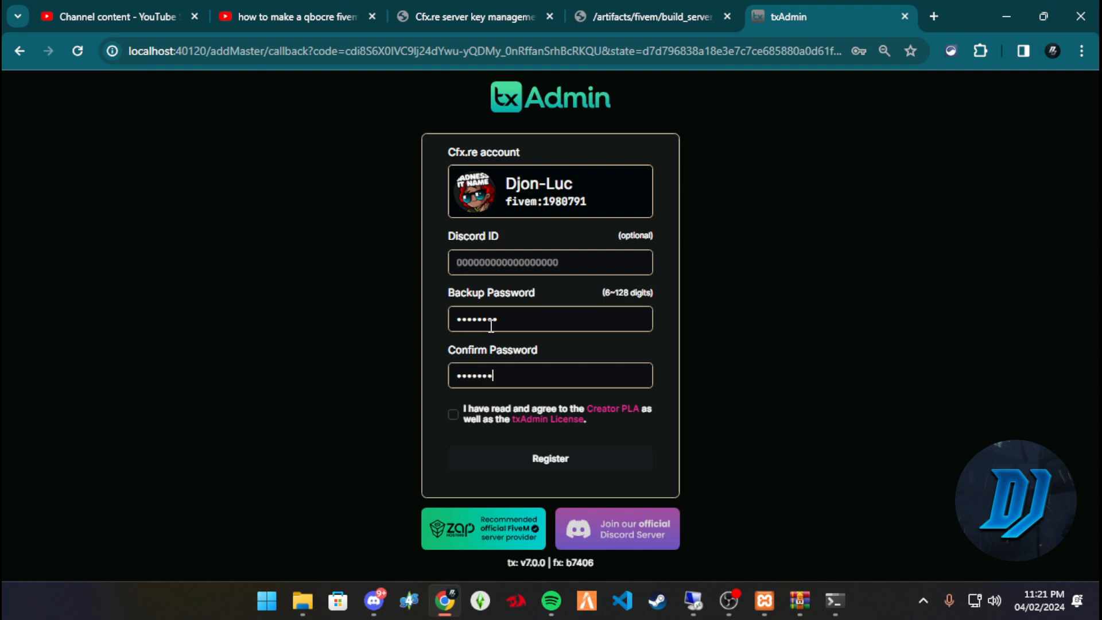
{"action": "left_click", "coordinate": [453, 415]}
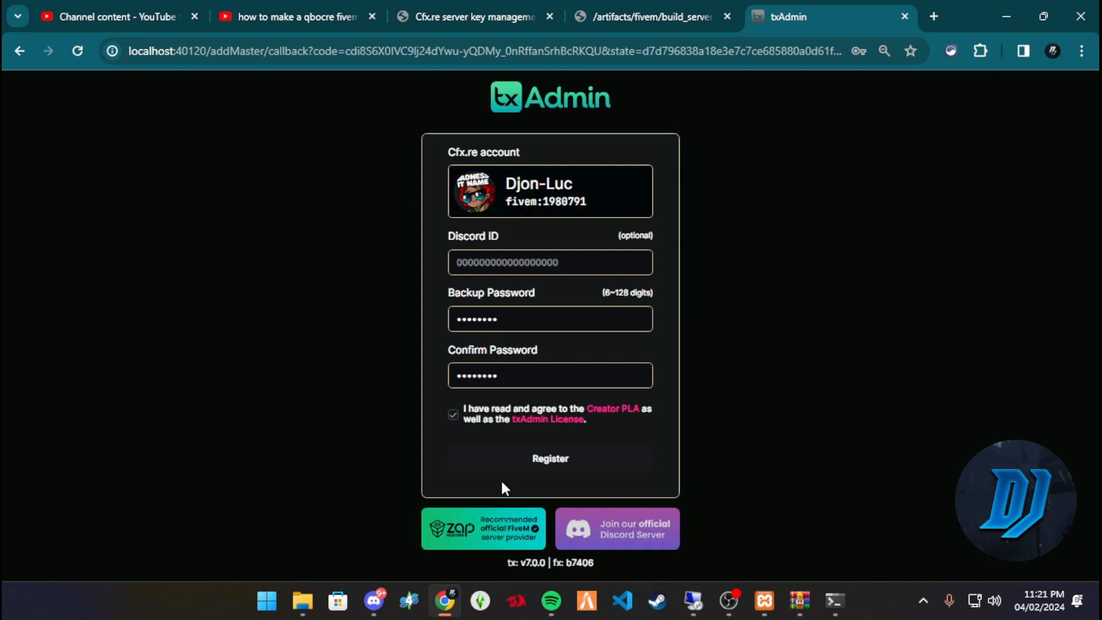
Register the txAdmin admin account, declining Chrome's save-password offer, and begin setup.
{"action": "left_click", "coordinate": [551, 458]}
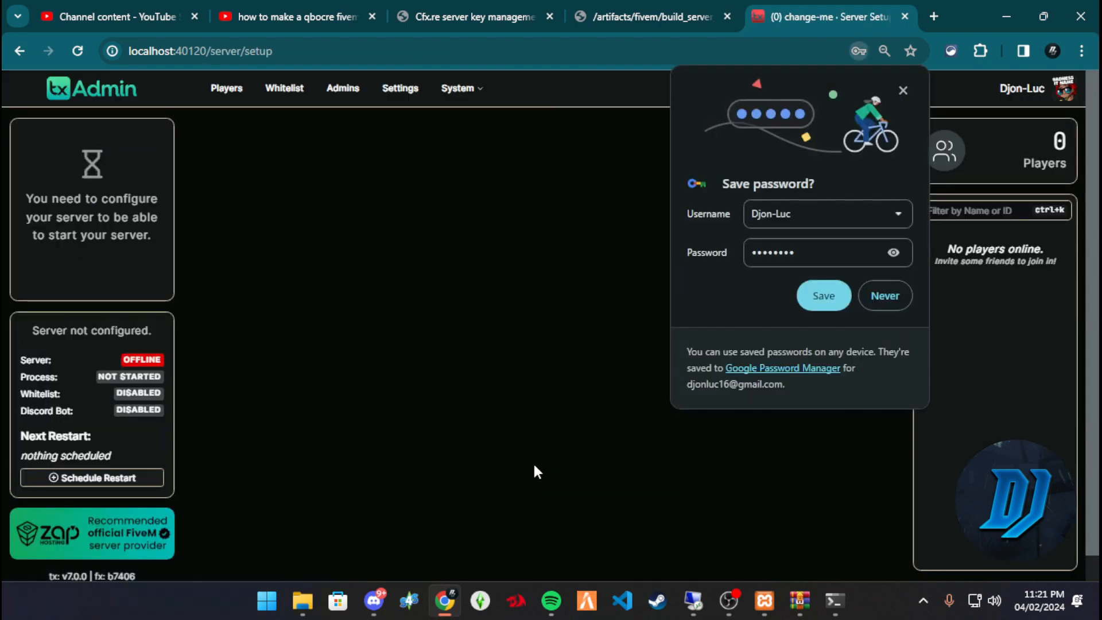
{"action": "left_click", "coordinate": [884, 295]}
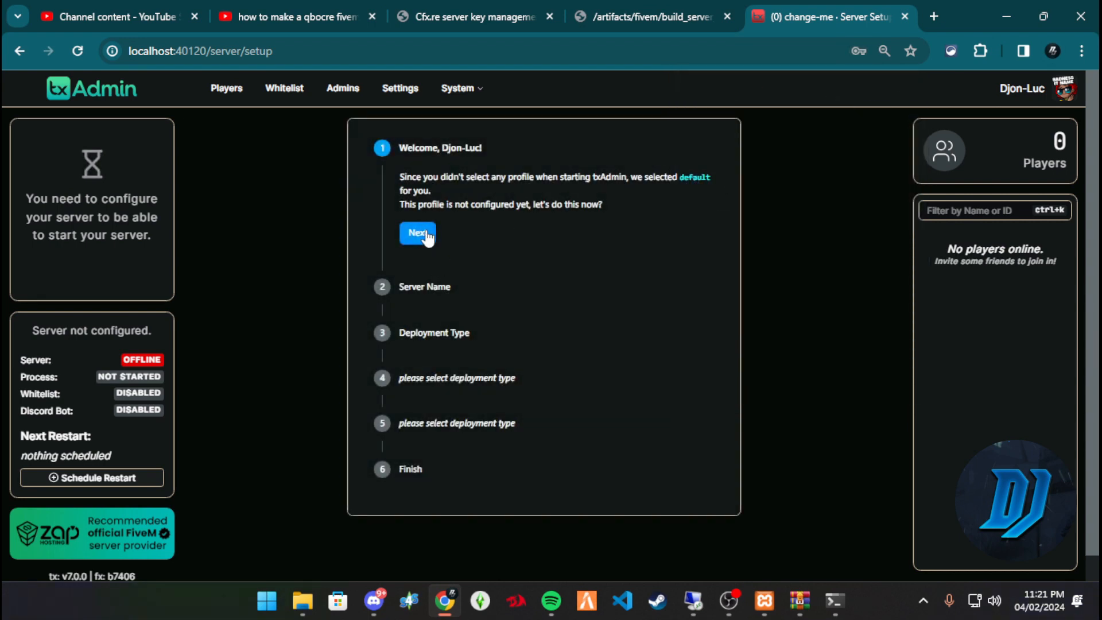
{"action": "left_click", "coordinate": [417, 233]}
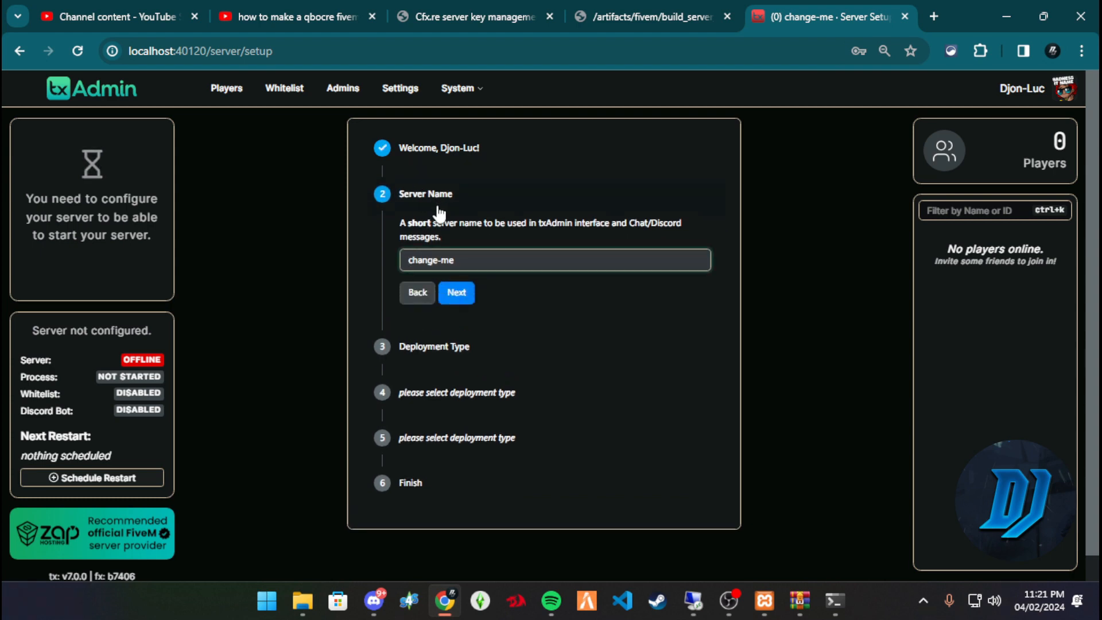
Replace the change-me server name with a djonluc name and continue.
{"action": "left_click", "coordinate": [555, 260]}
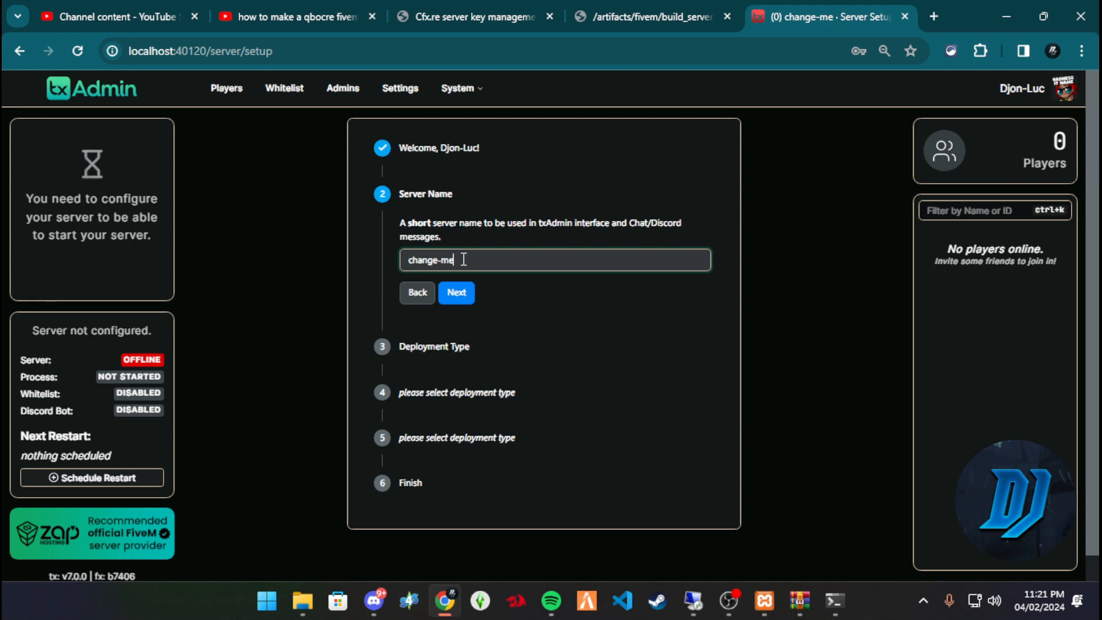
{"action": "type", "text": "dj"}
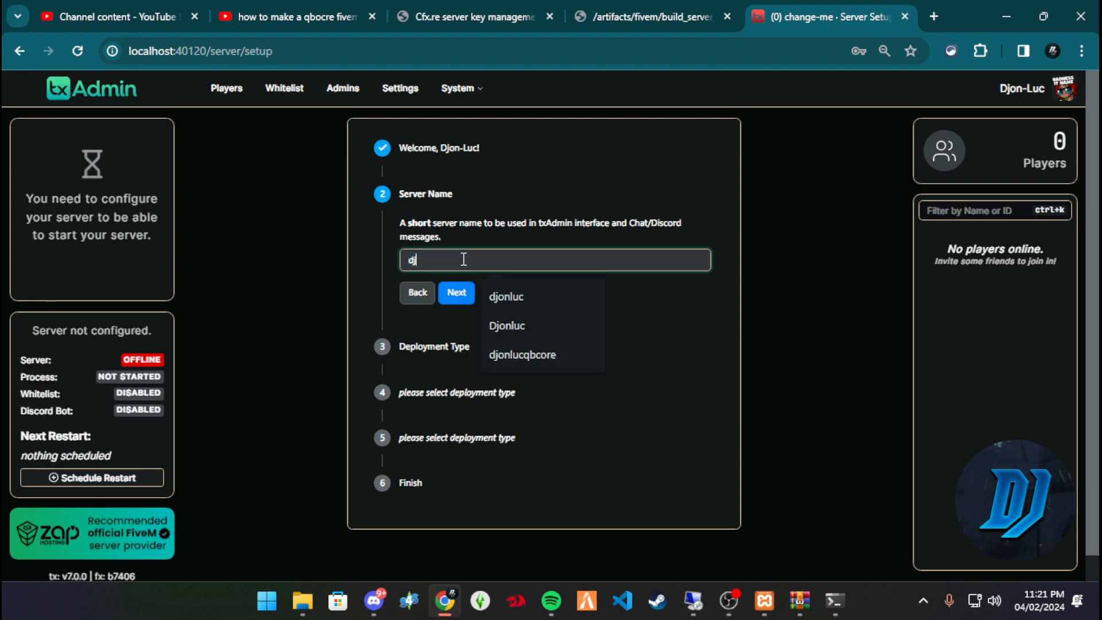
{"action": "left_click", "coordinate": [505, 296]}
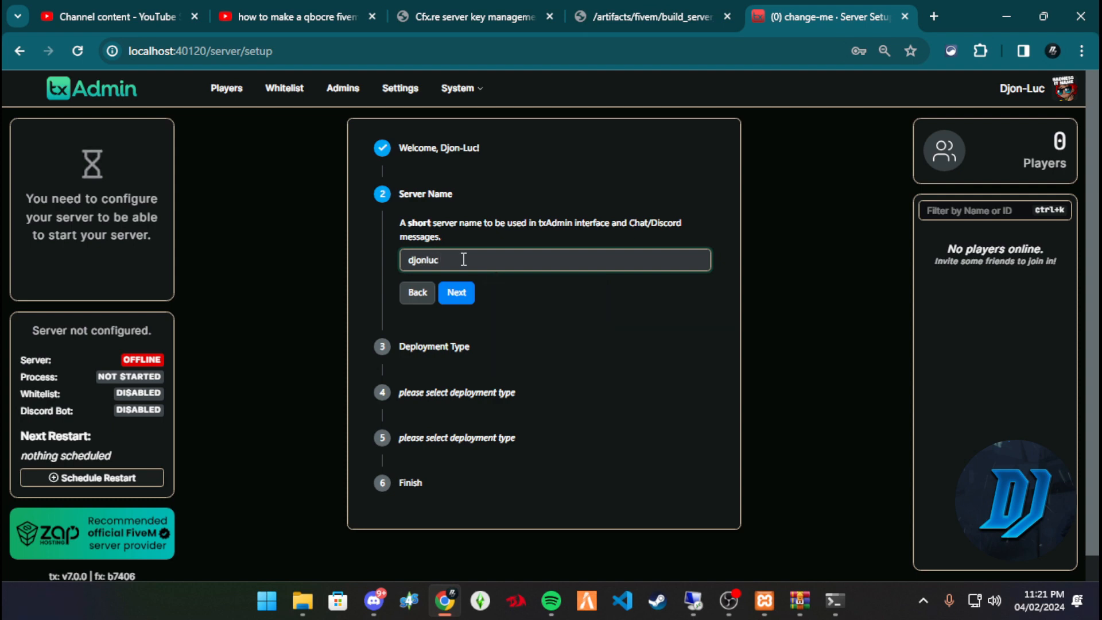
{"action": "type", "text": "qb"}
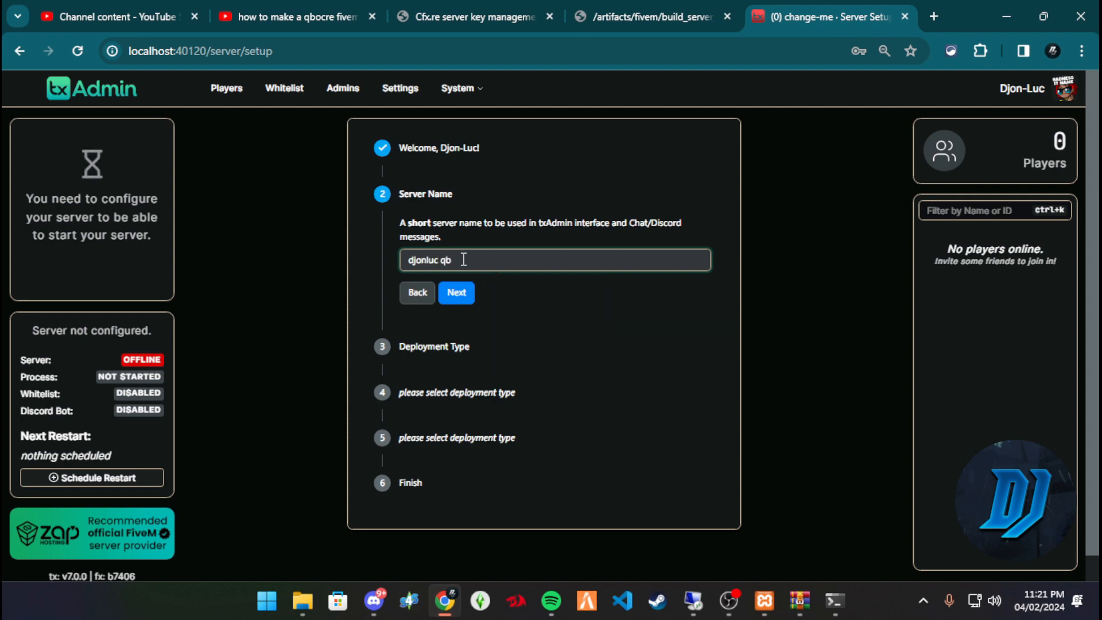
{"action": "type", "text": "o"}
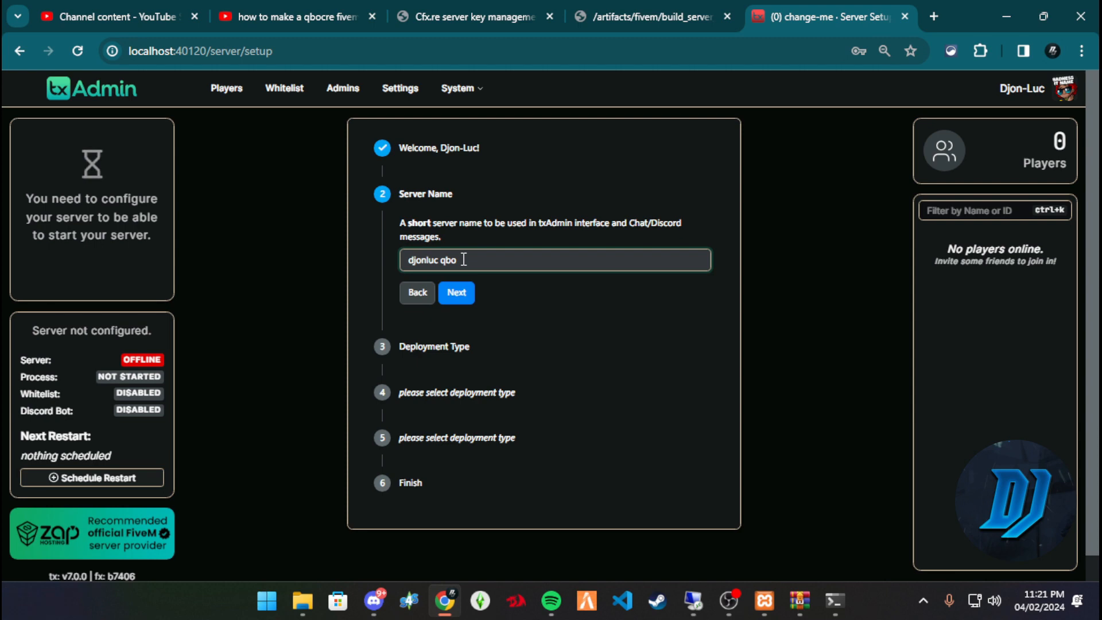
{"action": "left_click", "coordinate": [455, 292]}
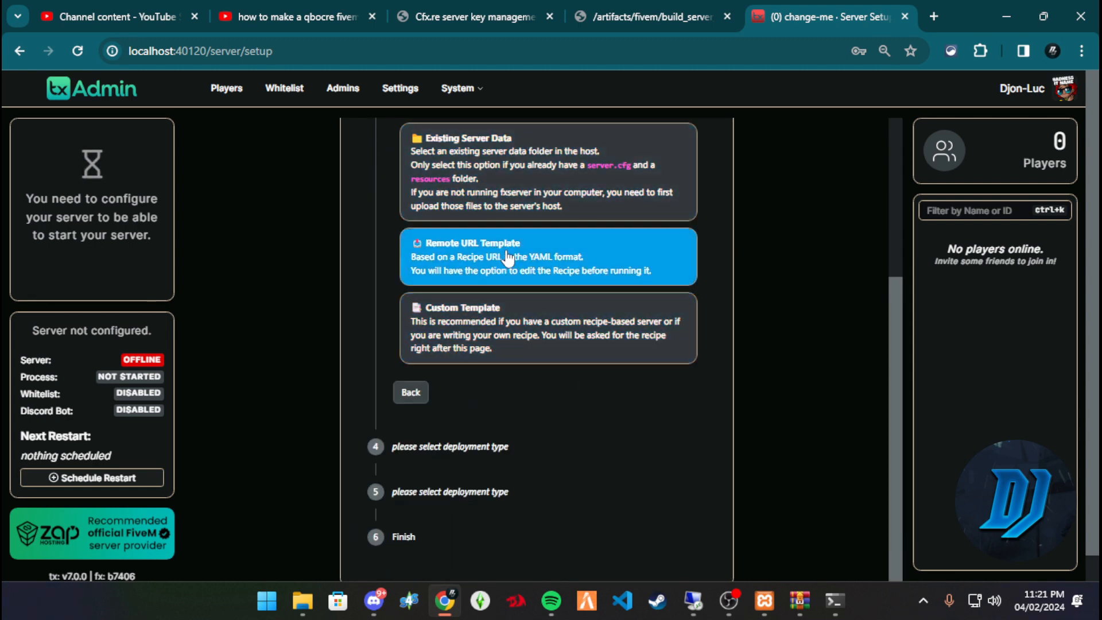
{"action": "mouse_move", "coordinate": [527, 274]}
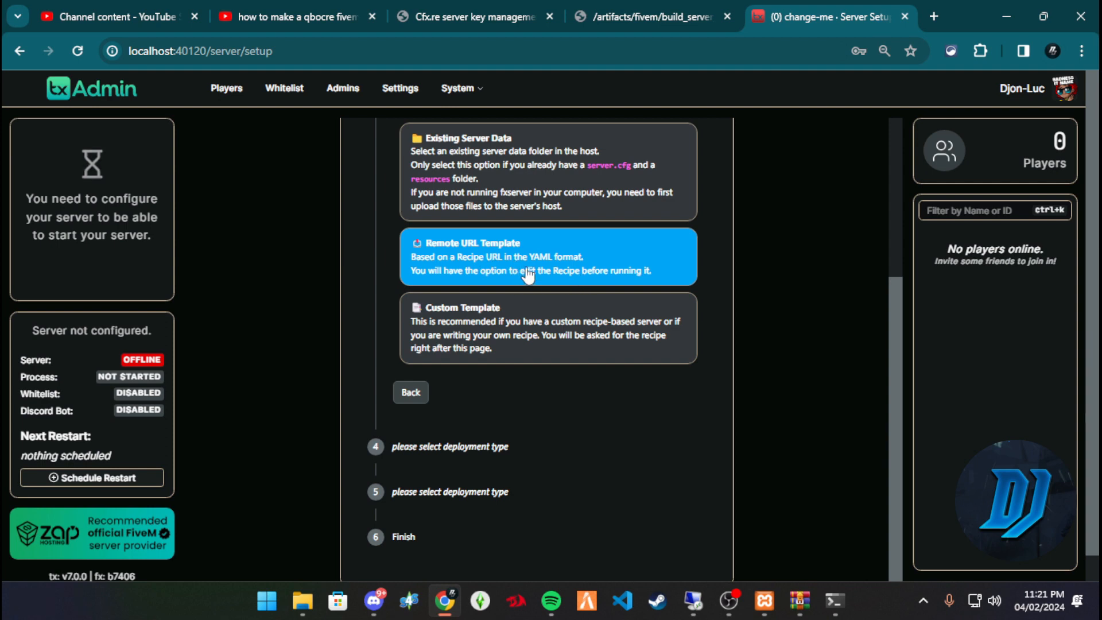
Choose Remote URL Template as the deployment type, then check Qbox Discord for install help.
{"action": "left_click", "coordinate": [548, 256]}
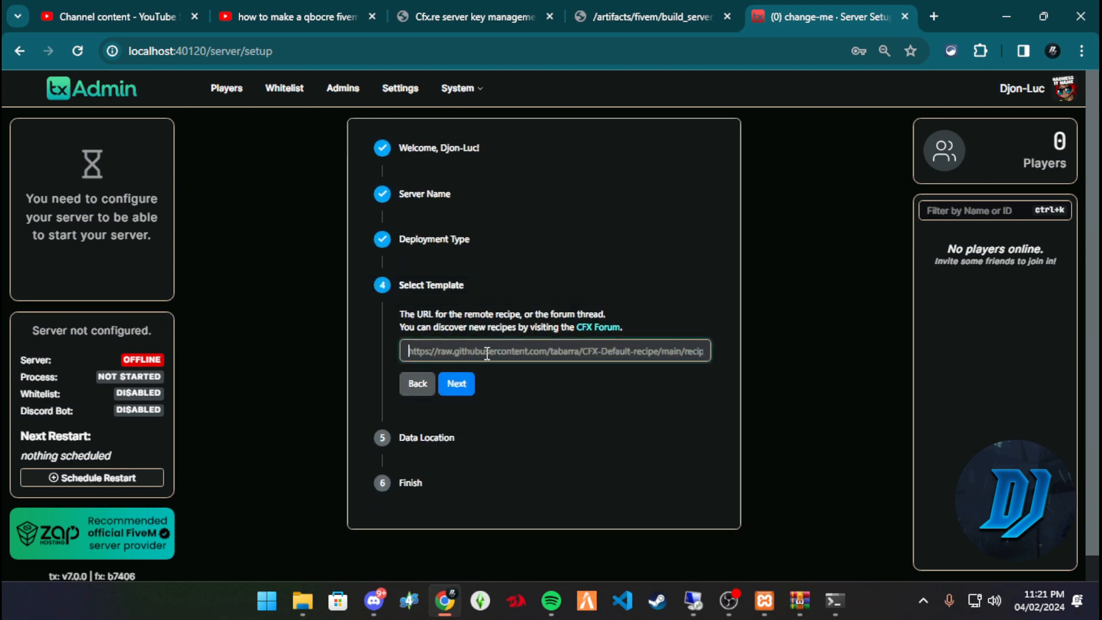
{"action": "mouse_move", "coordinate": [457, 328]}
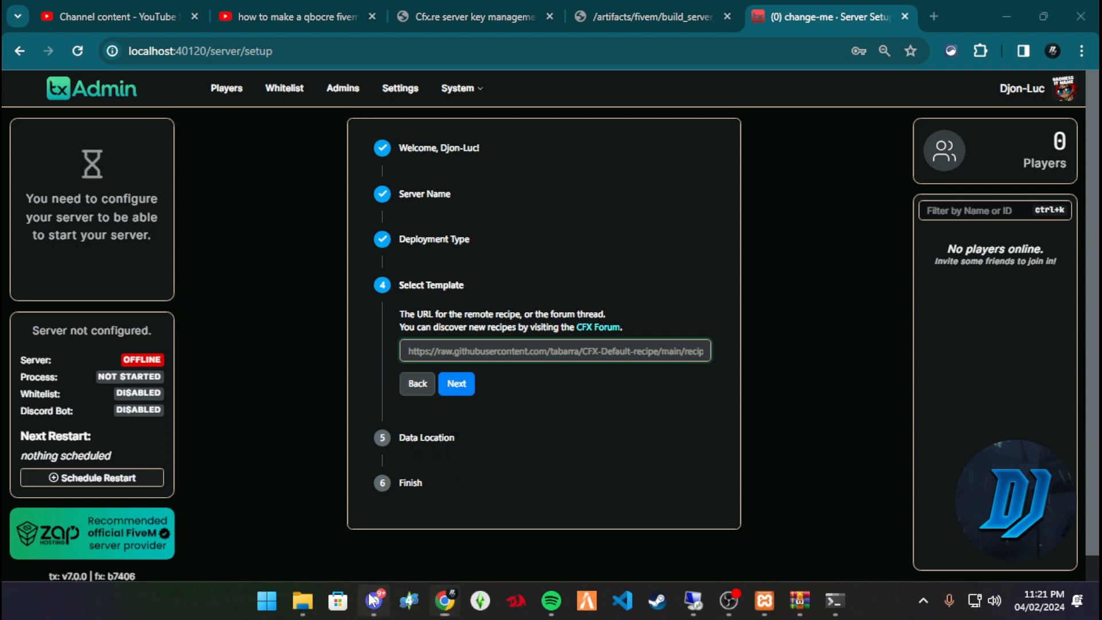
{"action": "left_click", "coordinate": [373, 600]}
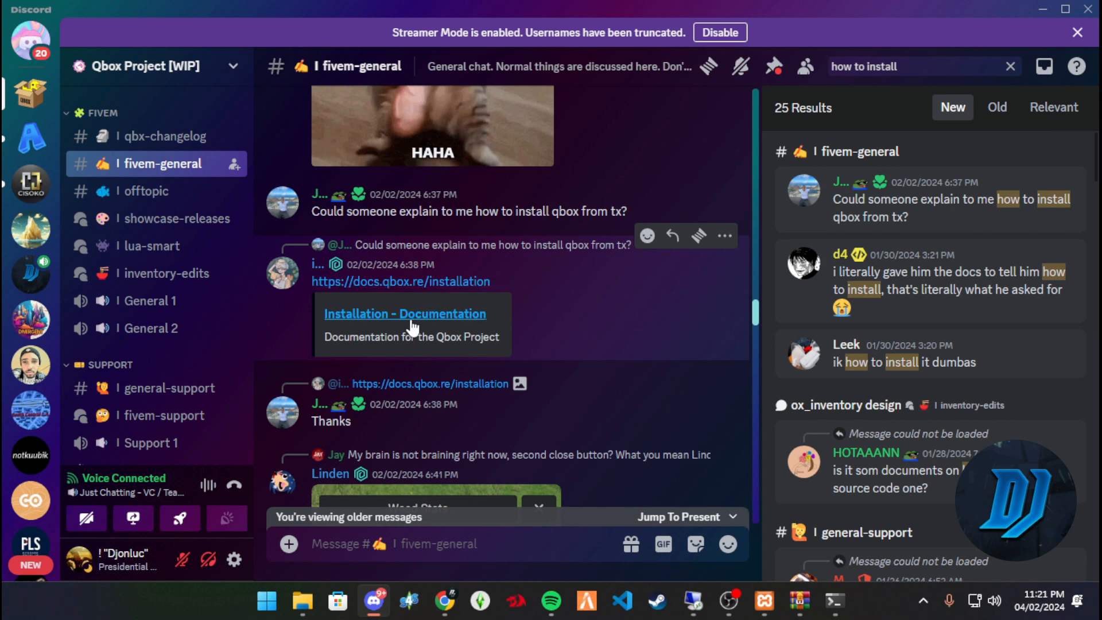
Open the docs.qbox.re installation page and copy the raw Qbox recipe URL.
{"action": "left_click", "coordinate": [404, 313]}
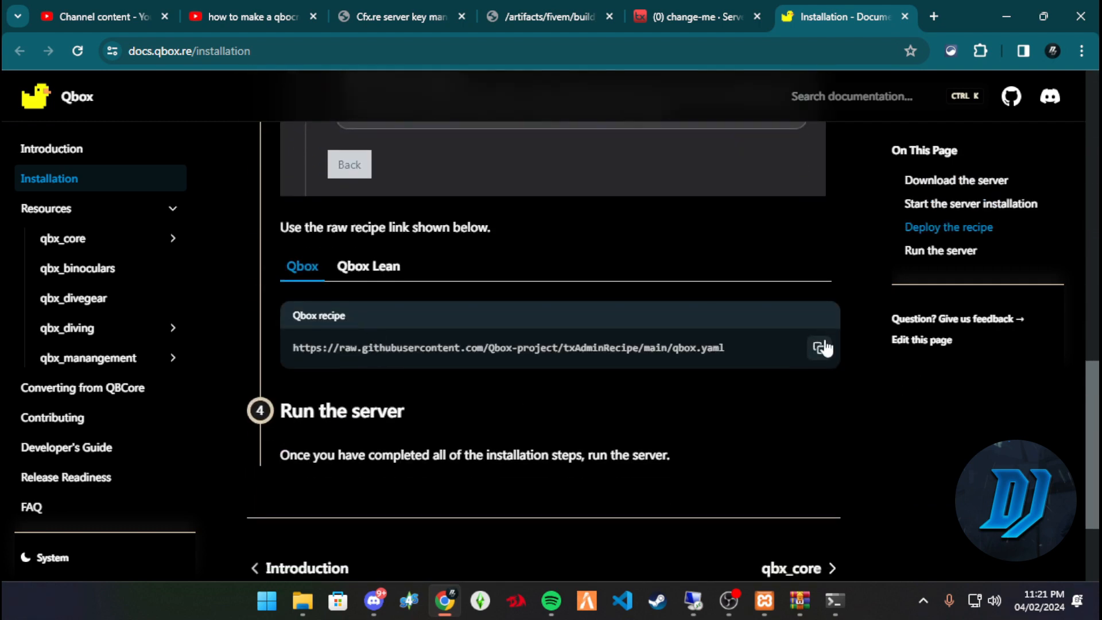
{"action": "left_click", "coordinate": [819, 348]}
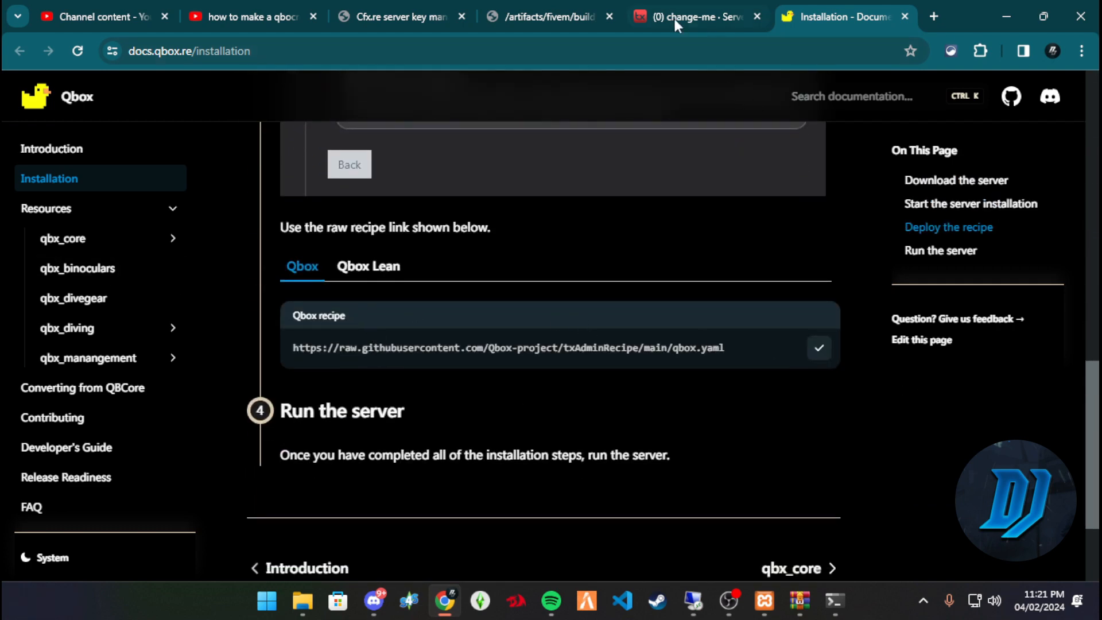
{"action": "left_click", "coordinate": [695, 16]}
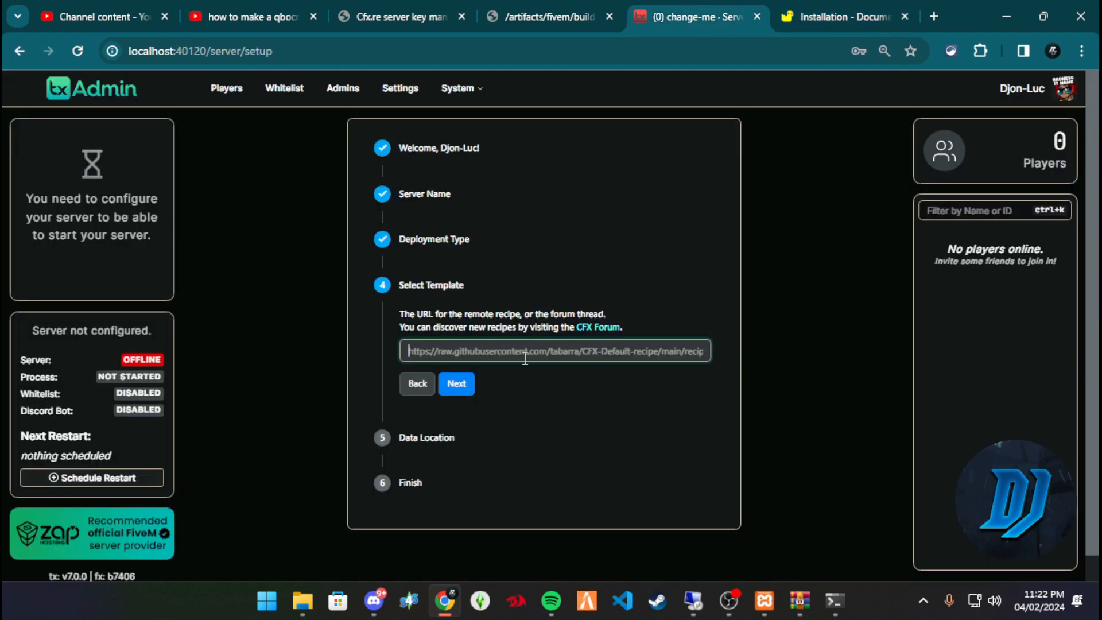
{"action": "left_click", "coordinate": [843, 16]}
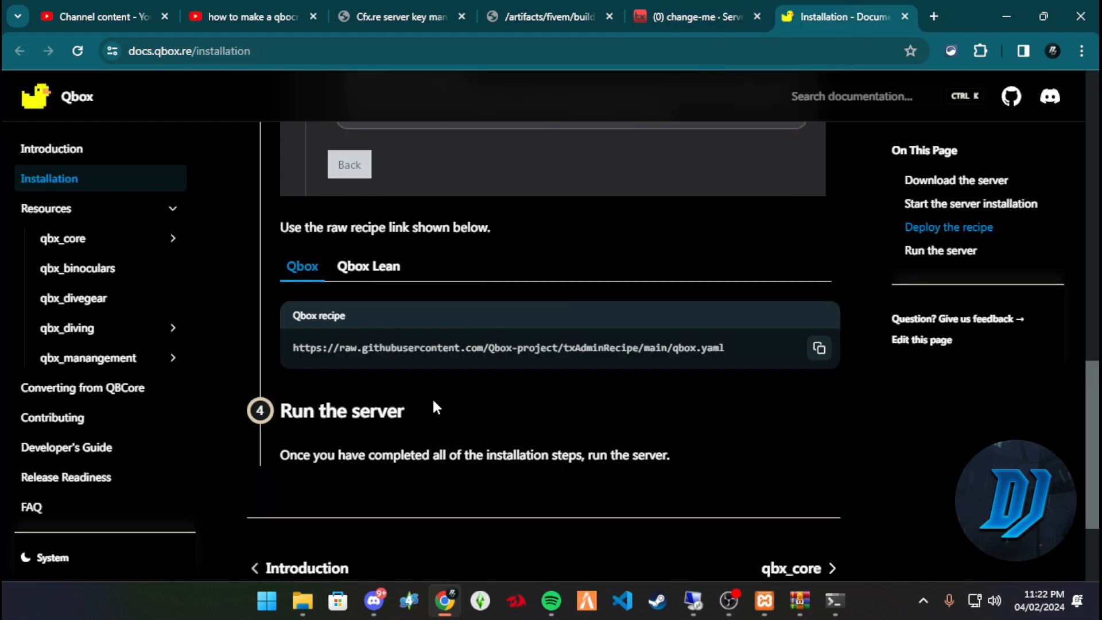
{"action": "mouse_move", "coordinate": [611, 391]}
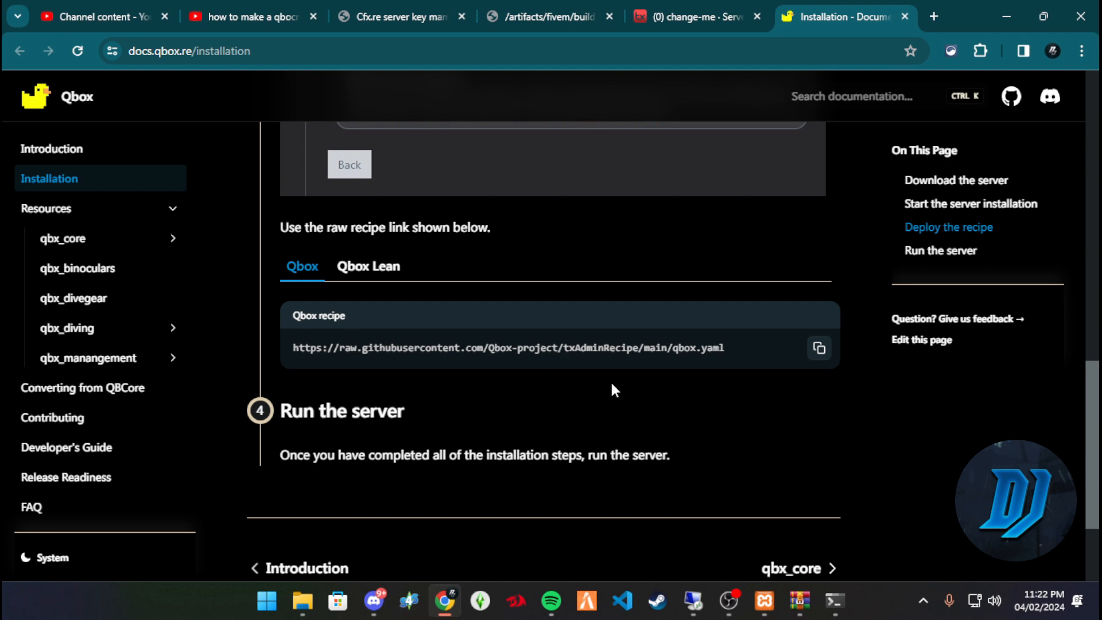
{"action": "mouse_move", "coordinate": [858, 370]}
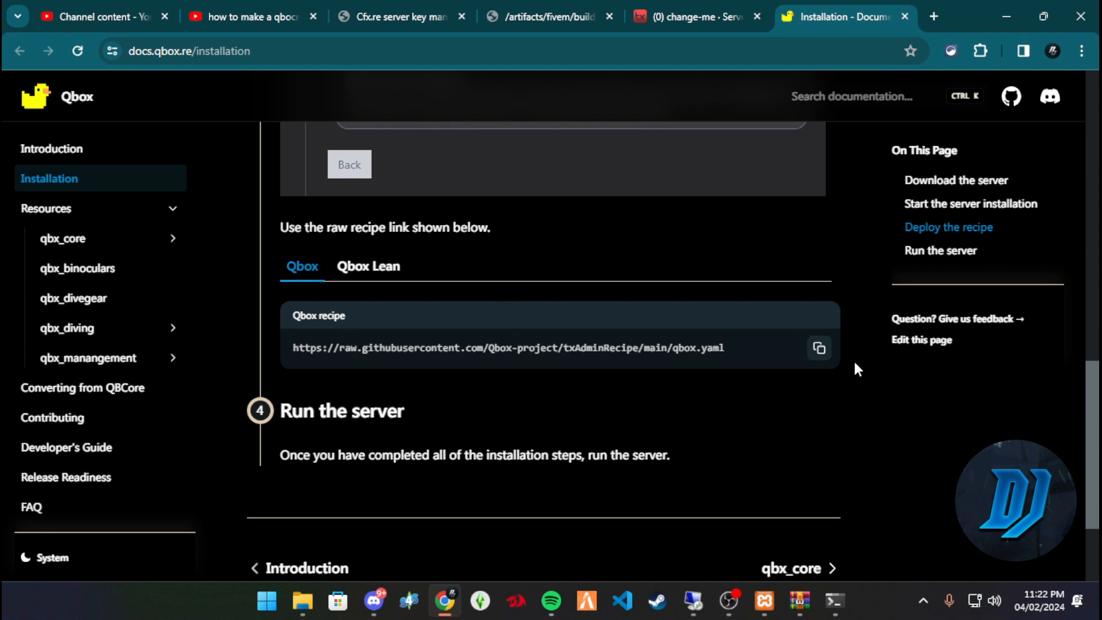
{"action": "left_click", "coordinate": [819, 348]}
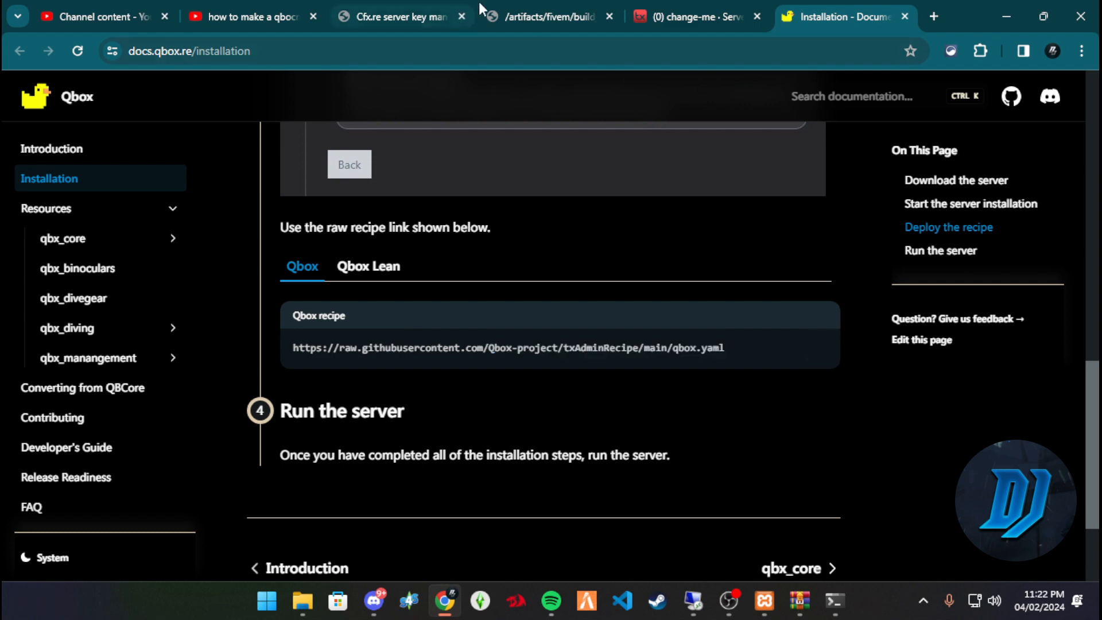
Enter raw.githubusercontent.com/Qbox-project/txAdminRecipe/main/qbox.yaml as txAdmin's remote template URL.
{"action": "left_click", "coordinate": [693, 16]}
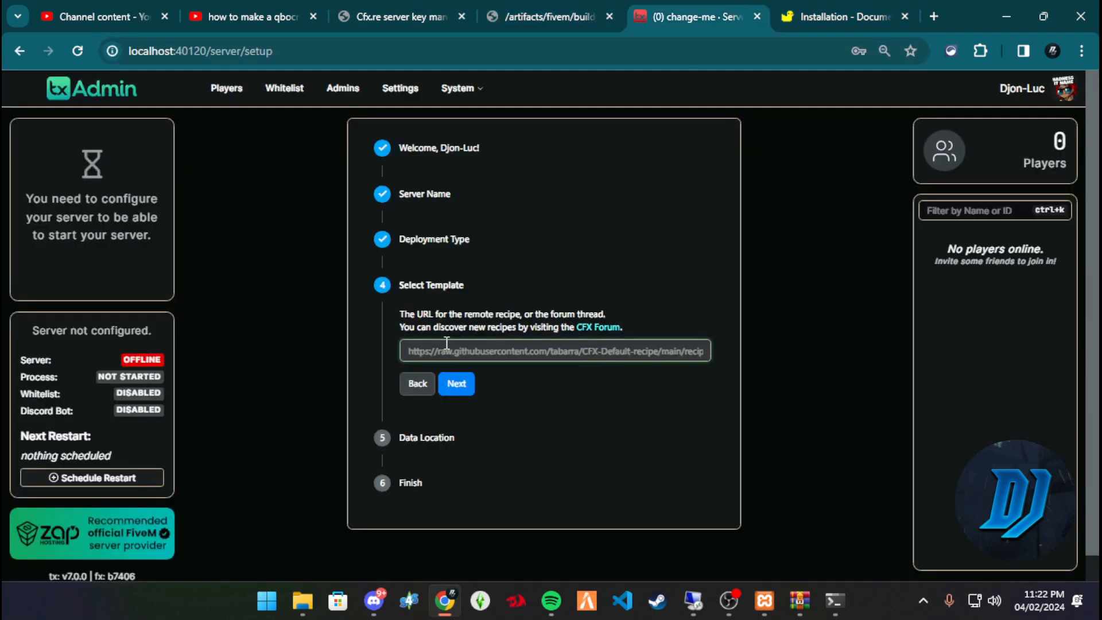
{"action": "type", "text": "raw.githubusercontent.com/Qbox-project/txAdminRecipe/main/qbox.yaml"}
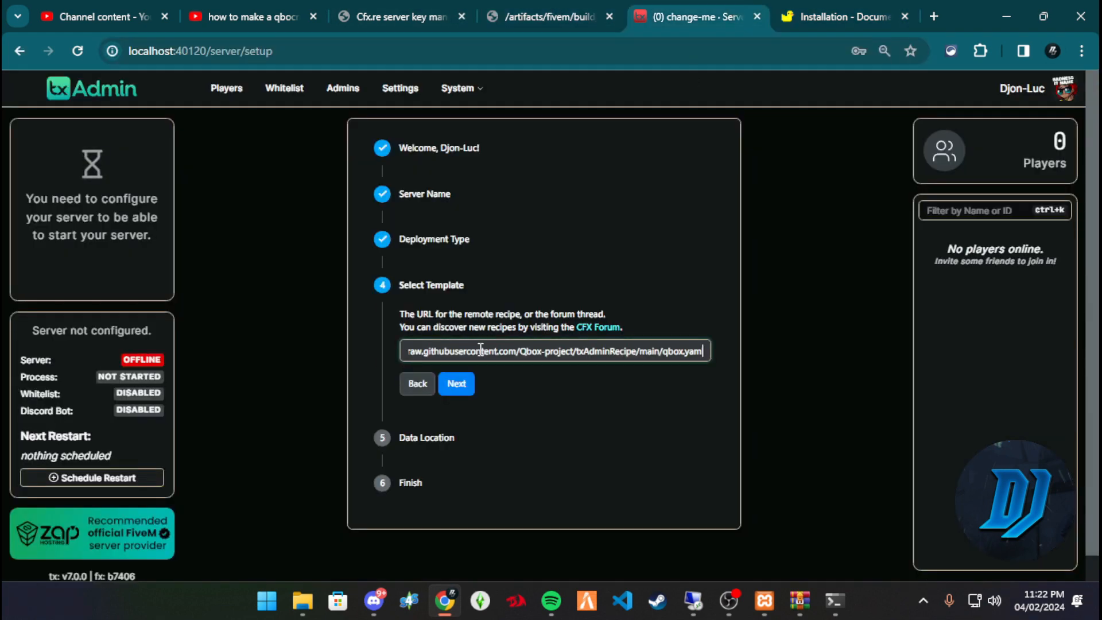
{"action": "left_click", "coordinate": [456, 383]}
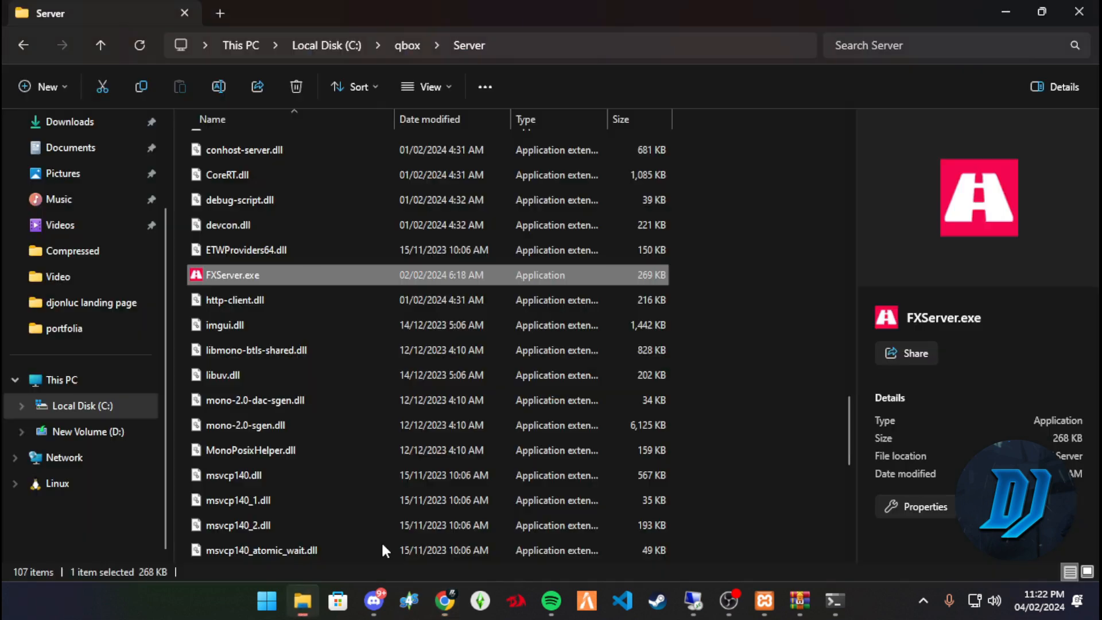
Copy the path of the C:\qbox\Files folder in File Explorer.
{"action": "left_click", "coordinate": [100, 45]}
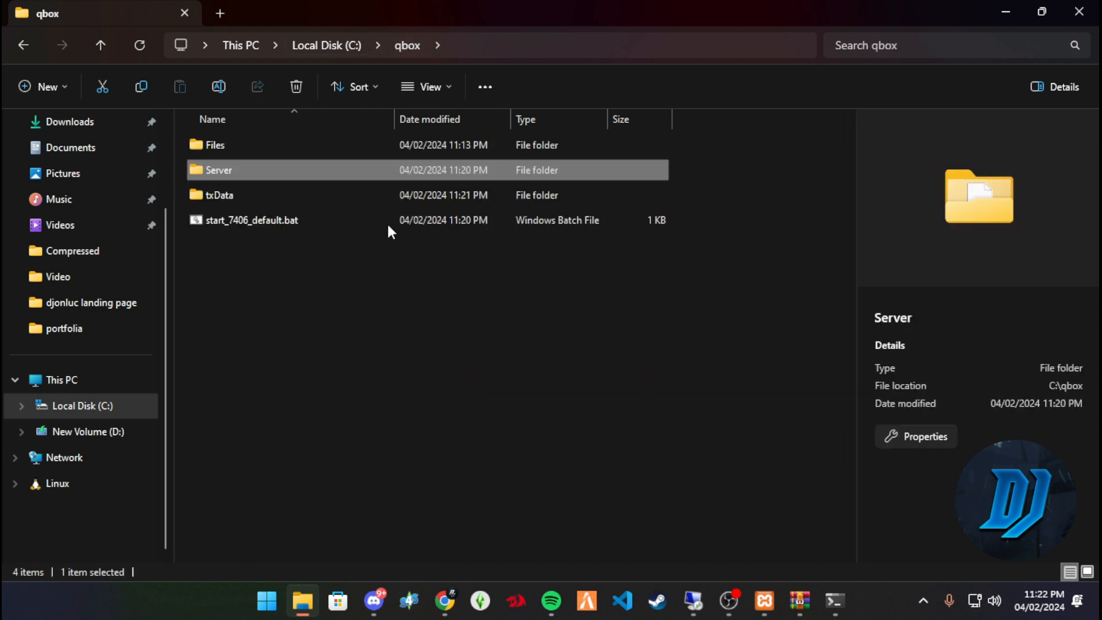
{"action": "mouse_move", "coordinate": [306, 182]}
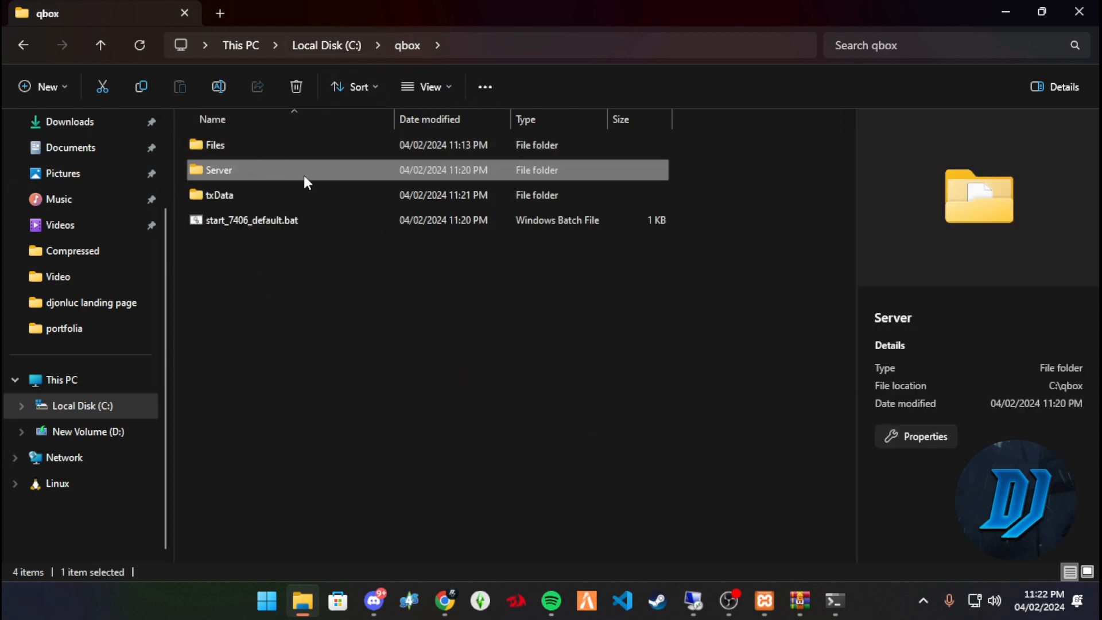
{"action": "mouse_move", "coordinate": [284, 166]}
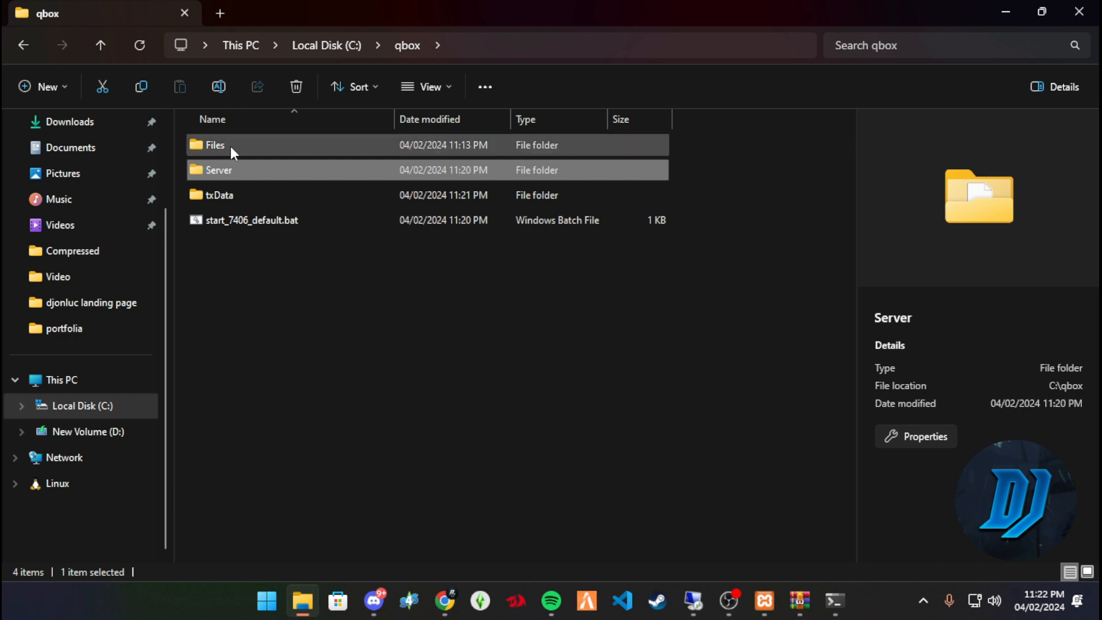
{"action": "double_click", "coordinate": [216, 144]}
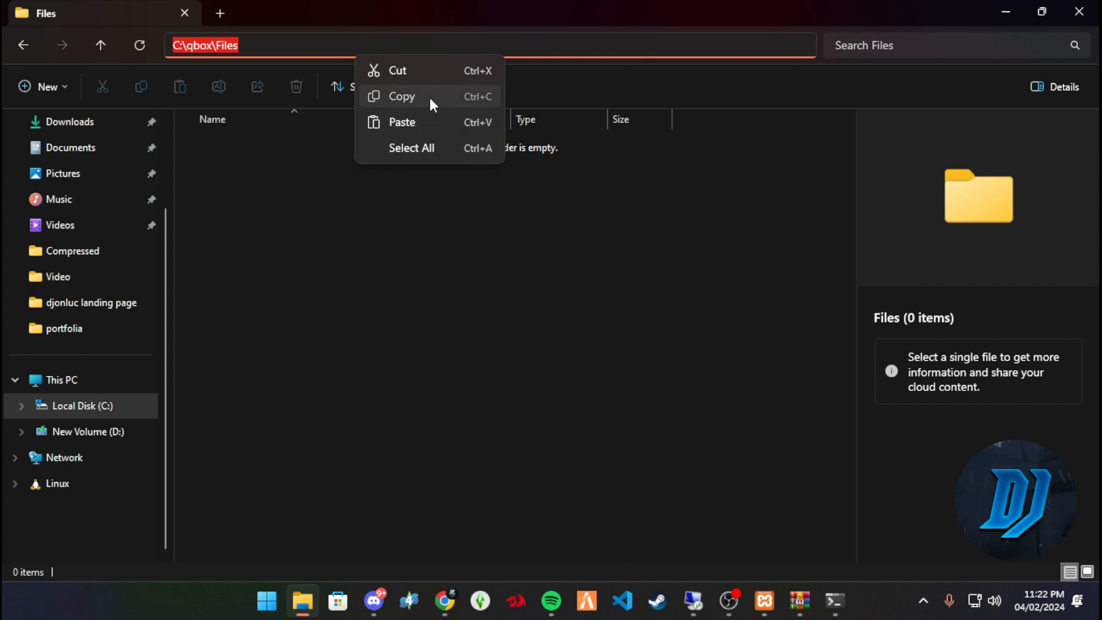
{"action": "left_click", "coordinate": [444, 601]}
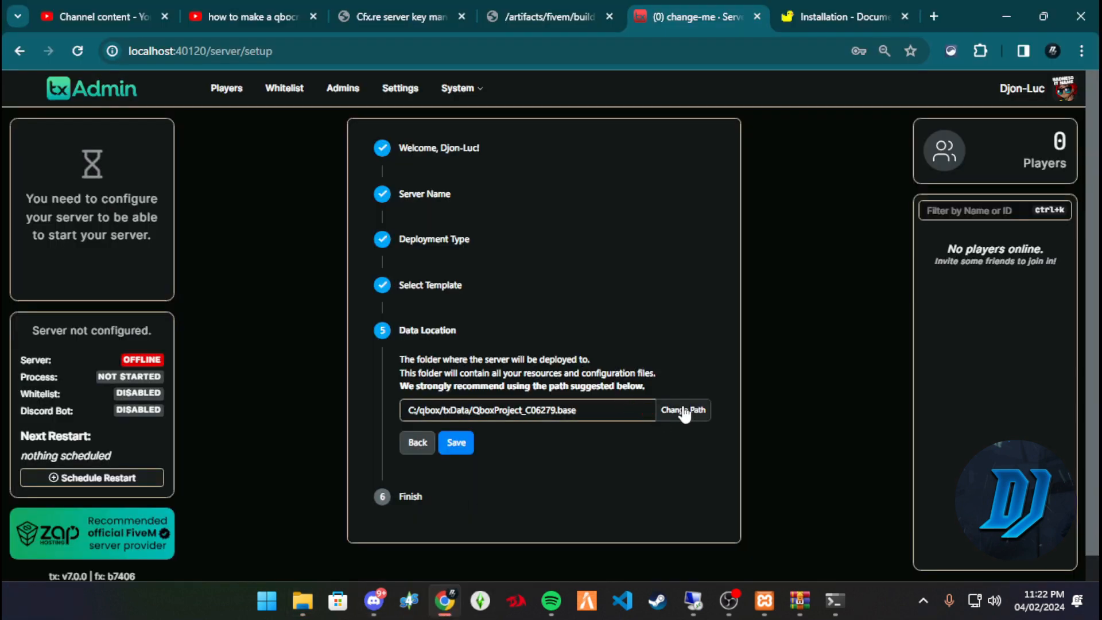
Change and save the server data location to C:\qbox\Files.
{"action": "left_click", "coordinate": [682, 409]}
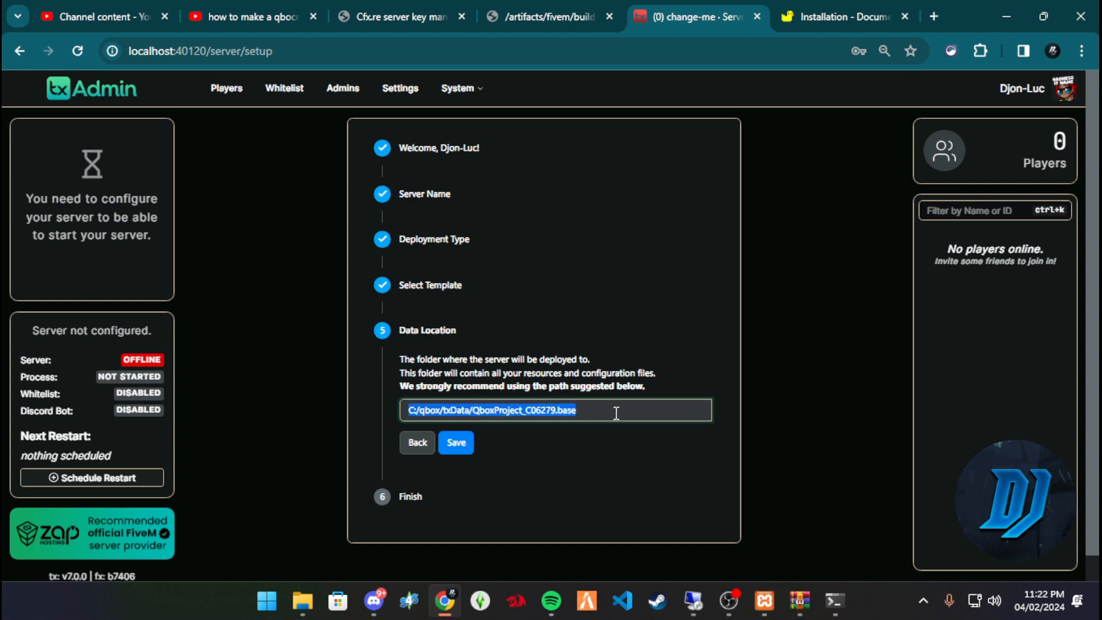
{"action": "type", "text": "C:\\qbox\\Files"}
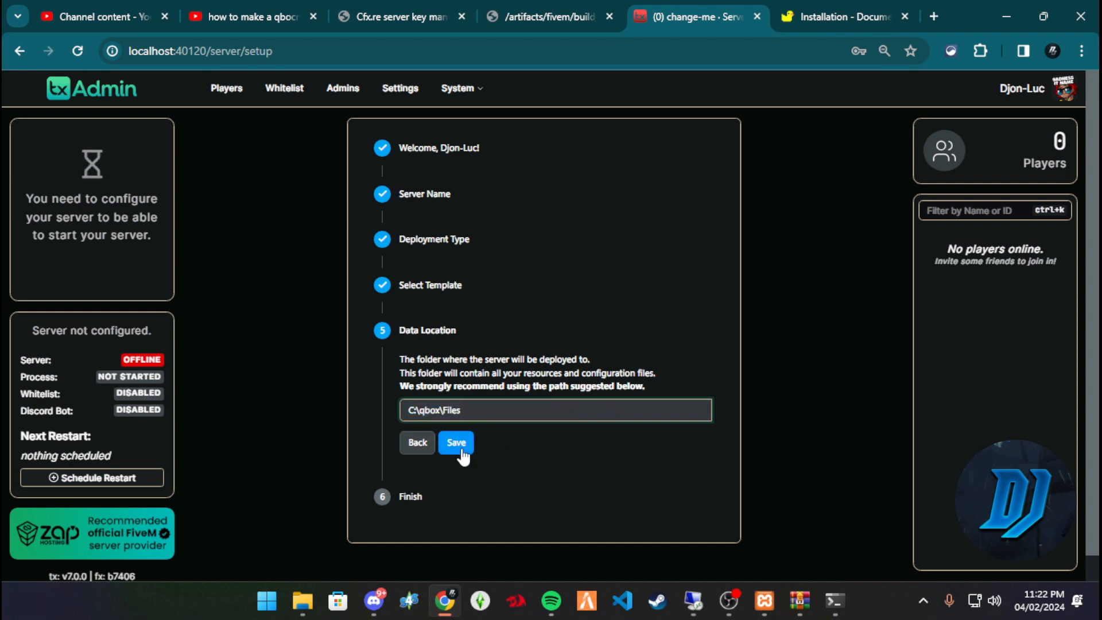
{"action": "left_click", "coordinate": [455, 443]}
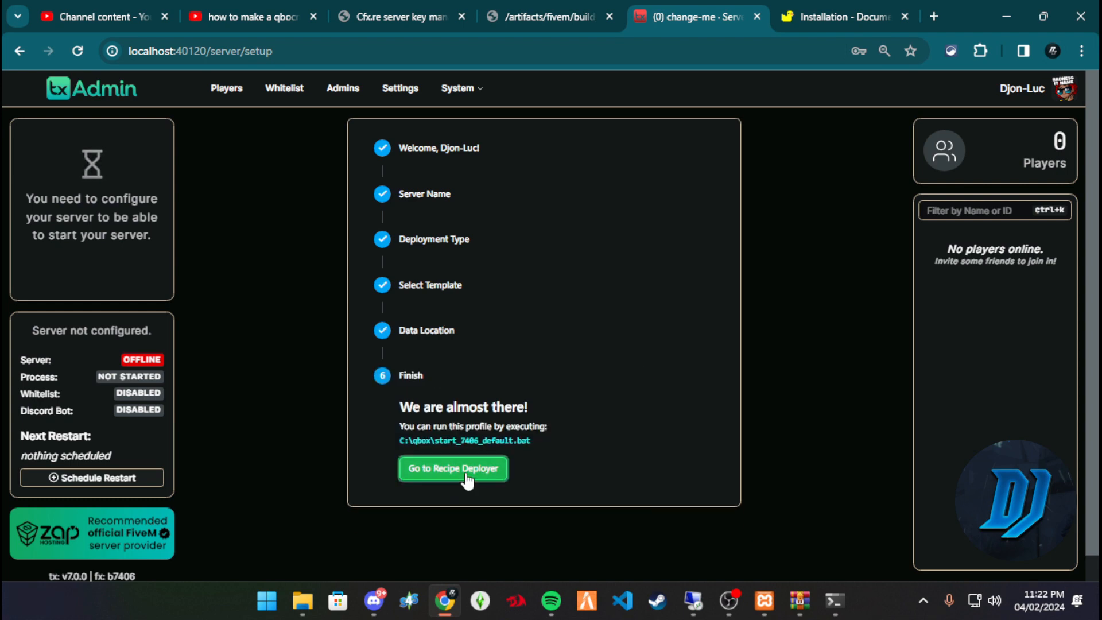
Advance the recipe deployer past the recipe review to Input Parameters.
{"action": "left_click", "coordinate": [452, 469]}
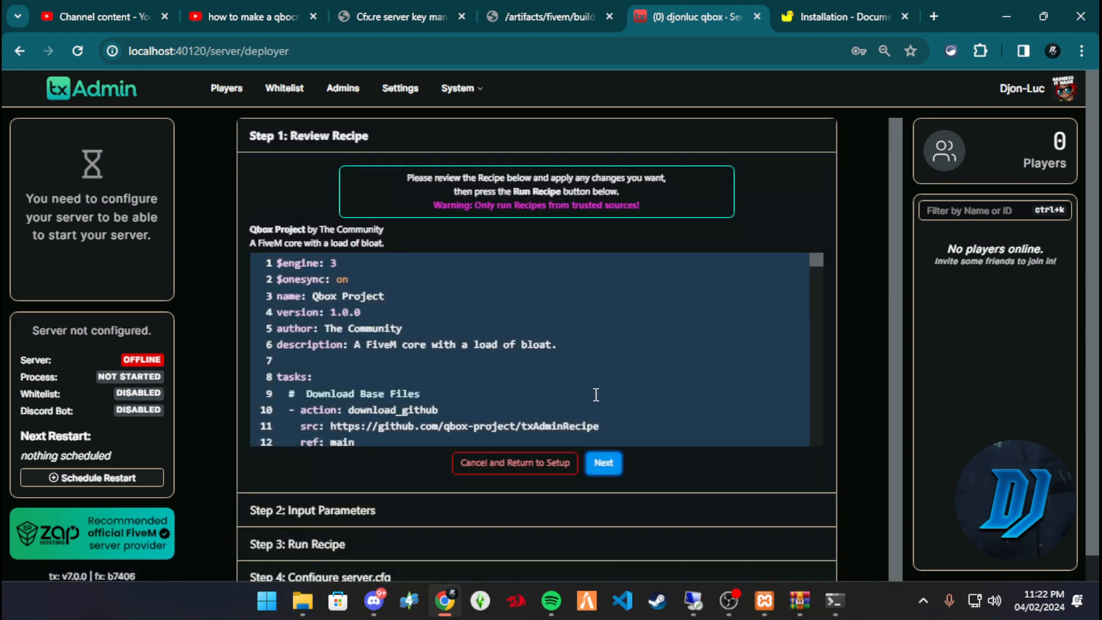
{"action": "scroll", "scroll_direction": "down", "scroll_amount": 3}
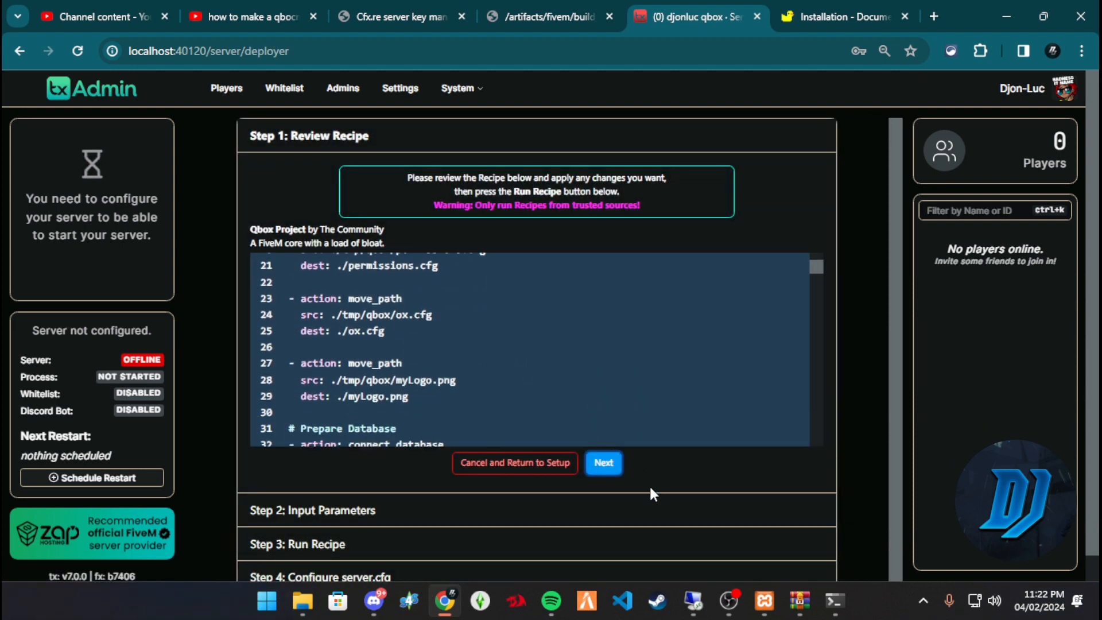
{"action": "left_click", "coordinate": [602, 463]}
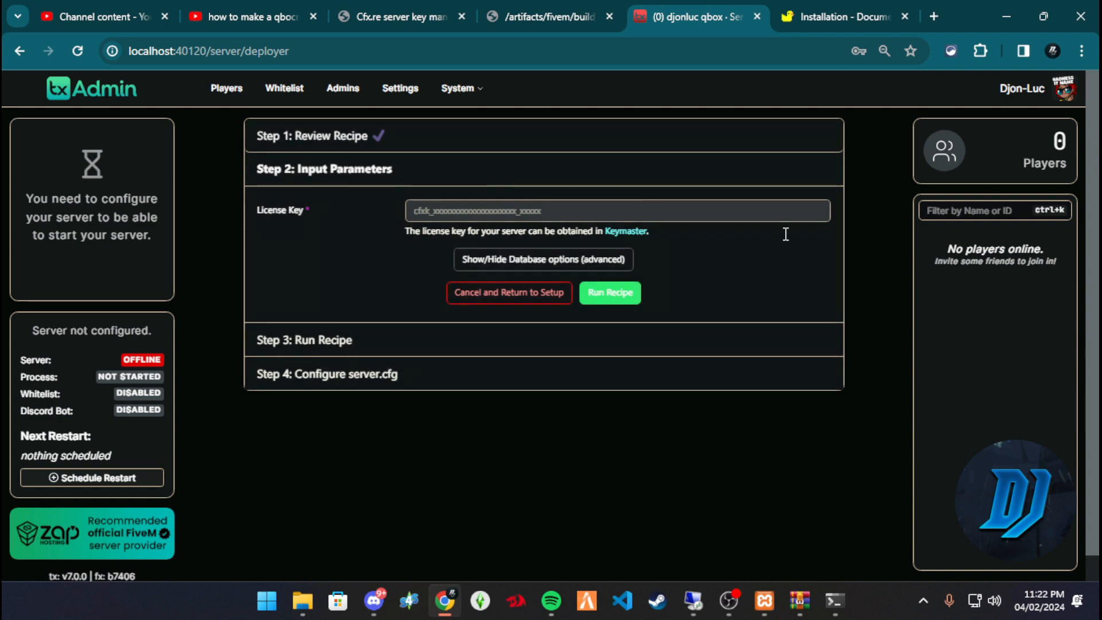
{"action": "mouse_move", "coordinate": [625, 231]}
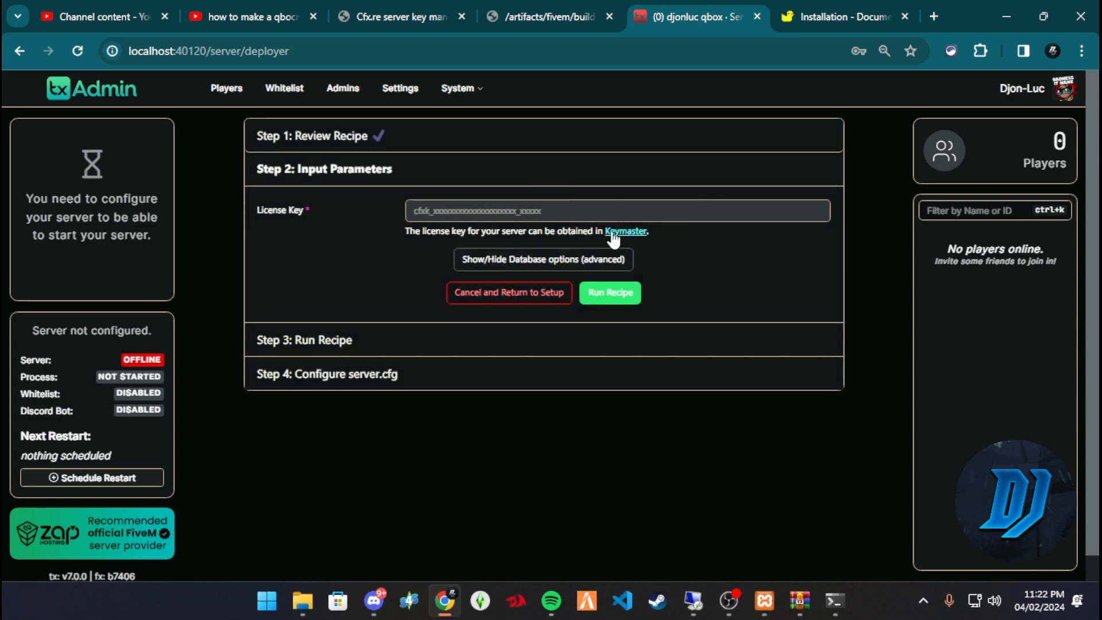
{"action": "mouse_move", "coordinate": [394, 16]}
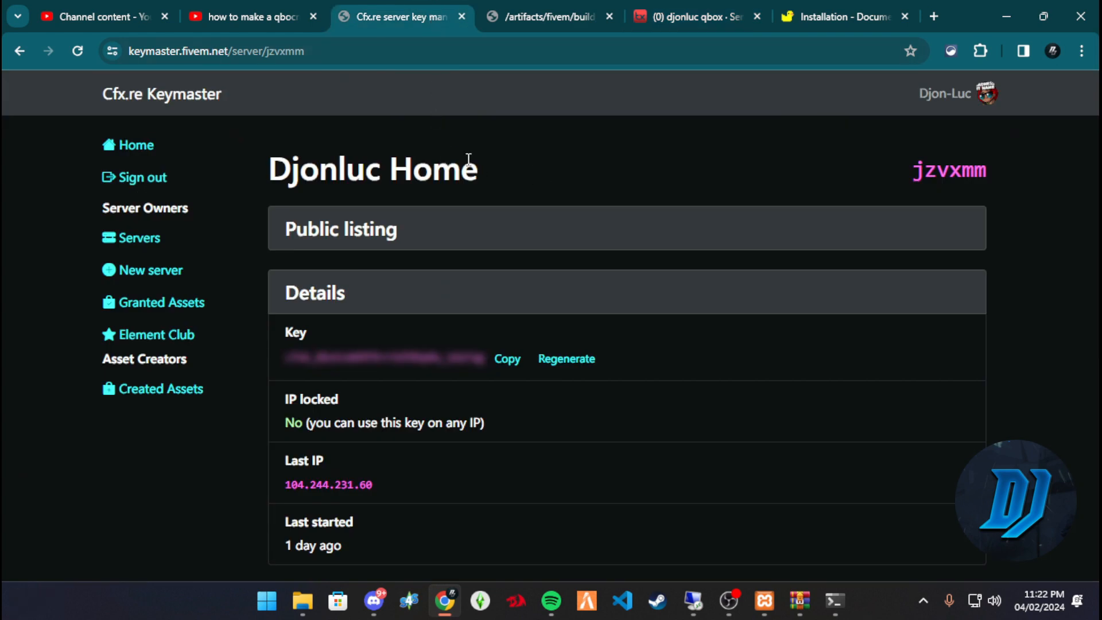
{"action": "mouse_move", "coordinate": [274, 248]}
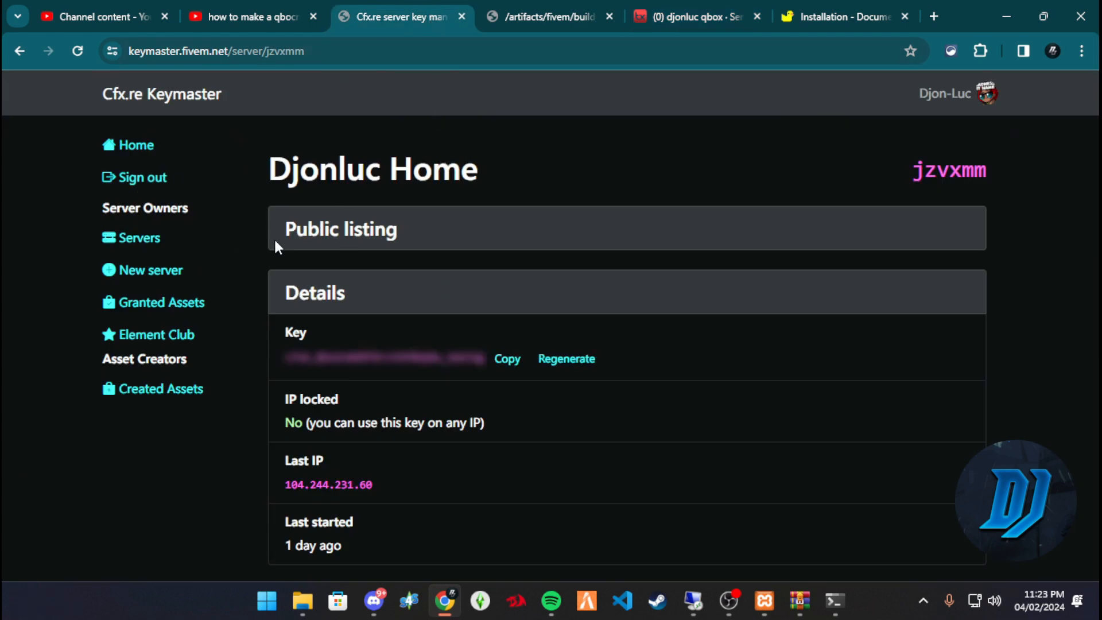
{"action": "mouse_move", "coordinate": [271, 178]}
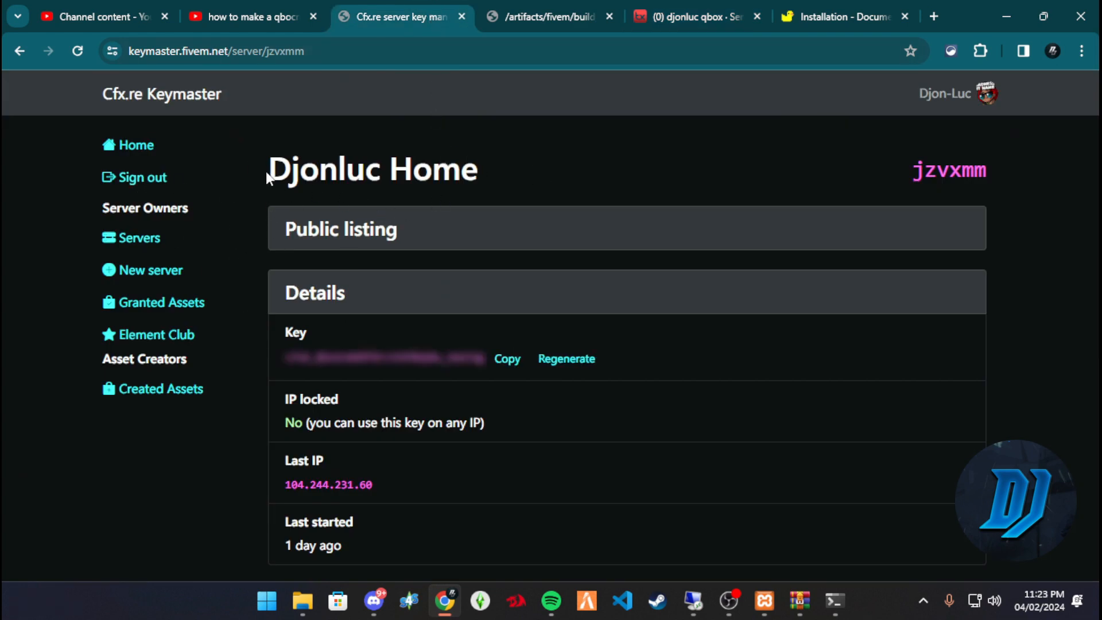
{"action": "mouse_move", "coordinate": [159, 311]}
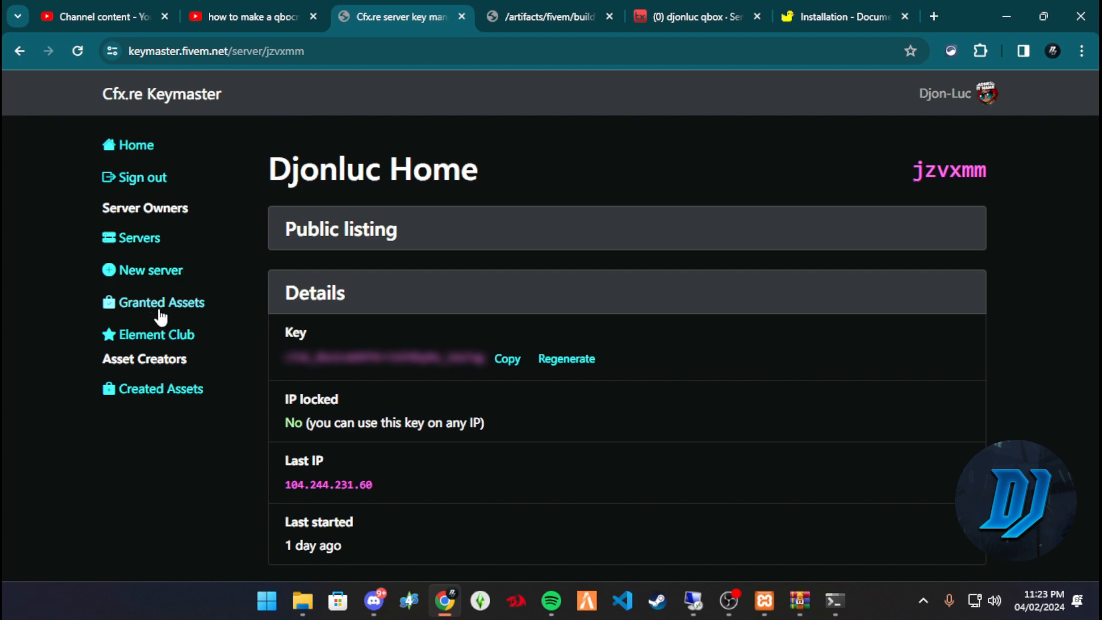
{"action": "left_click", "coordinate": [138, 238]}
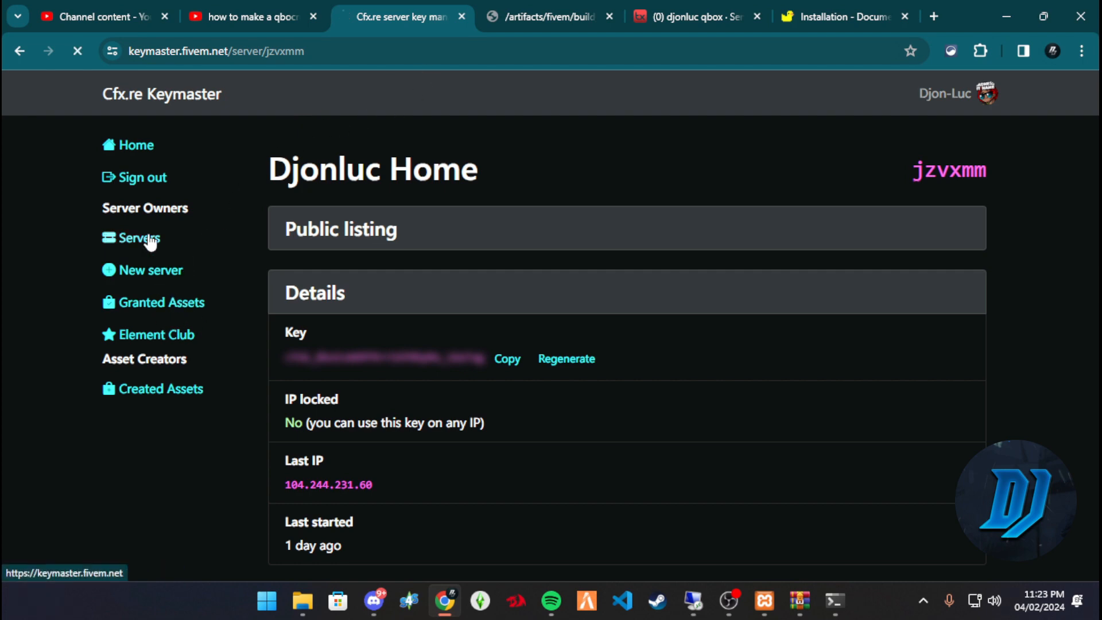
{"action": "left_click", "coordinate": [132, 237]}
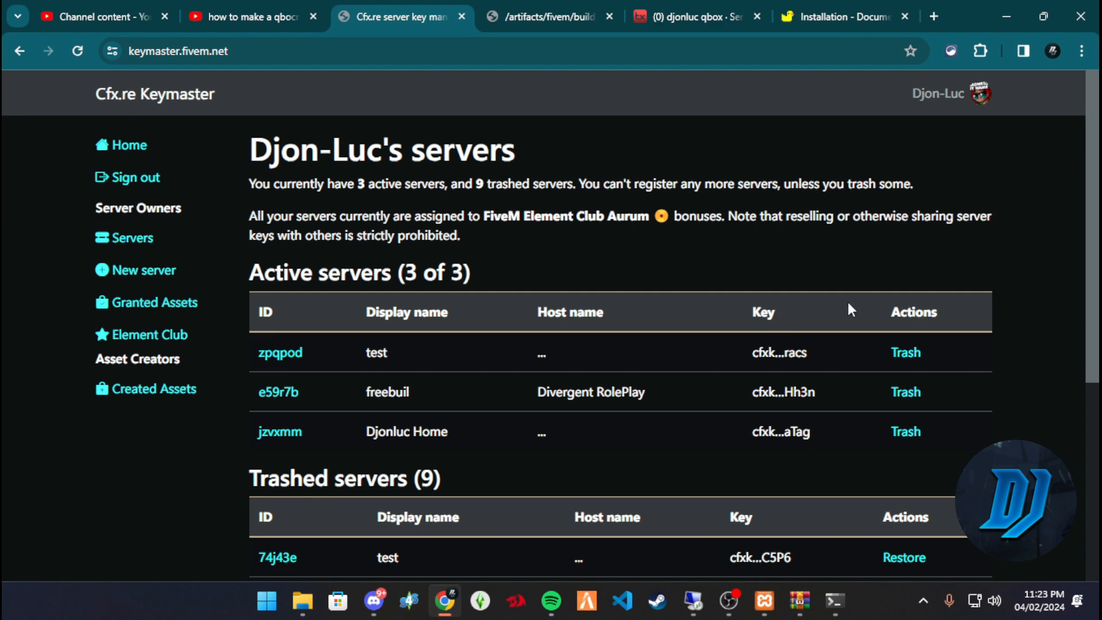
{"action": "scroll", "scroll_direction": "down", "scroll_amount": 3}
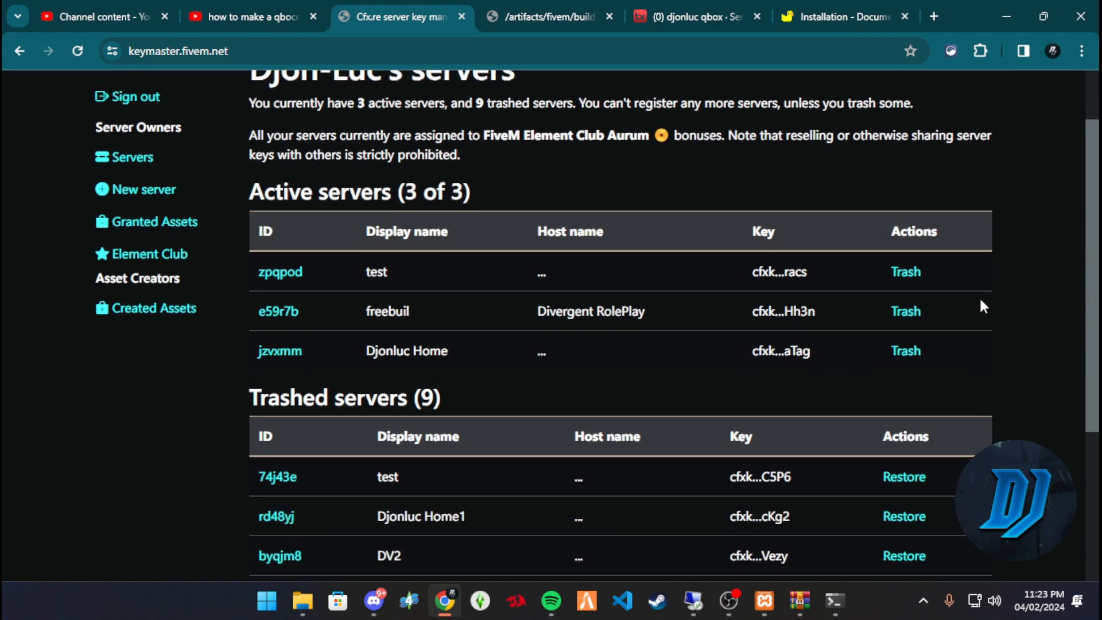
{"action": "scroll", "scroll_direction": "up", "scroll_amount": 3}
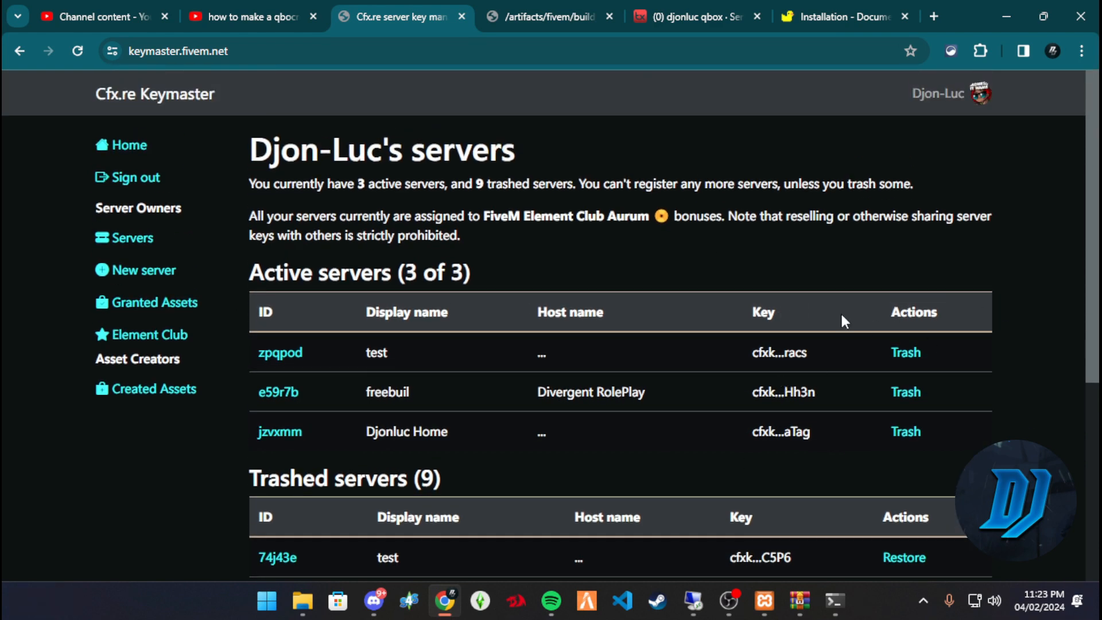
{"action": "mouse_move", "coordinate": [729, 459]}
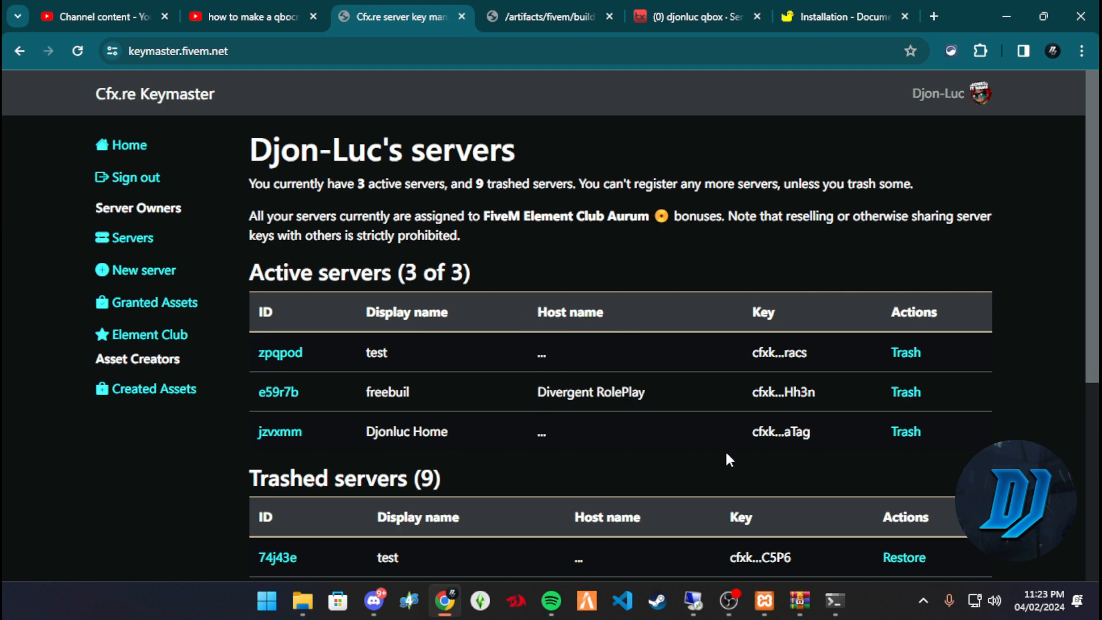
{"action": "mouse_move", "coordinate": [373, 447]}
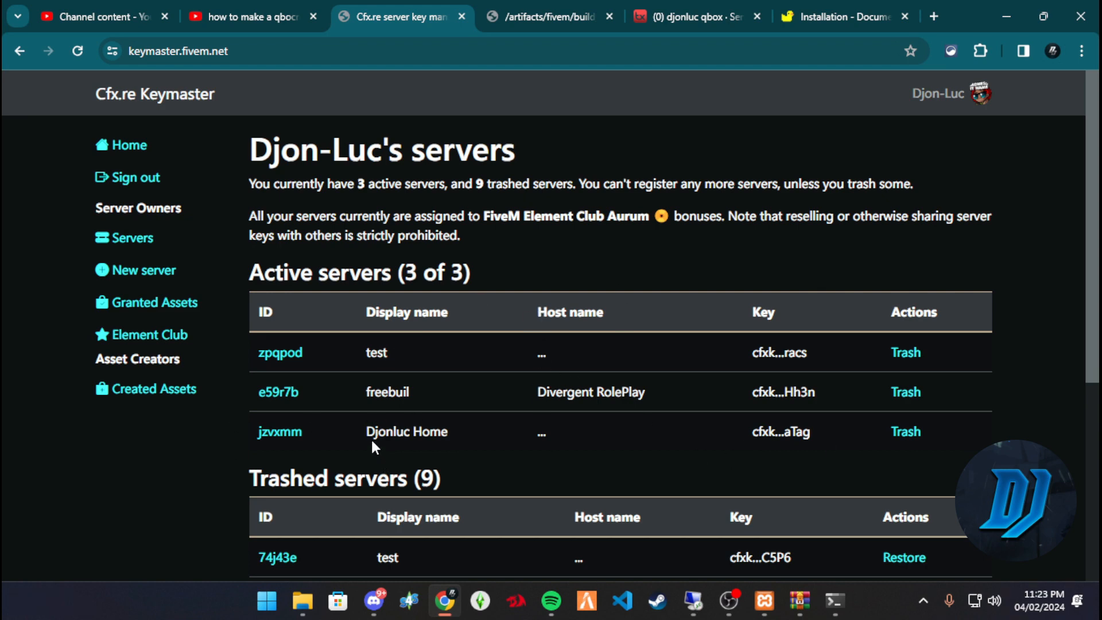
{"action": "left_click", "coordinate": [280, 431]}
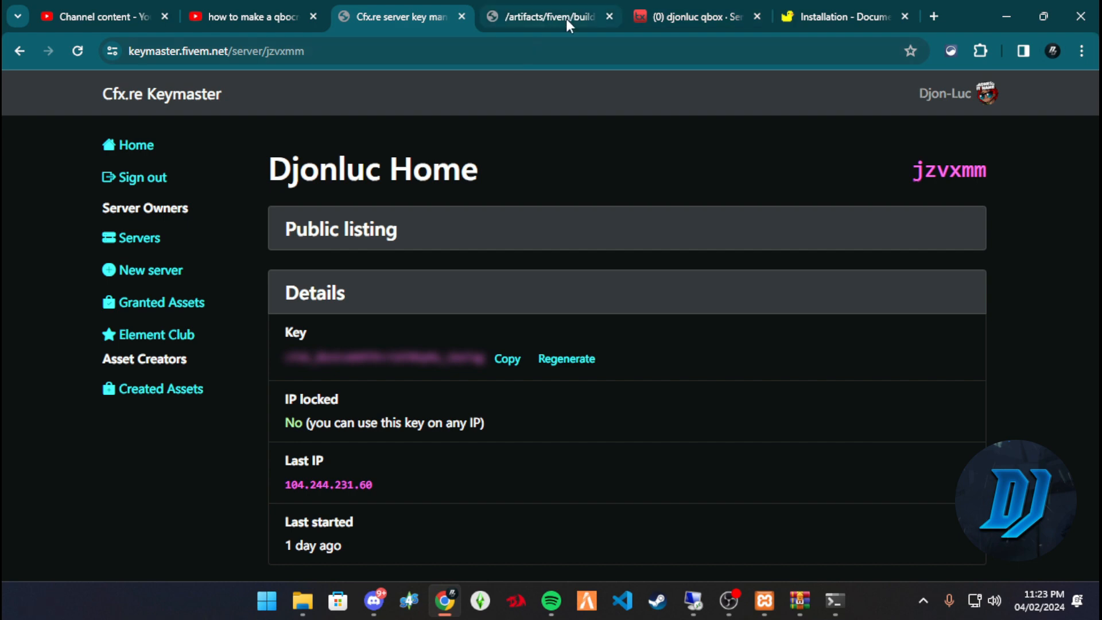
{"action": "left_click", "coordinate": [695, 16]}
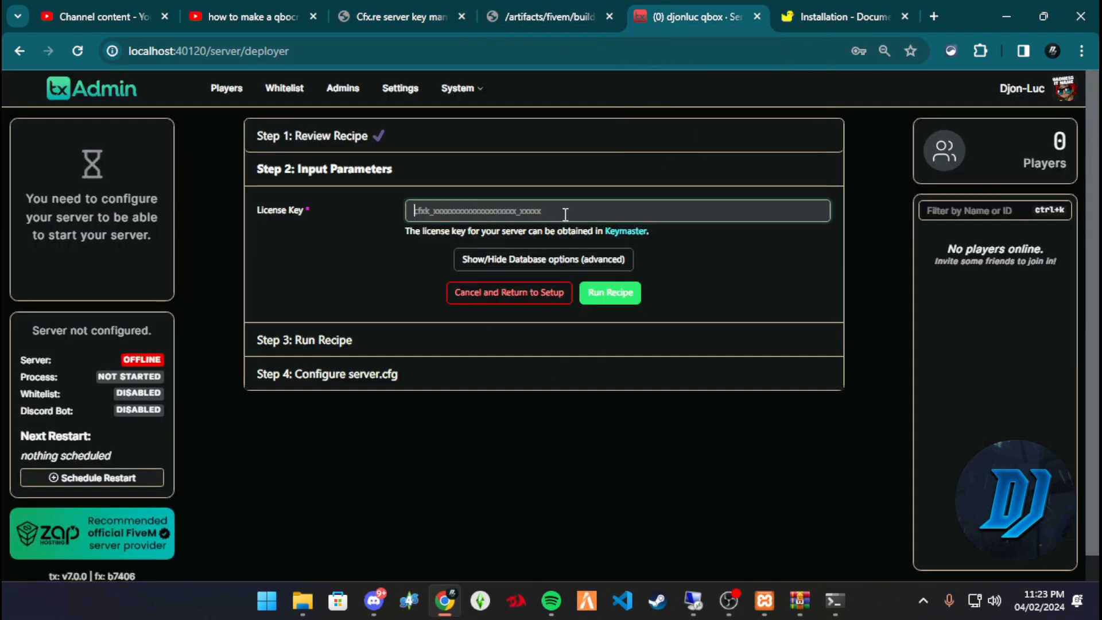
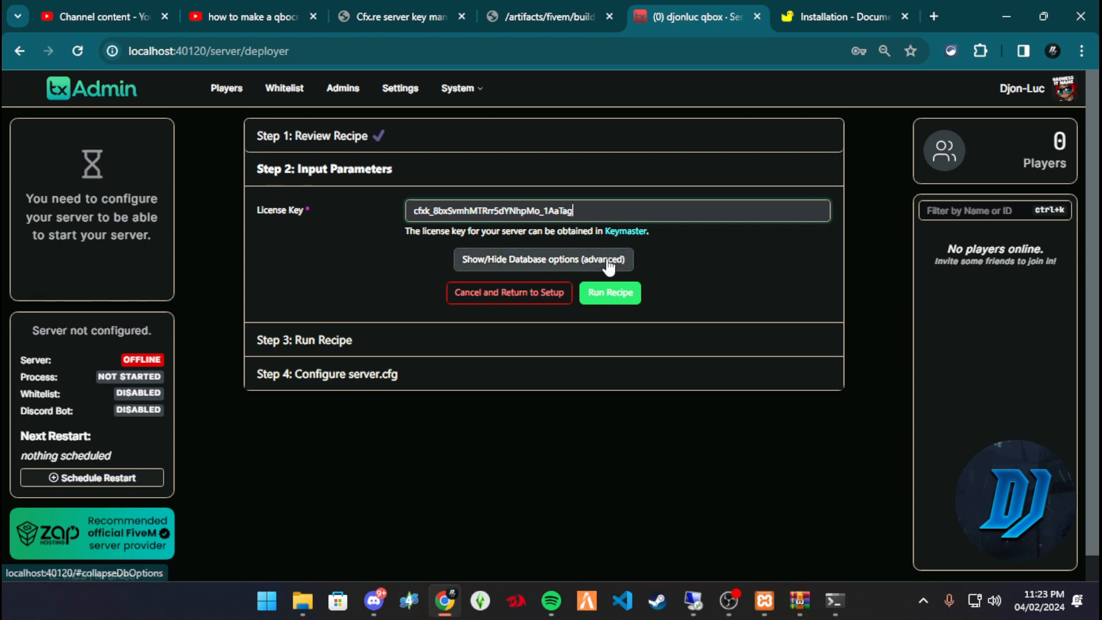
{"action": "left_click", "coordinate": [541, 260]}
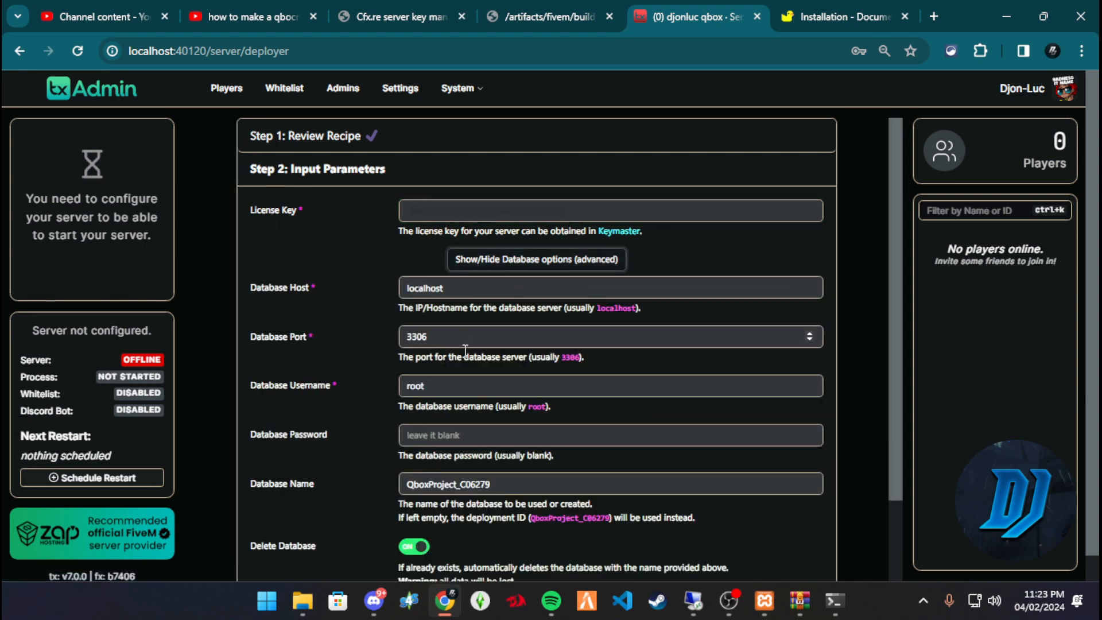
{"action": "triple_click", "coordinate": [448, 483]}
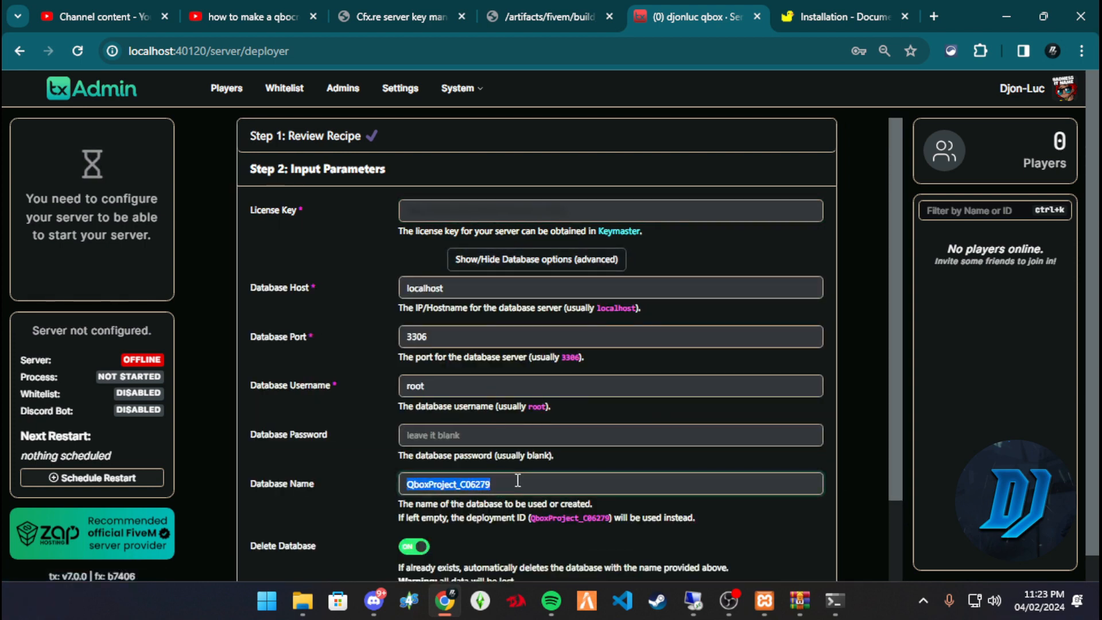
{"action": "left_click", "coordinate": [492, 483]}
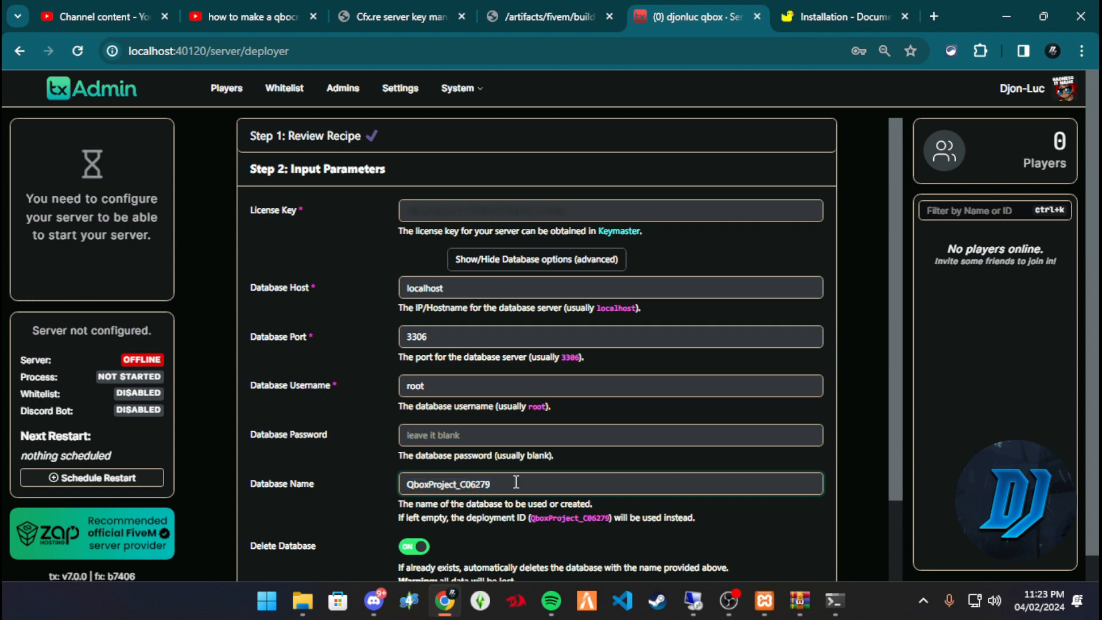
{"action": "scroll", "scroll_direction": "down", "scroll_amount": 3}
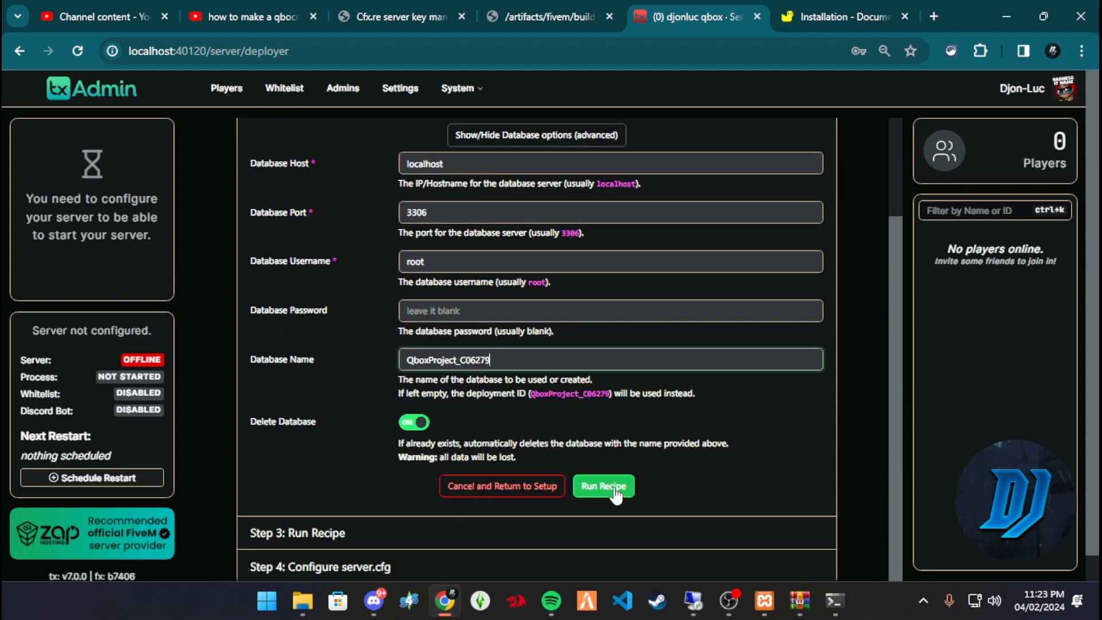
{"action": "left_click", "coordinate": [603, 485]}
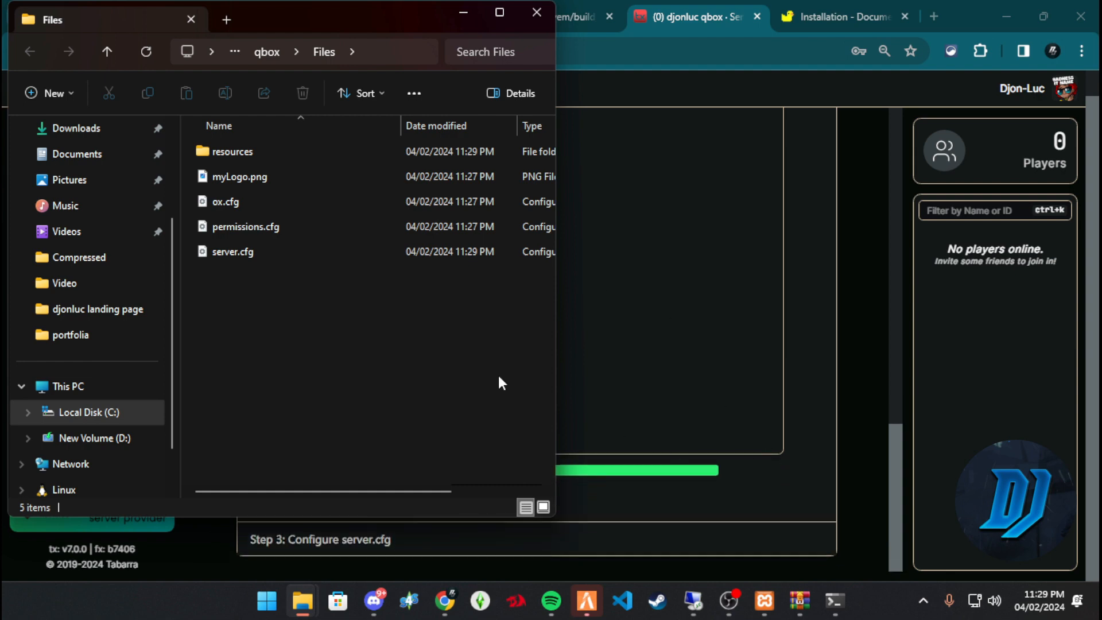
Check the deployed ox.cfg and server.cfg files in the qbox Files folder.
{"action": "left_click", "coordinate": [232, 252]}
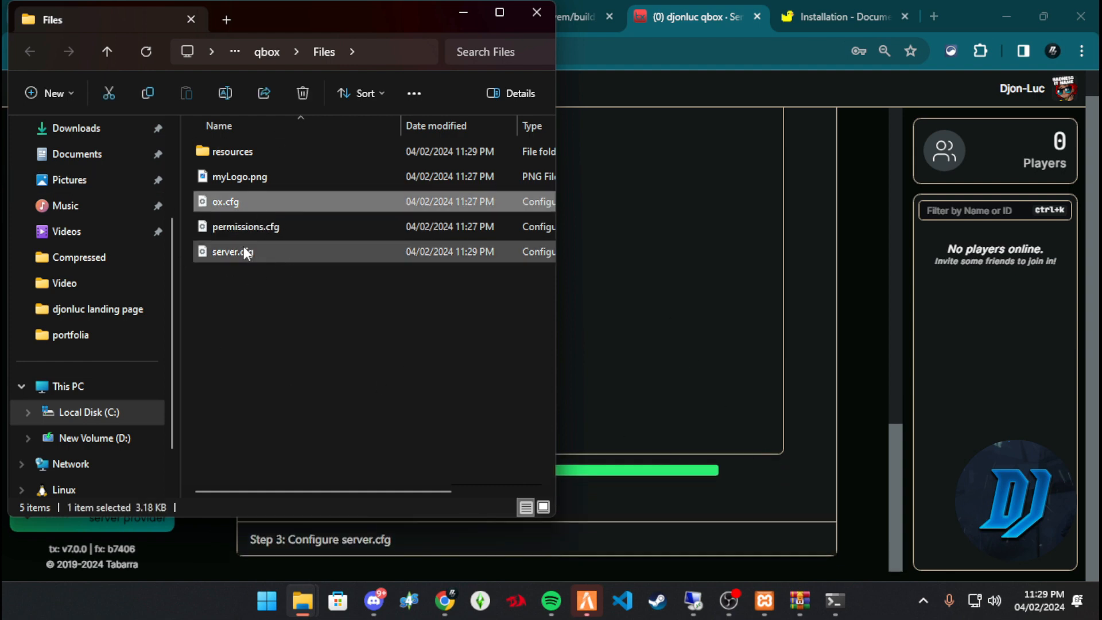
{"action": "left_click", "coordinate": [225, 201]}
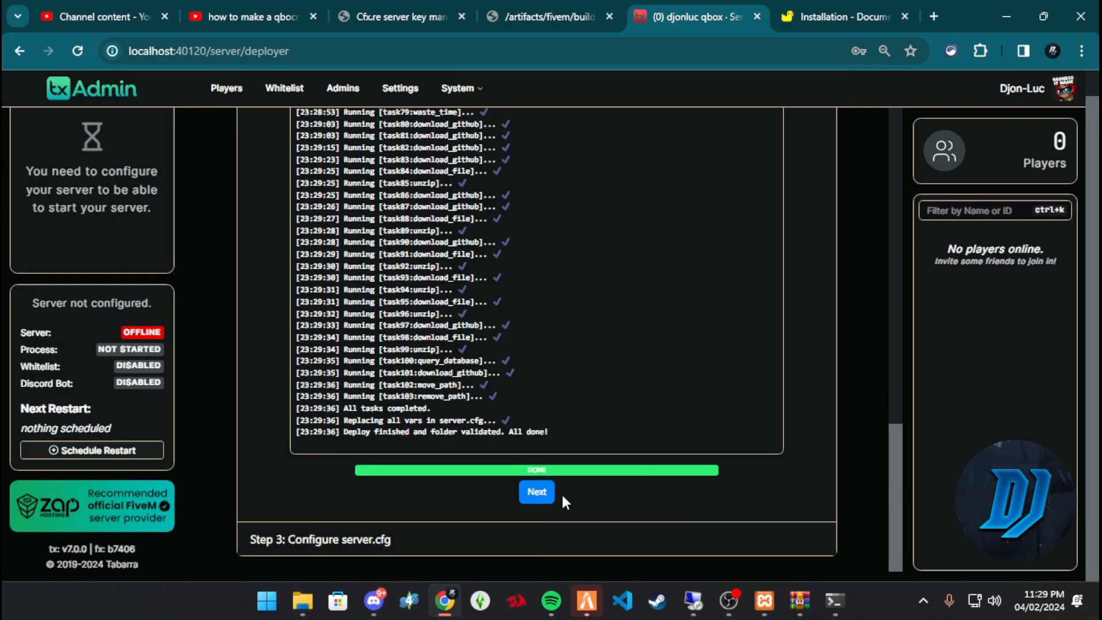
Review server.cfg's license key, database and resources down to permissions, then Save & Run Server.
{"action": "left_click", "coordinate": [535, 491]}
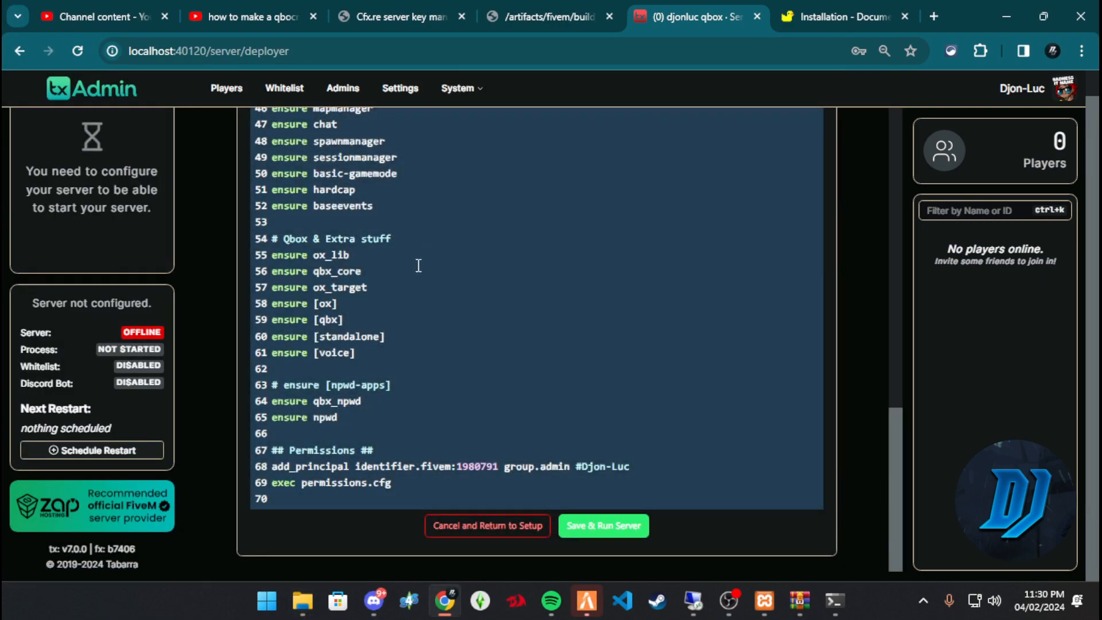
{"action": "scroll", "scroll_direction": "up", "scroll_amount": 3}
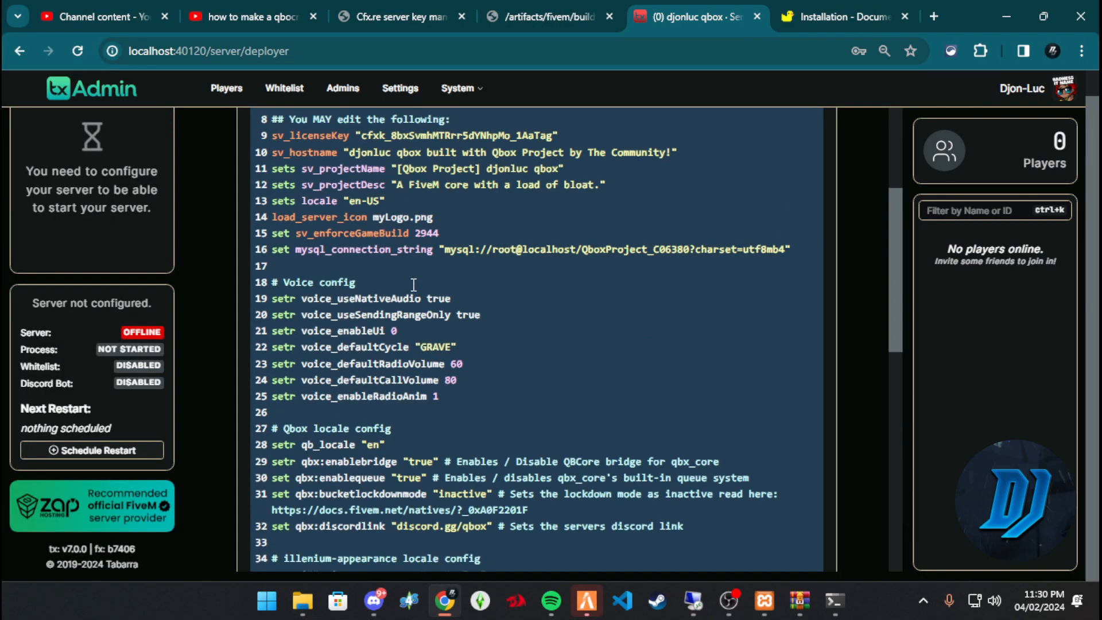
{"action": "scroll", "scroll_direction": "up", "scroll_amount": 3}
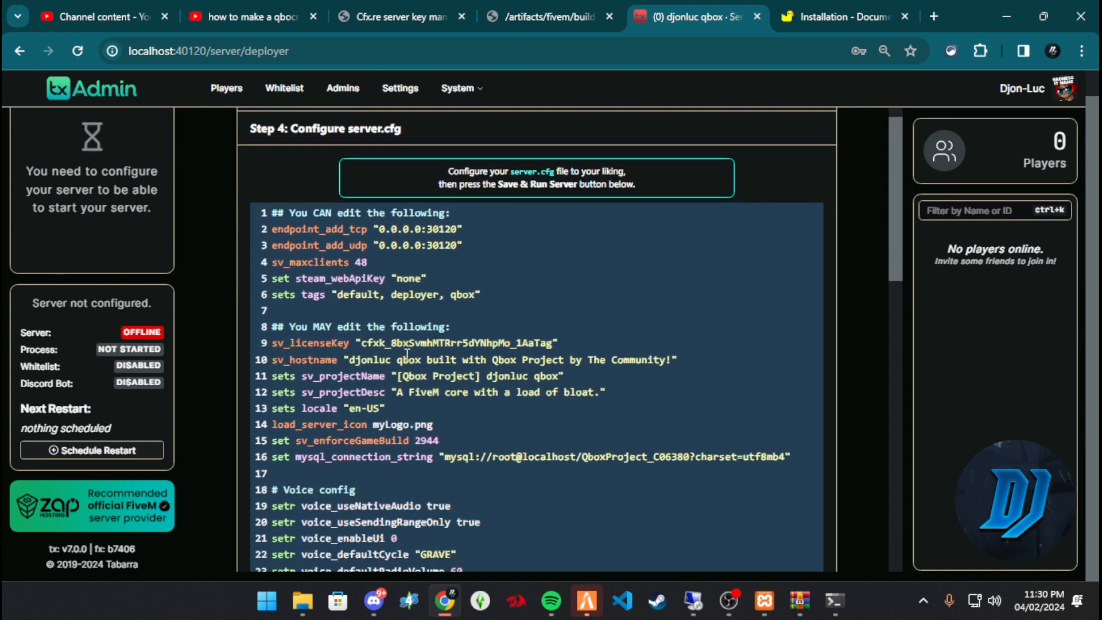
{"action": "scroll", "scroll_direction": "down", "scroll_amount": 3}
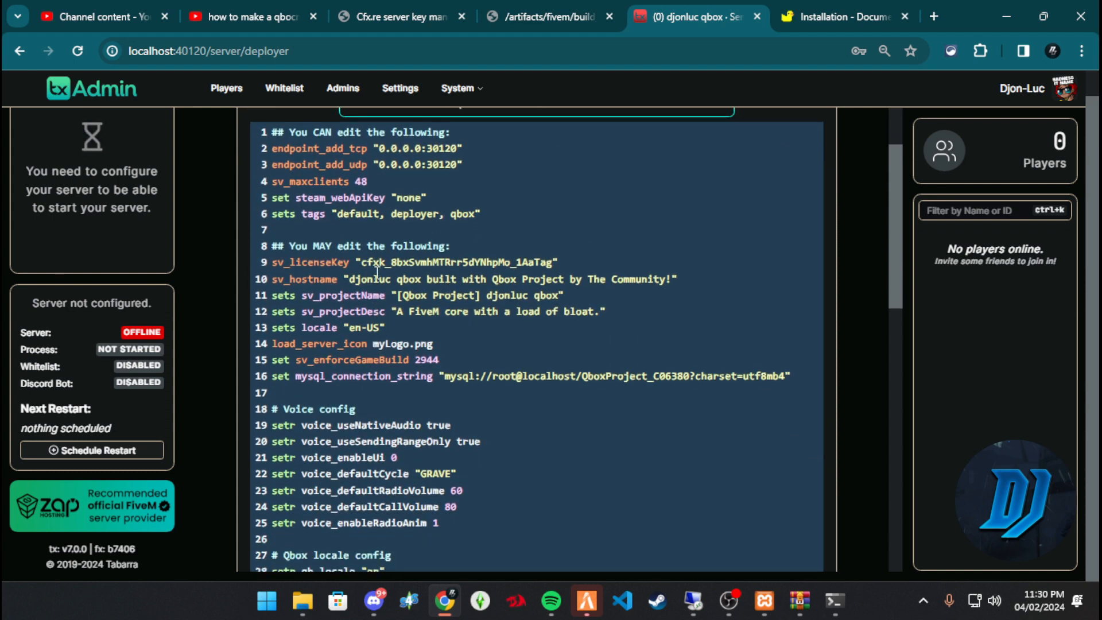
{"action": "scroll", "scroll_direction": "down", "scroll_amount": 3}
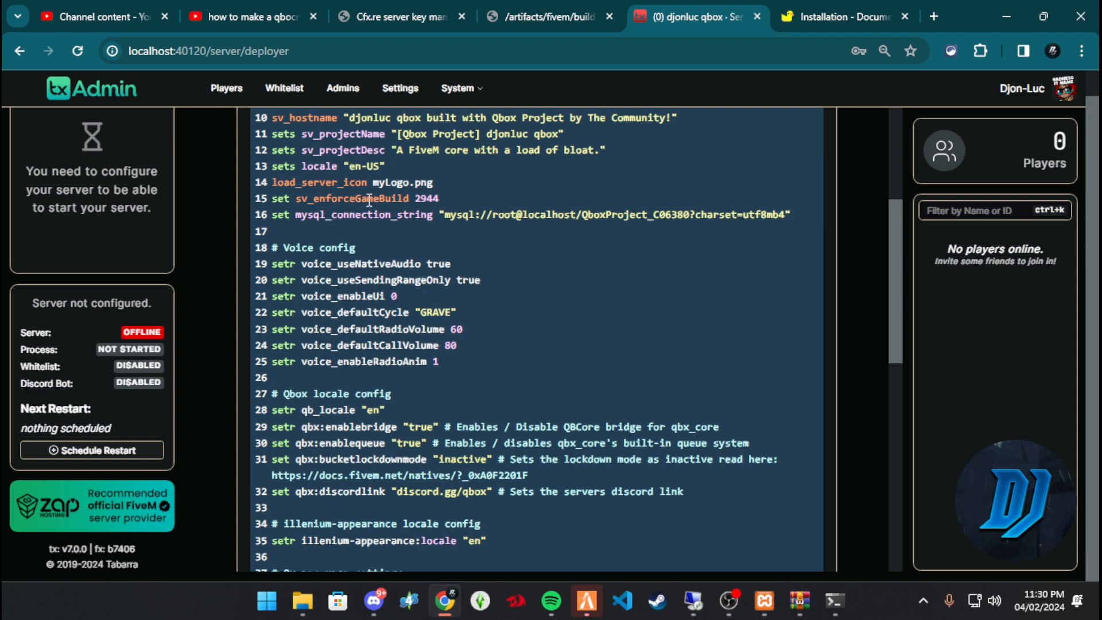
{"action": "scroll", "scroll_direction": "down", "scroll_amount": 3}
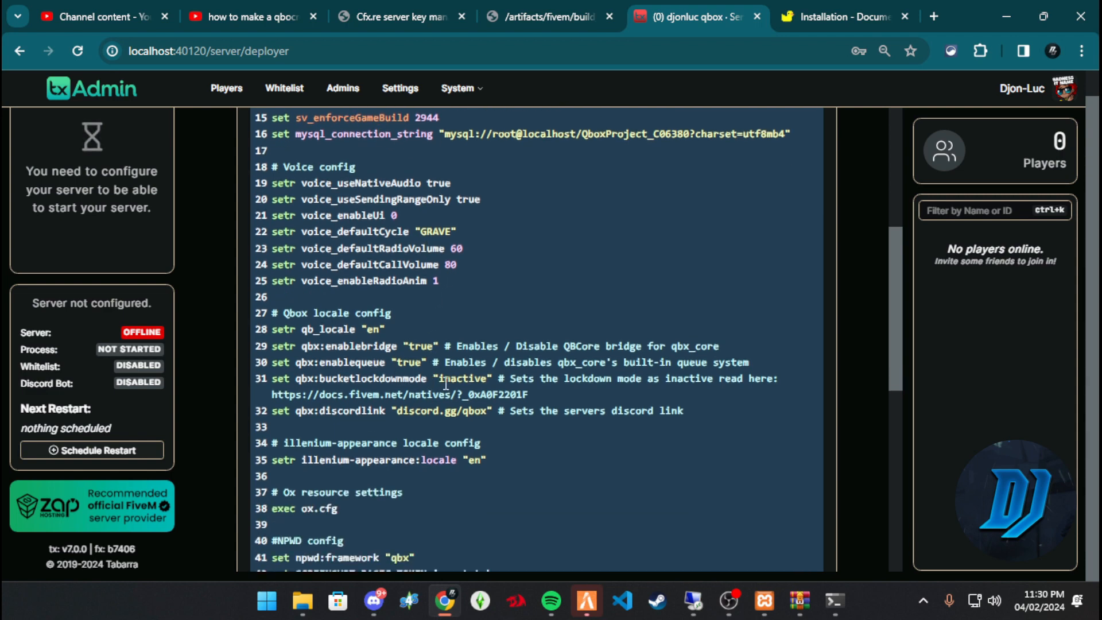
{"action": "mouse_move", "coordinate": [566, 370]}
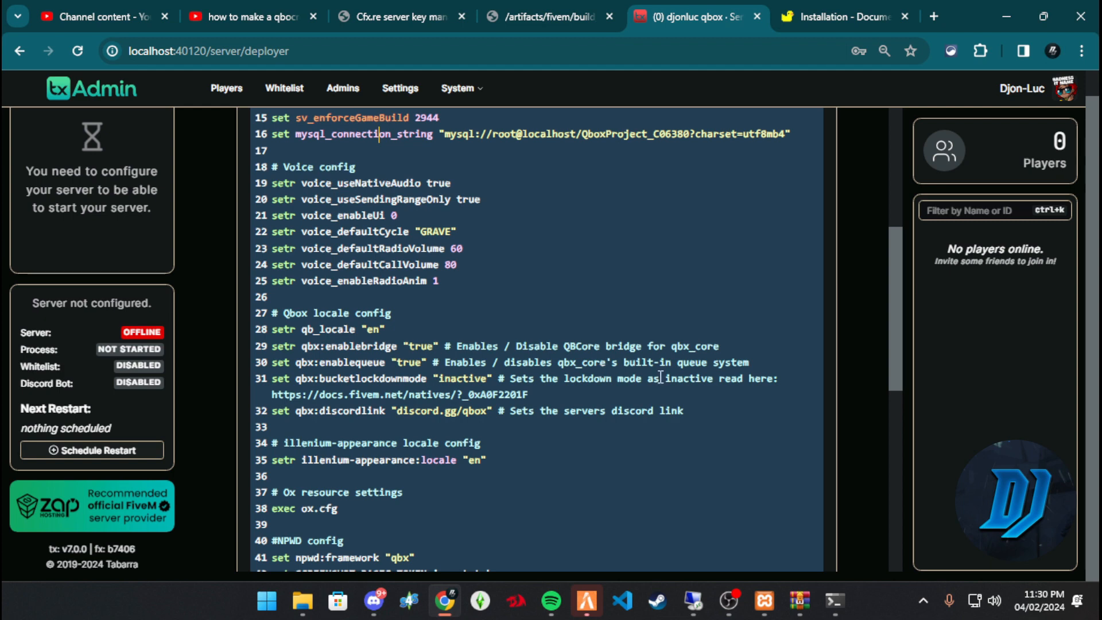
{"action": "mouse_move", "coordinate": [702, 373]}
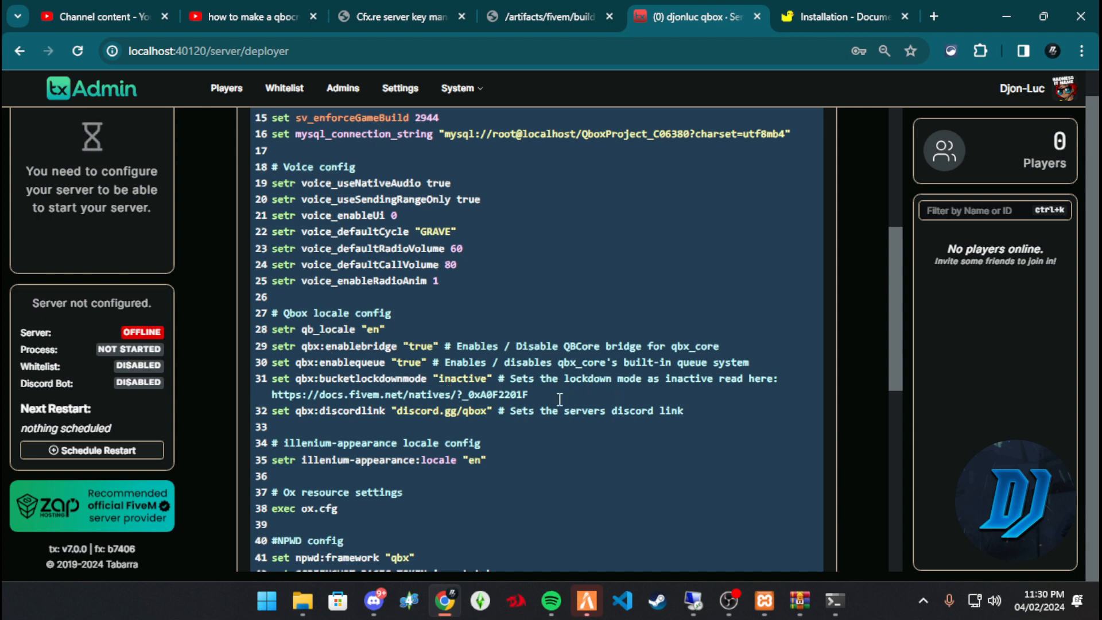
{"action": "mouse_move", "coordinate": [514, 420]}
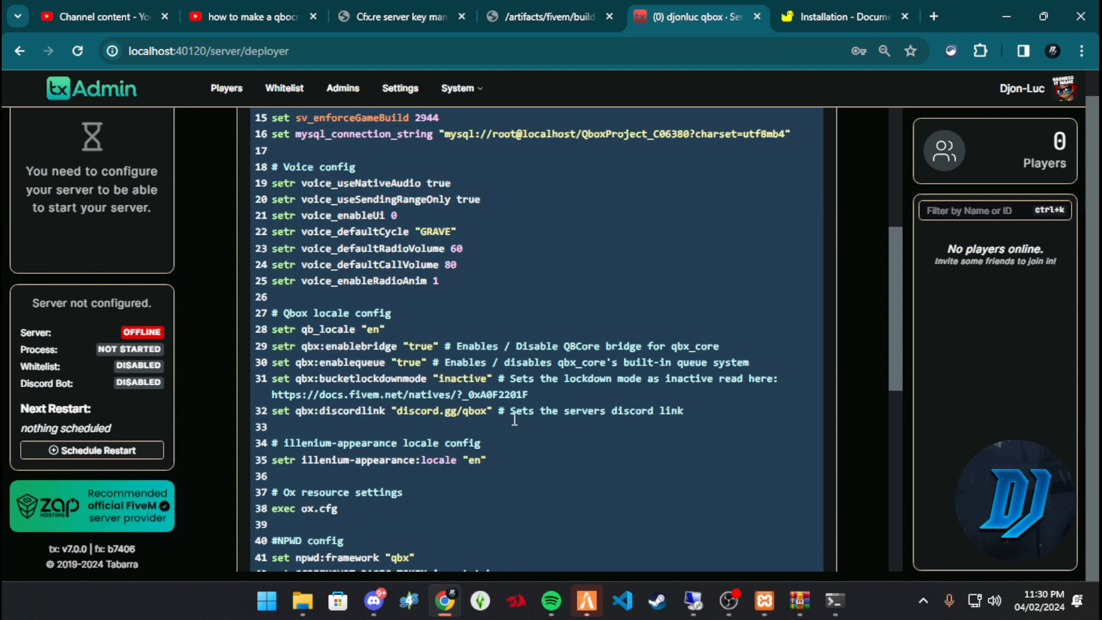
{"action": "mouse_move", "coordinate": [378, 433]}
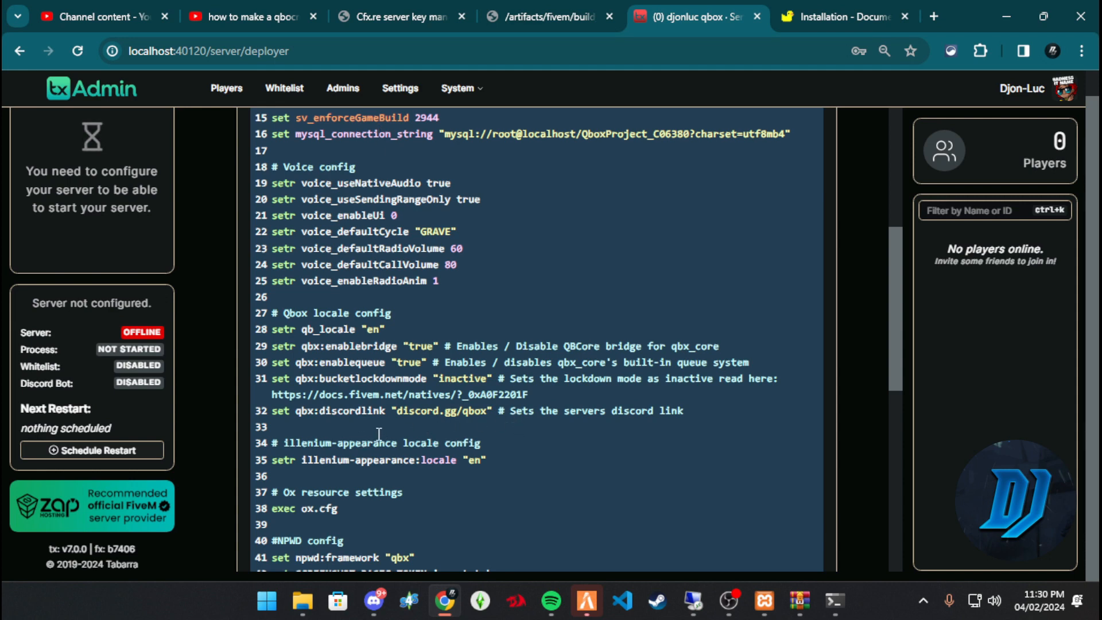
{"action": "scroll", "scroll_direction": "down", "scroll_amount": 3}
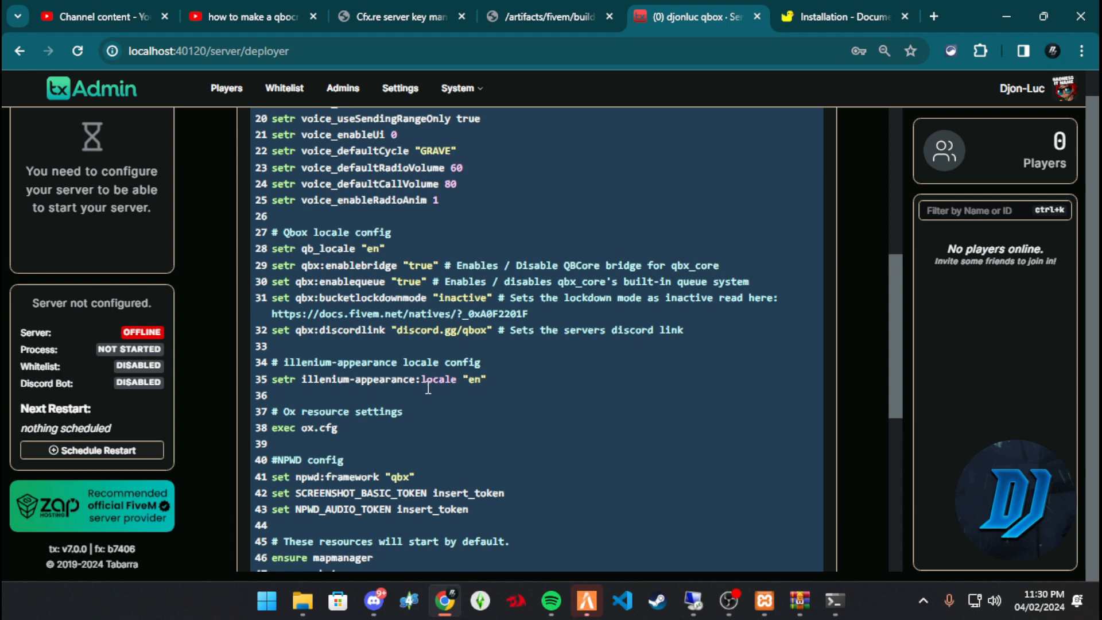
{"action": "mouse_move", "coordinate": [450, 385]}
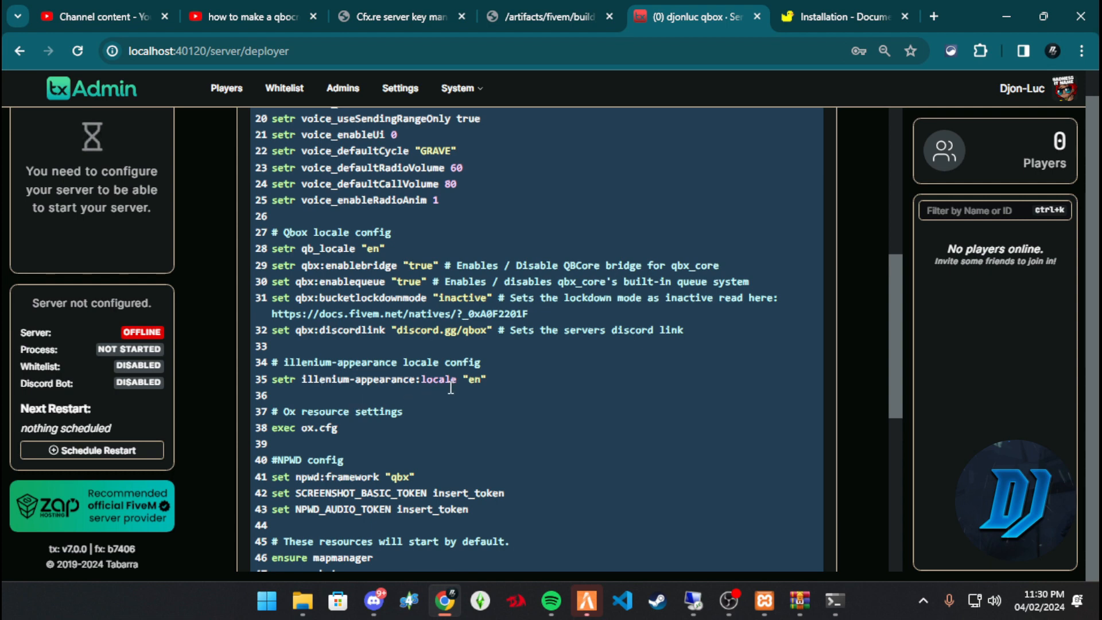
{"action": "scroll", "scroll_direction": "down", "scroll_amount": 3}
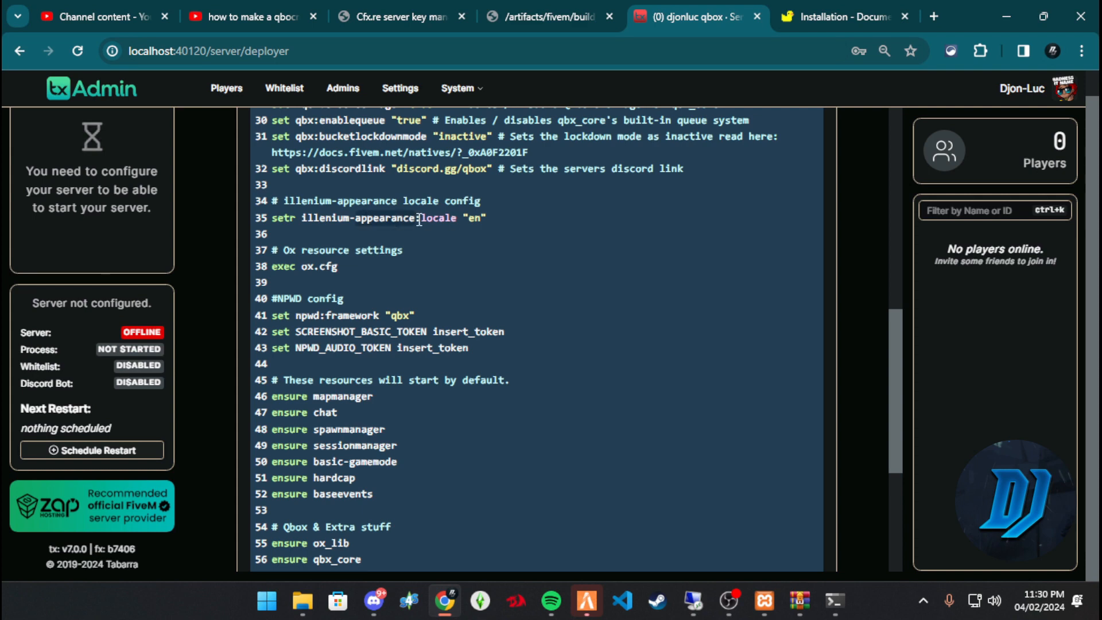
{"action": "scroll", "scroll_direction": "down", "scroll_amount": 3}
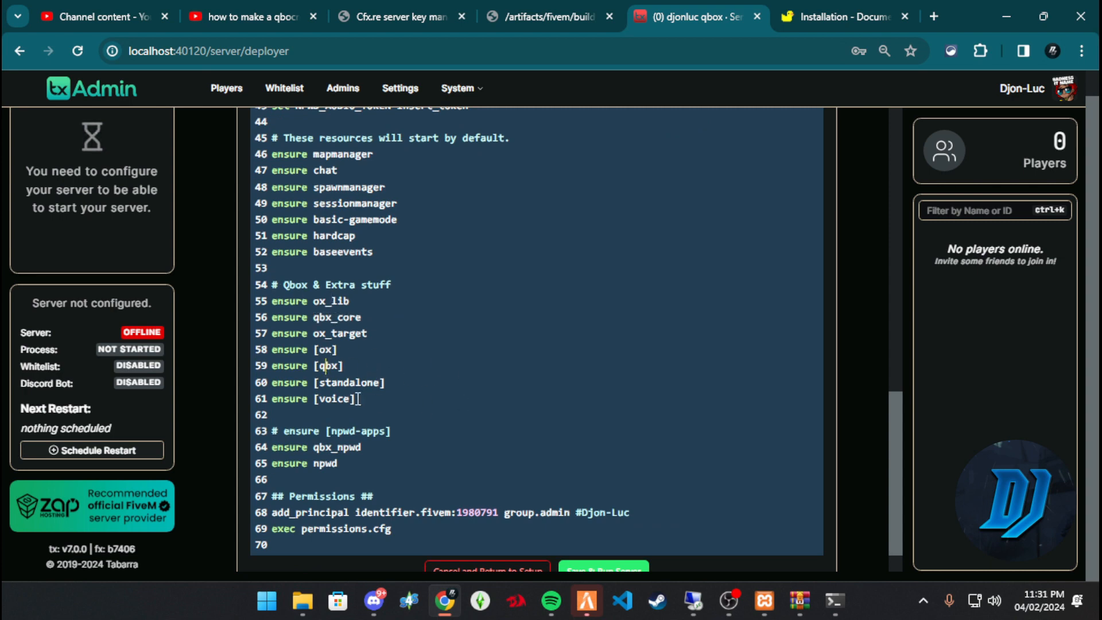
{"action": "scroll", "scroll_direction": "down", "scroll_amount": 3}
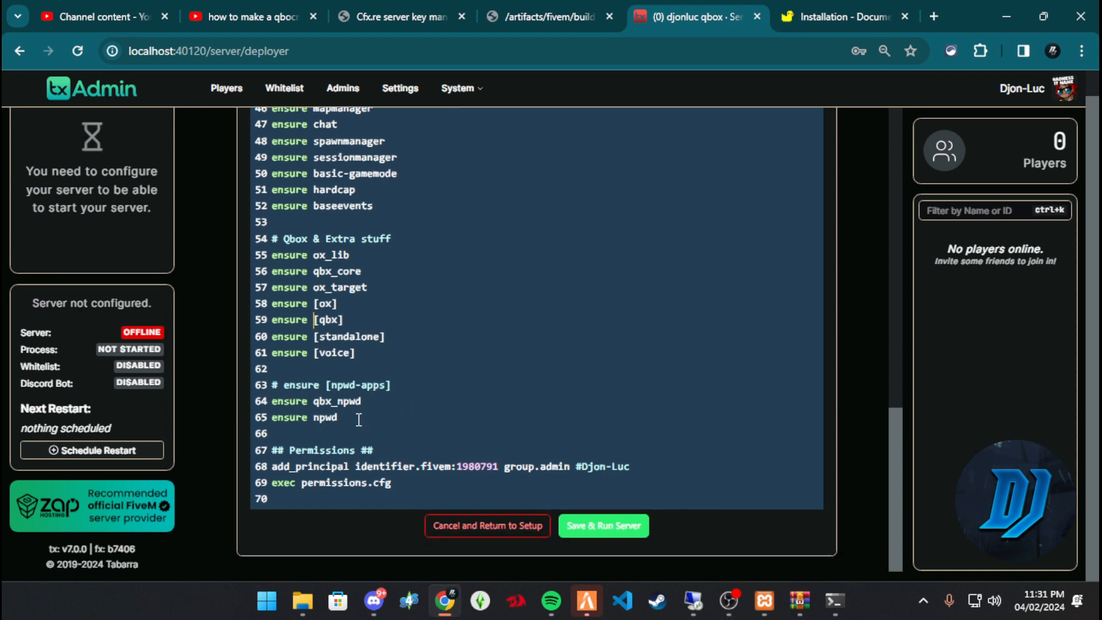
{"action": "mouse_move", "coordinate": [616, 447]}
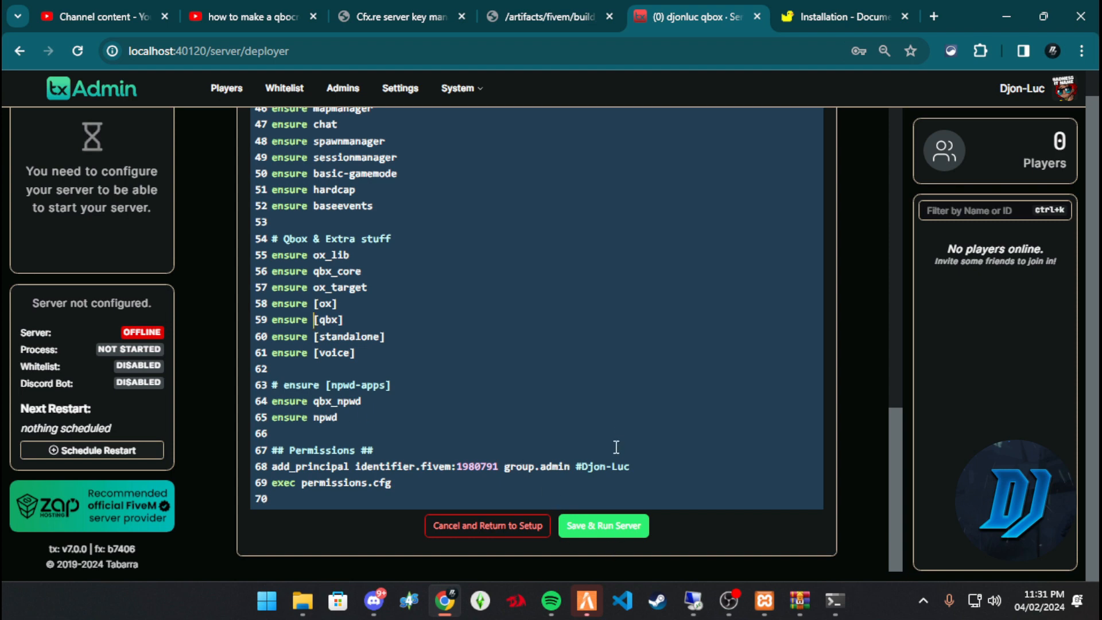
{"action": "left_click", "coordinate": [603, 526]}
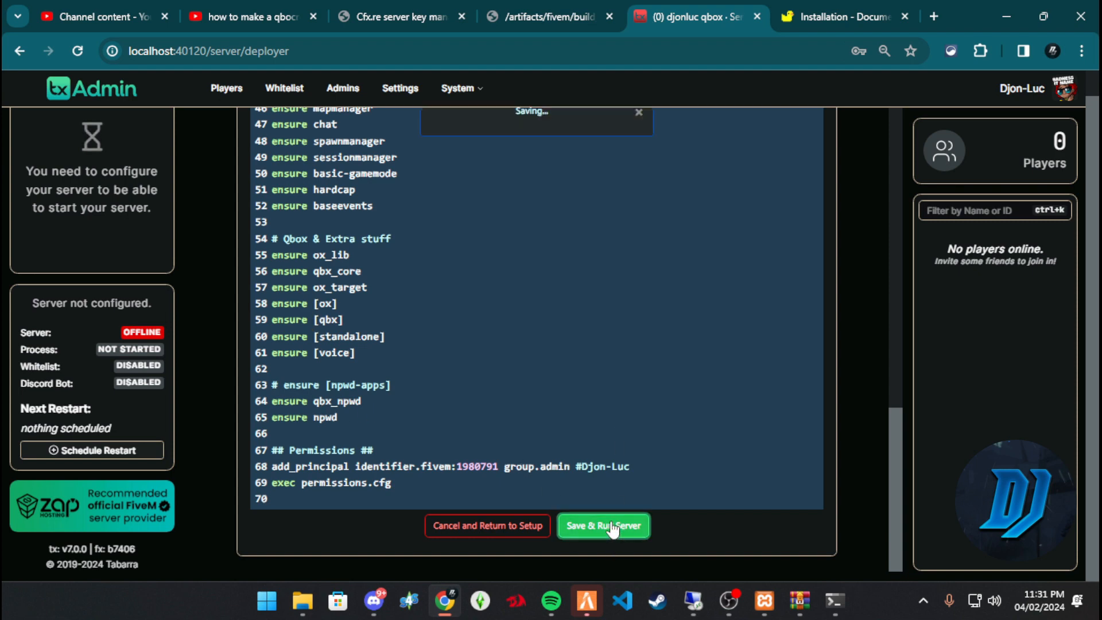
Start the server and follow the Live Console until it reports online.
{"action": "left_click", "coordinate": [602, 525]}
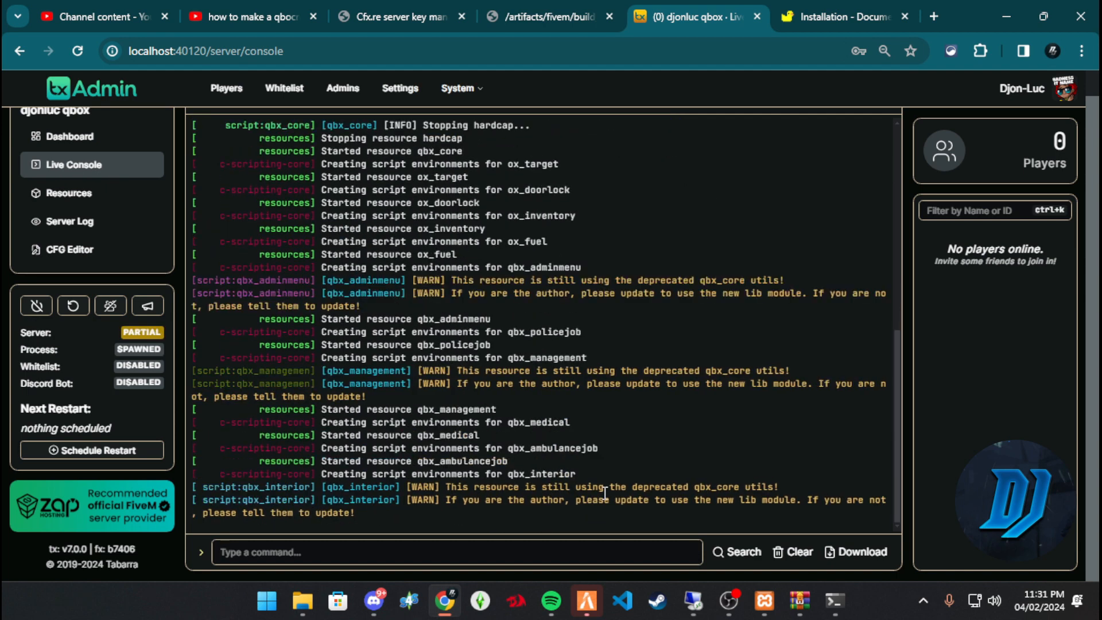
{"action": "scroll", "scroll_direction": "down", "scroll_amount": 3}
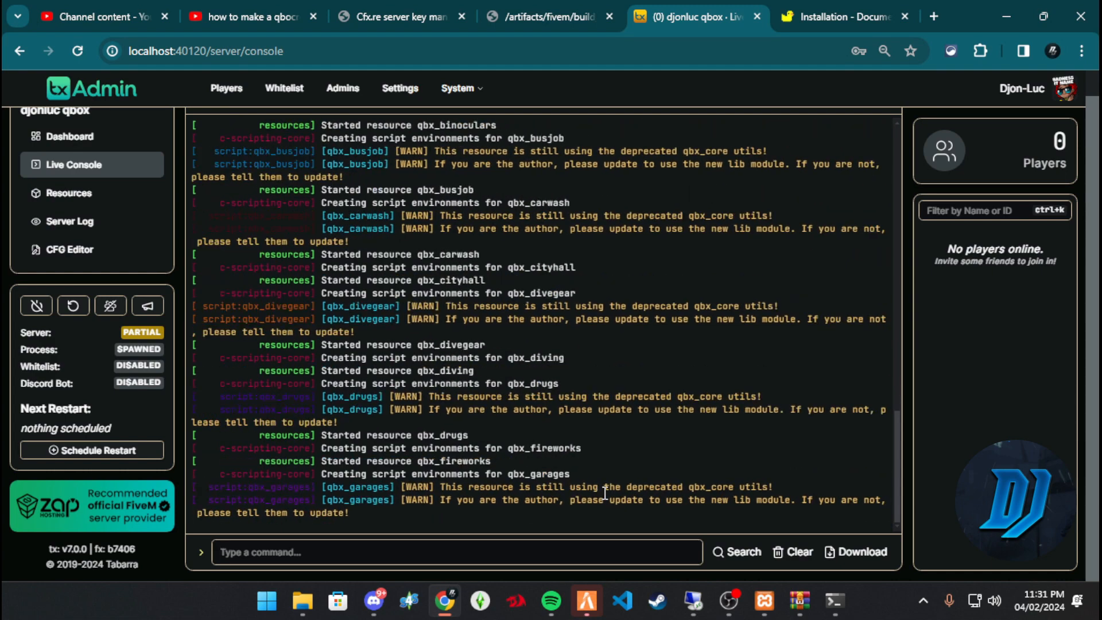
{"action": "scroll", "scroll_direction": "down", "scroll_amount": 3}
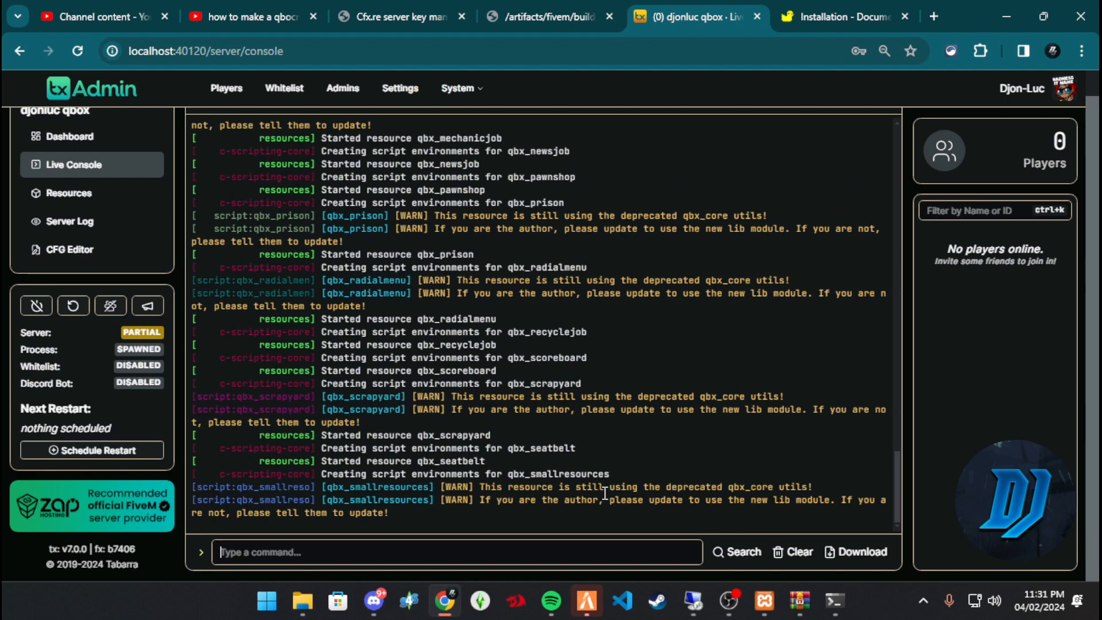
{"action": "scroll", "scroll_direction": "down", "scroll_amount": 3}
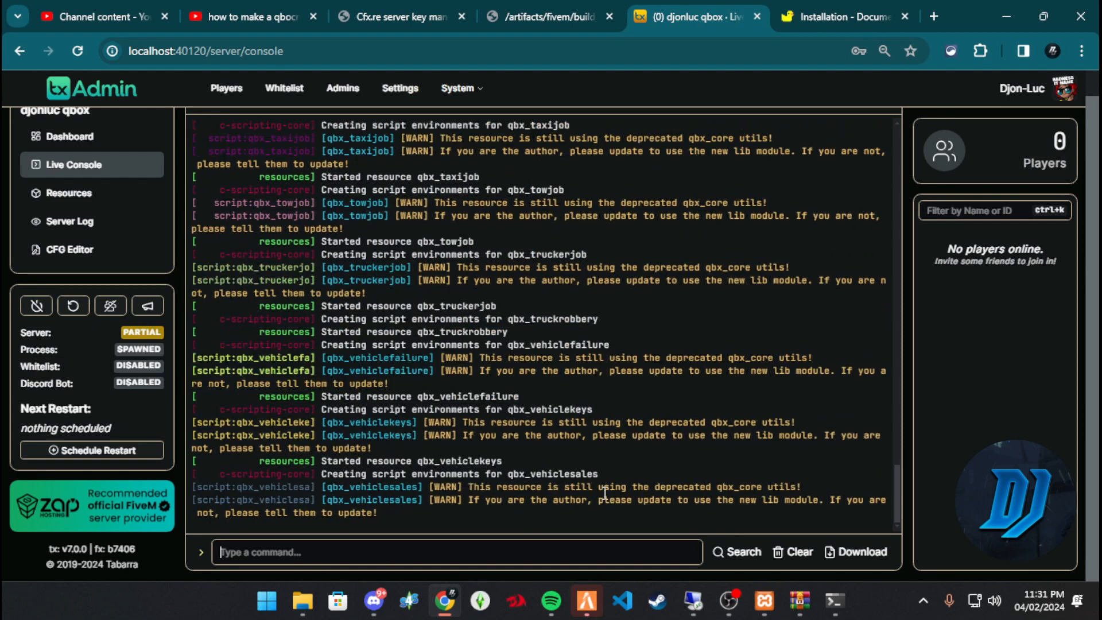
{"action": "scroll", "scroll_direction": "down", "scroll_amount": 3}
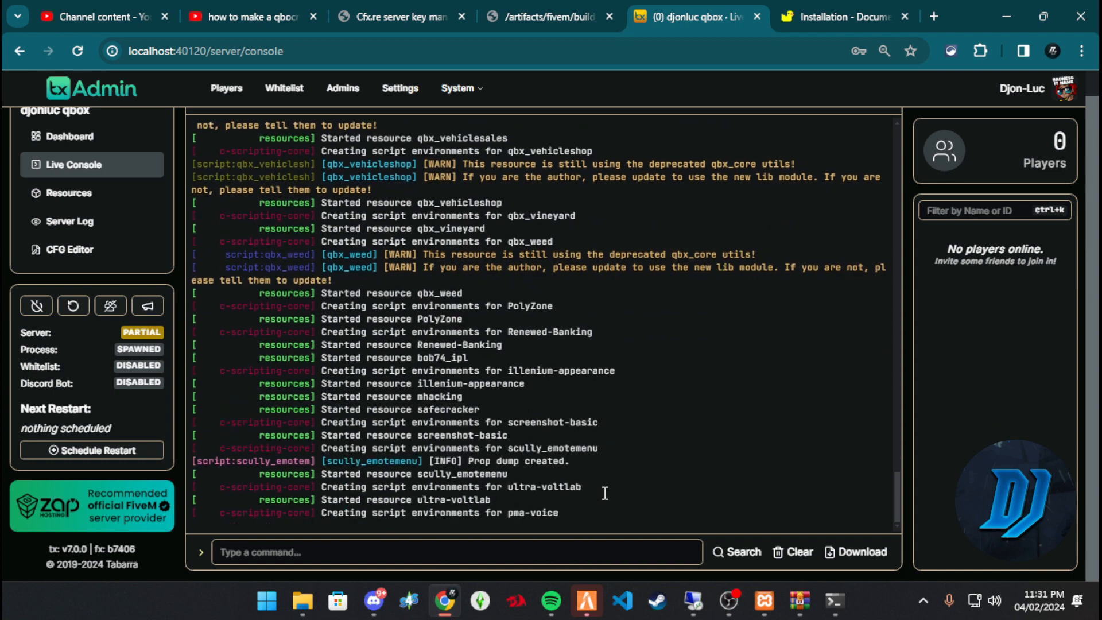
{"action": "scroll", "scroll_direction": "down", "scroll_amount": 3}
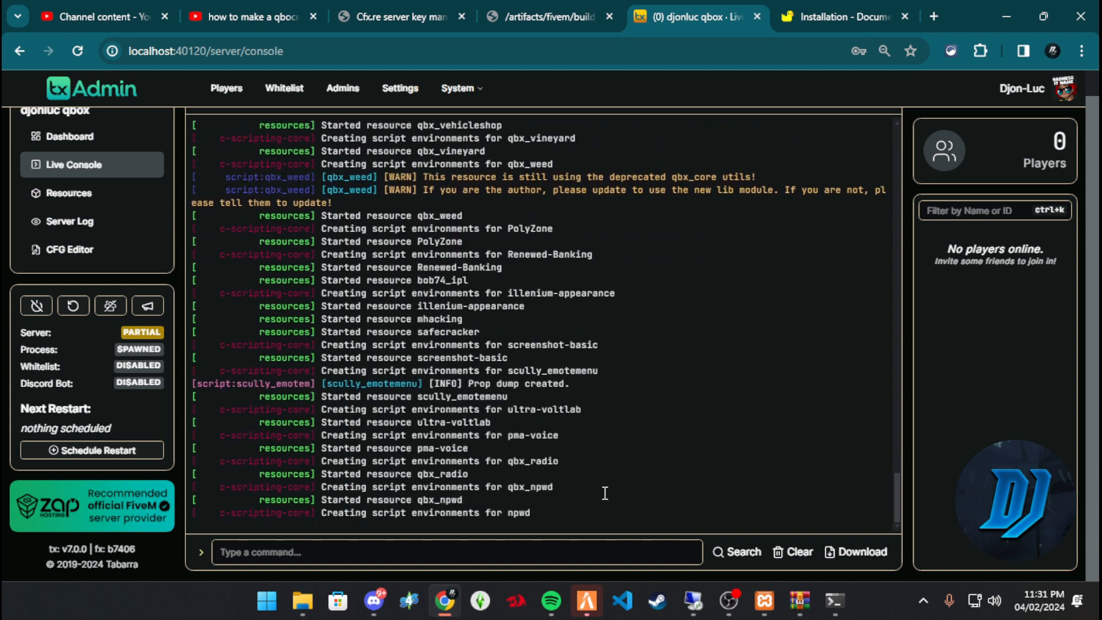
{"action": "scroll", "scroll_direction": "down", "scroll_amount": 3}
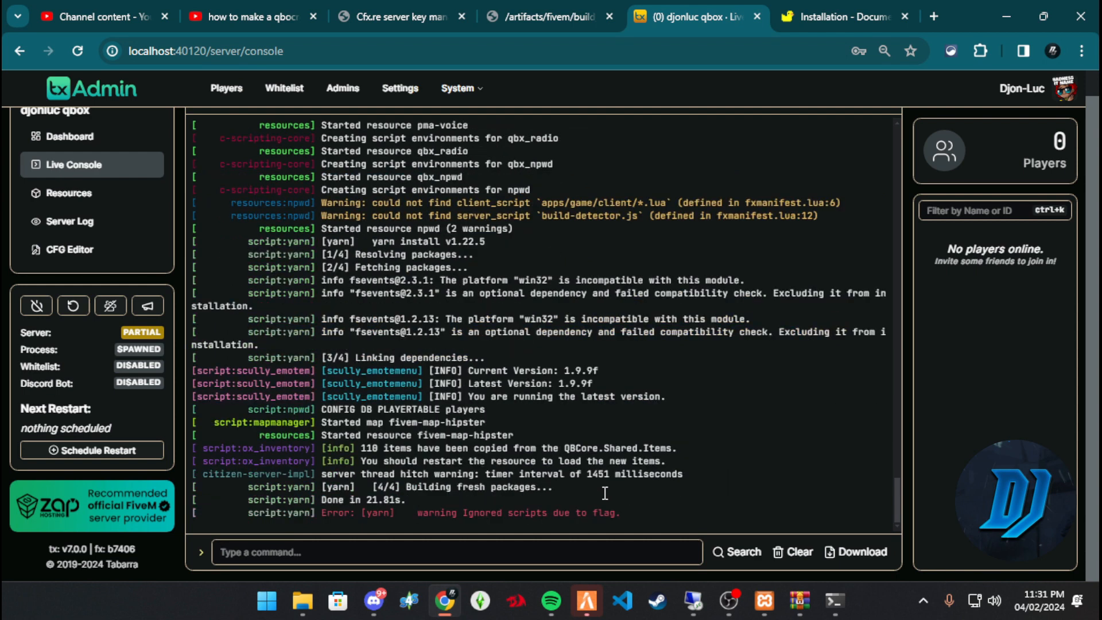
{"action": "scroll", "scroll_direction": "down", "scroll_amount": 3}
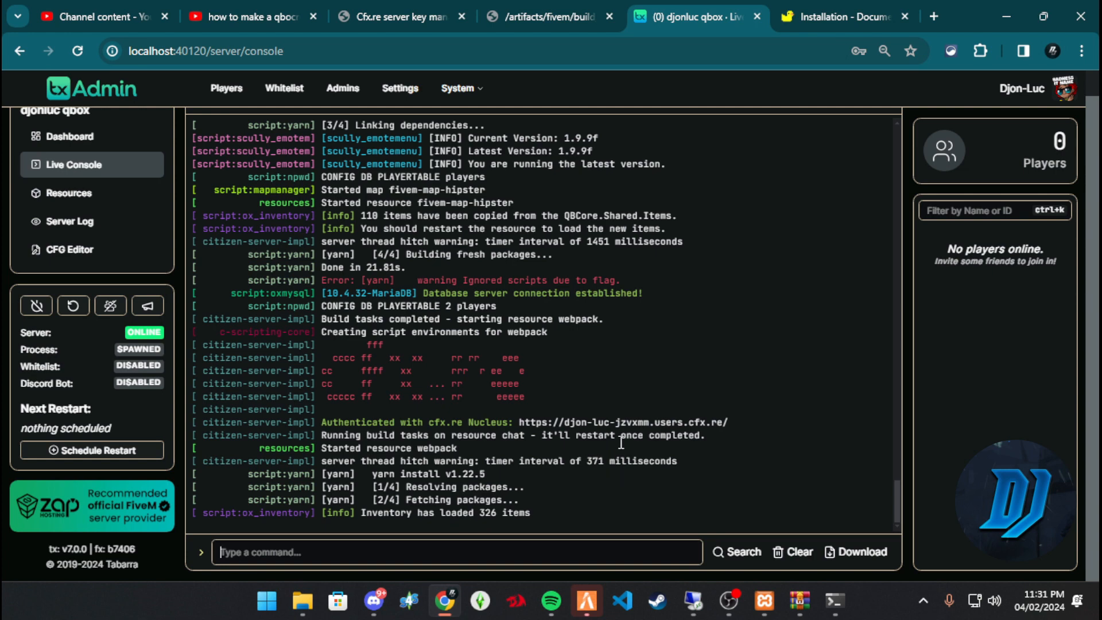
{"action": "mouse_move", "coordinate": [692, 529]}
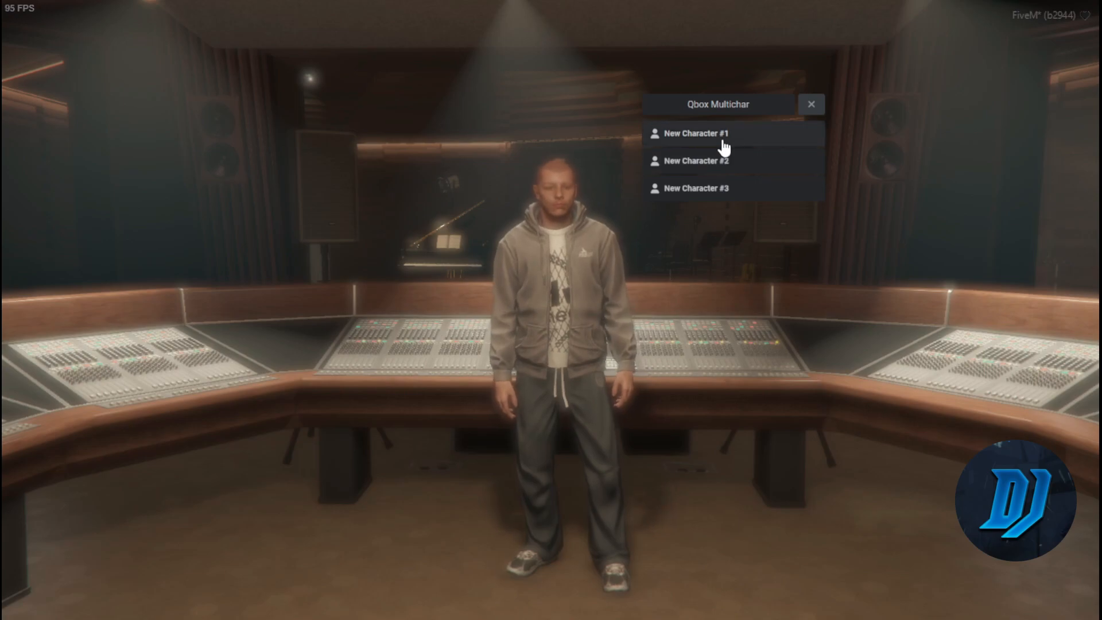
Register character Djo Wayne in the first empty slot, nationality Duck, sex Male.
{"action": "left_click", "coordinate": [695, 132]}
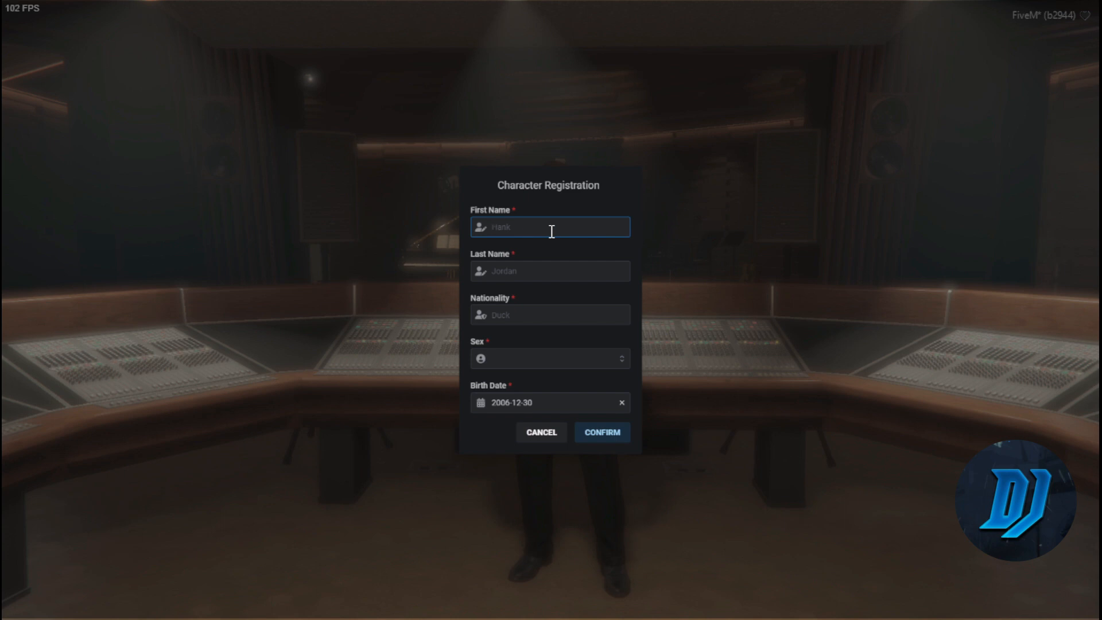
{"action": "type", "text": "Djonluc"}
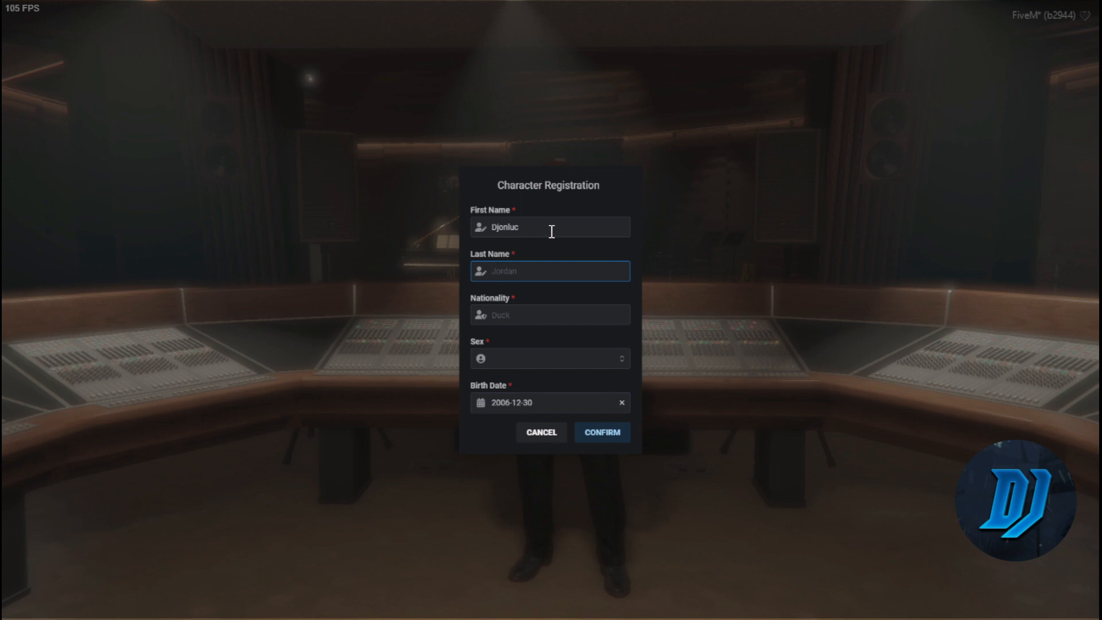
{"action": "type", "text": "Wayne"}
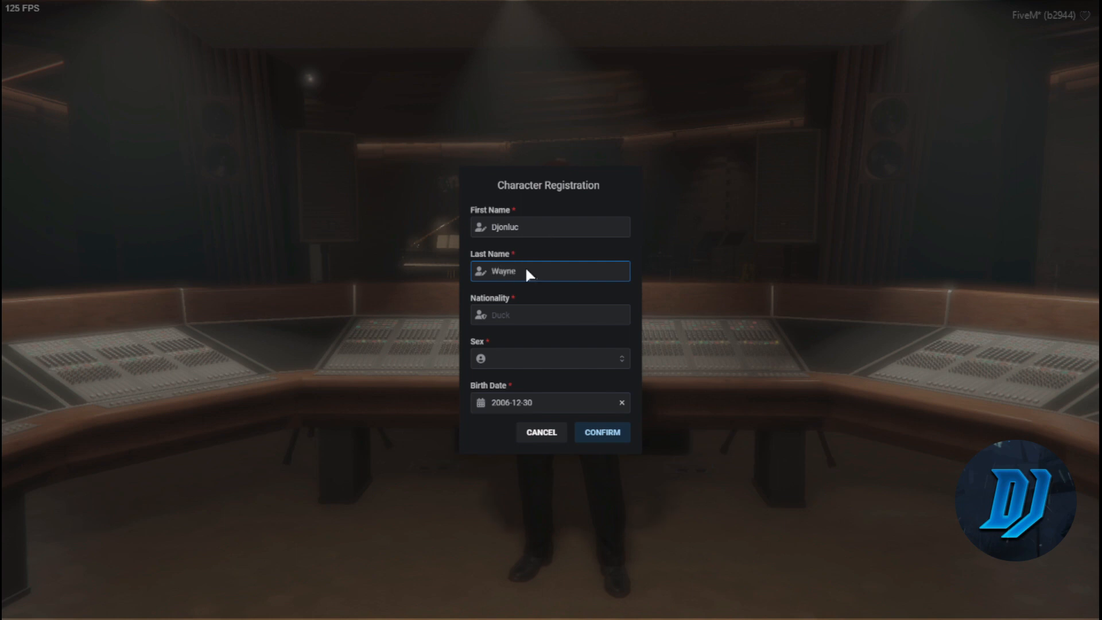
{"action": "left_click", "coordinate": [550, 314]}
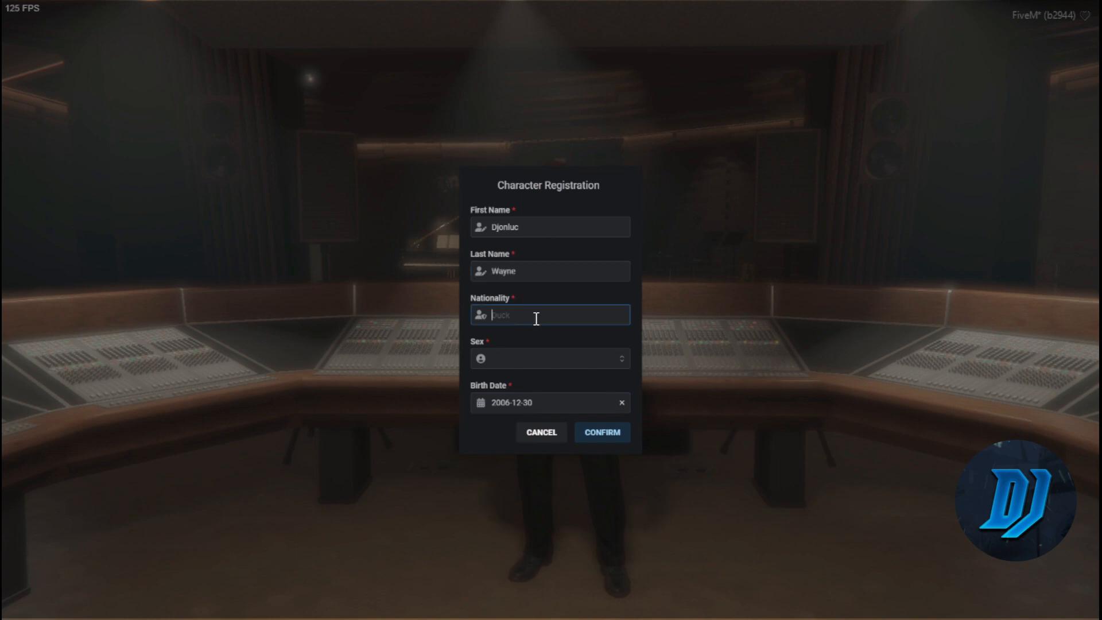
{"action": "type", "text": "Duck"}
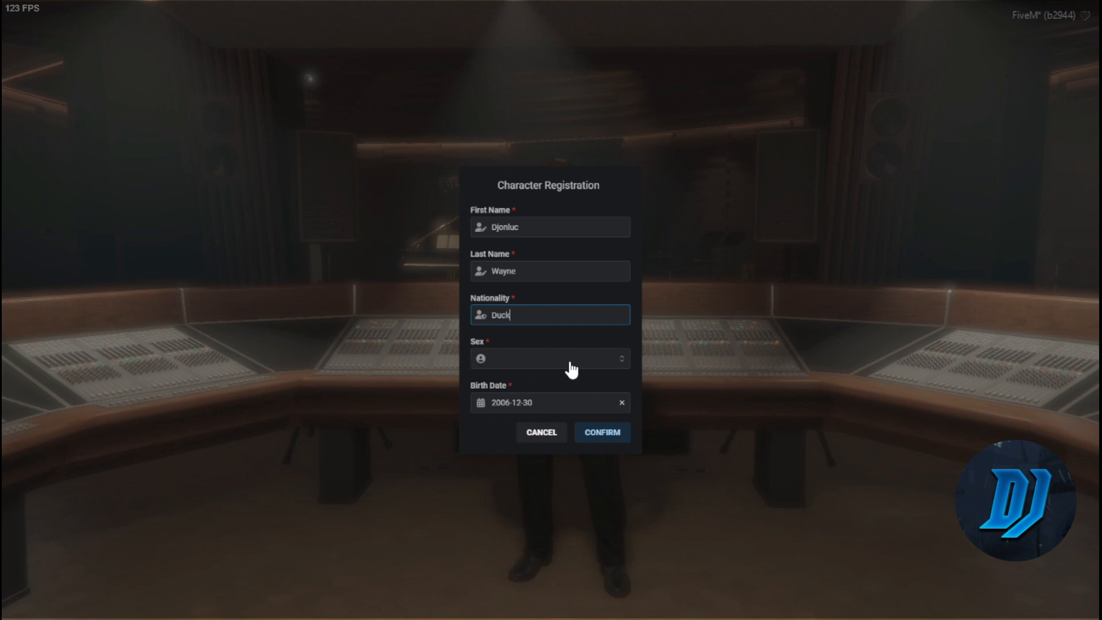
{"action": "left_click", "coordinate": [550, 358]}
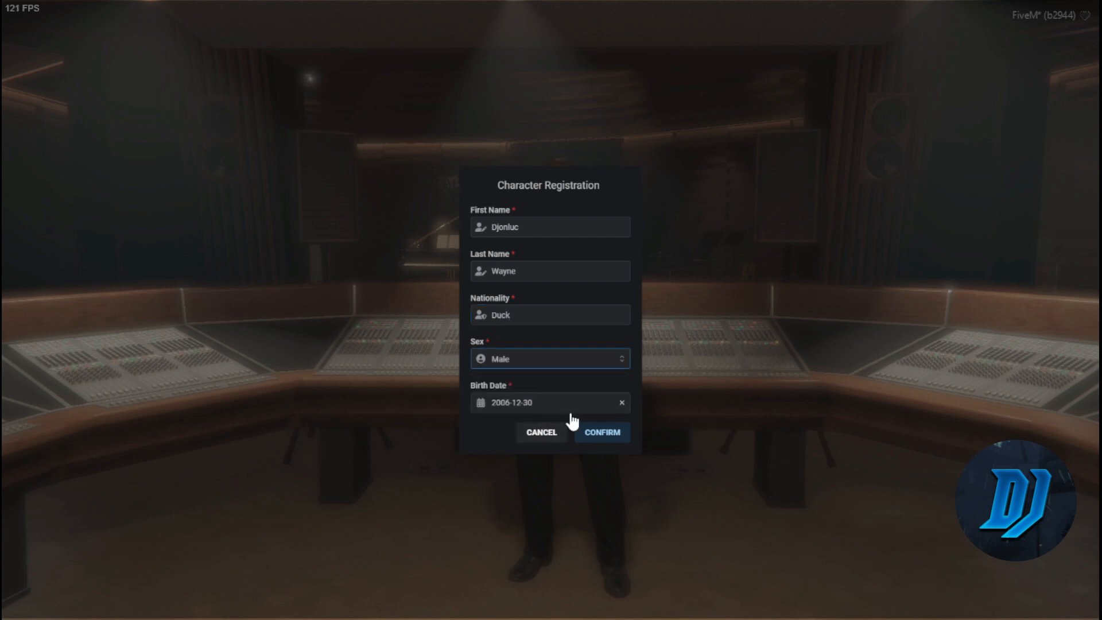
{"action": "left_click", "coordinate": [548, 402]}
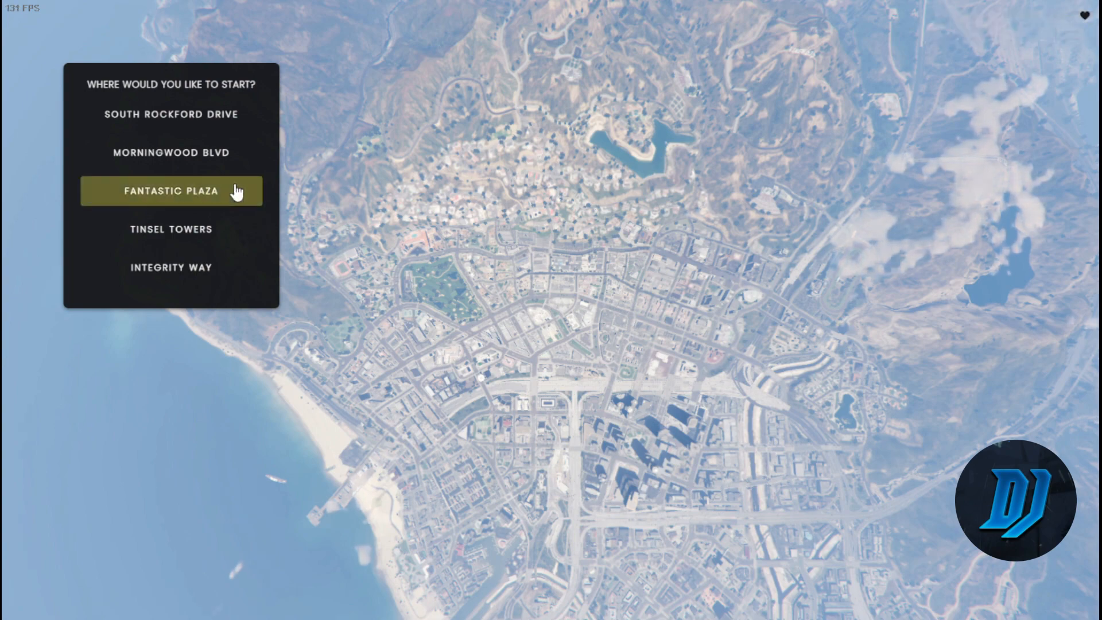
Spawn at Integrity Way and confirm saving the appearance customization.
{"action": "left_click", "coordinate": [171, 267]}
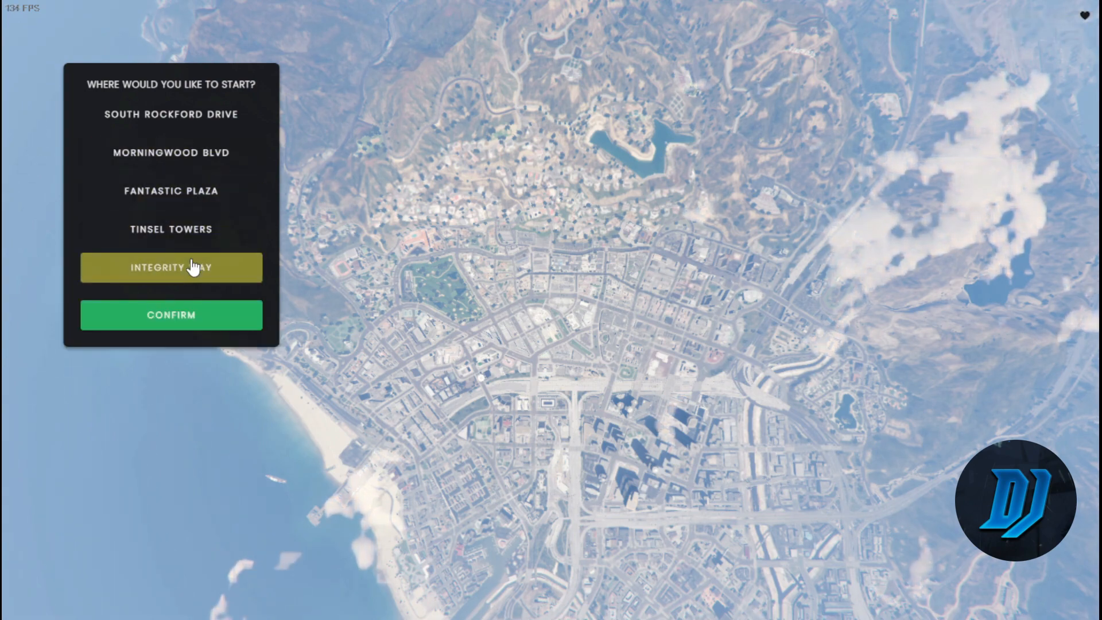
{"action": "left_click", "coordinate": [171, 316]}
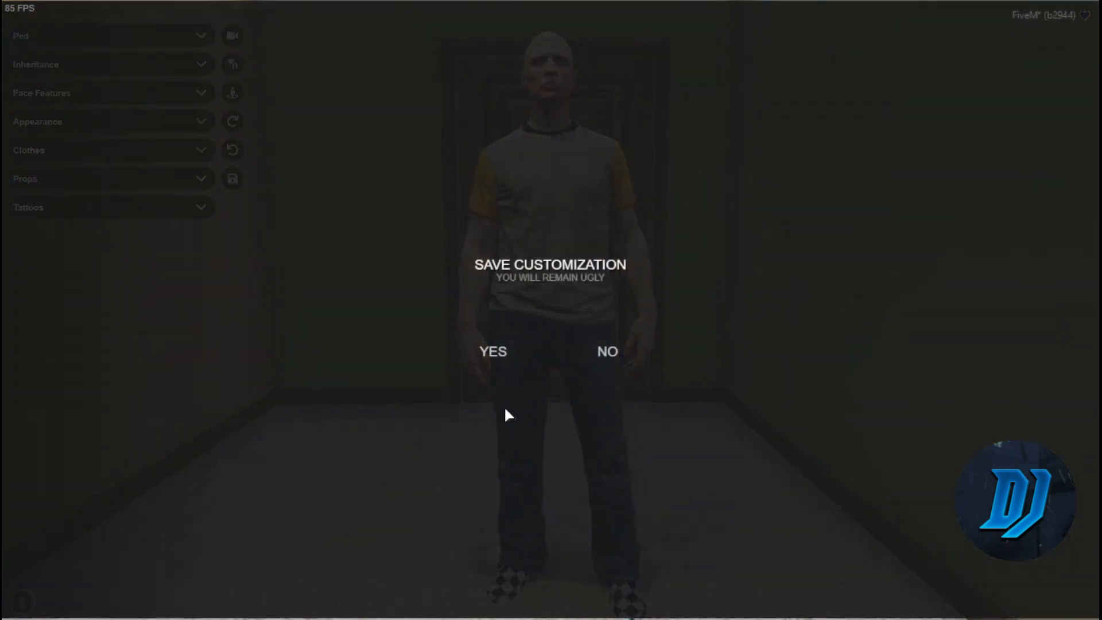
{"action": "left_click", "coordinate": [492, 351]}
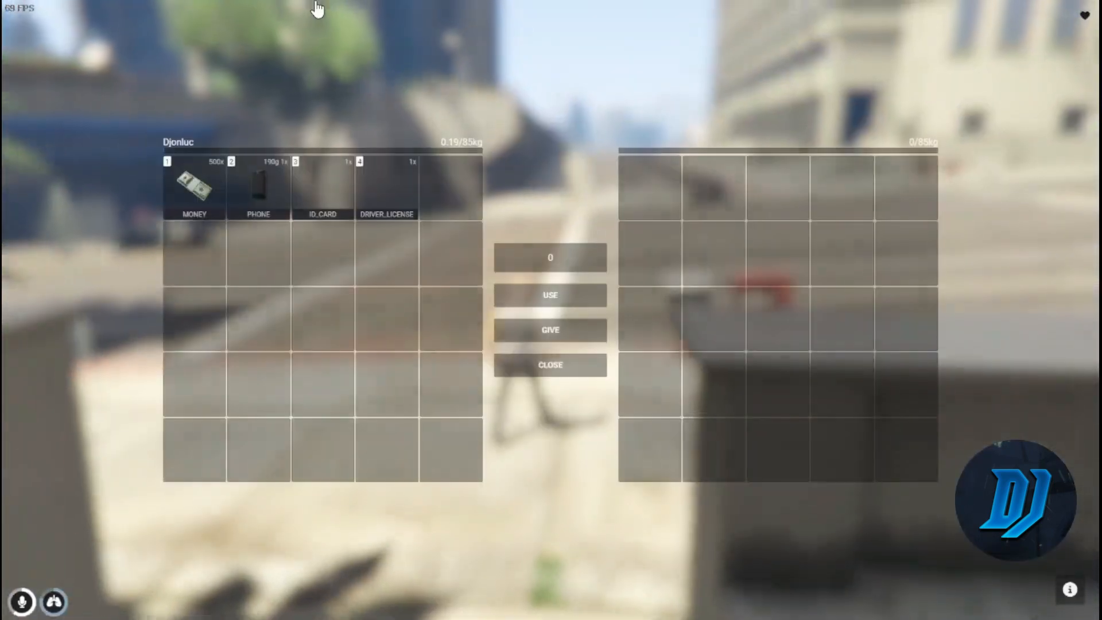
{"action": "mouse_move", "coordinate": [258, 183]}
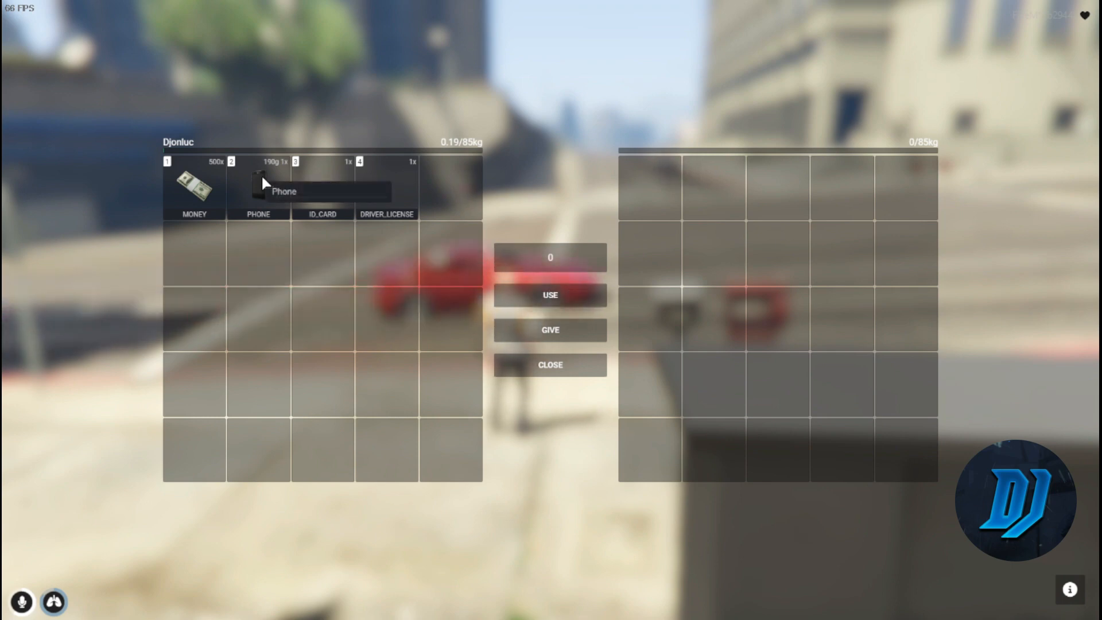
{"action": "mouse_move", "coordinate": [207, 200]}
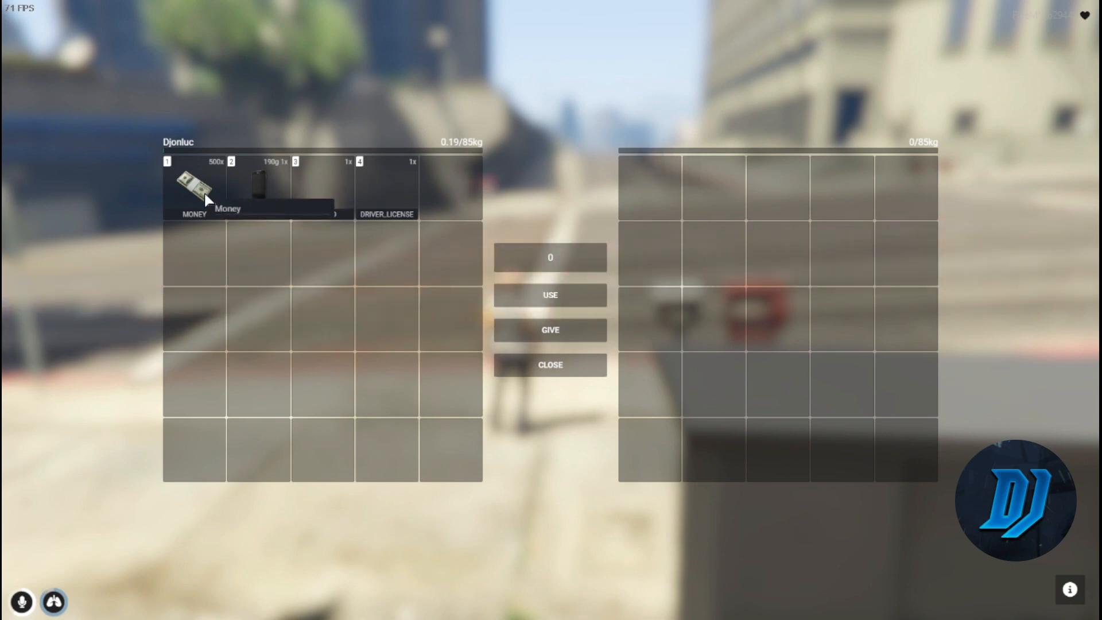
{"action": "mouse_move", "coordinate": [443, 165]}
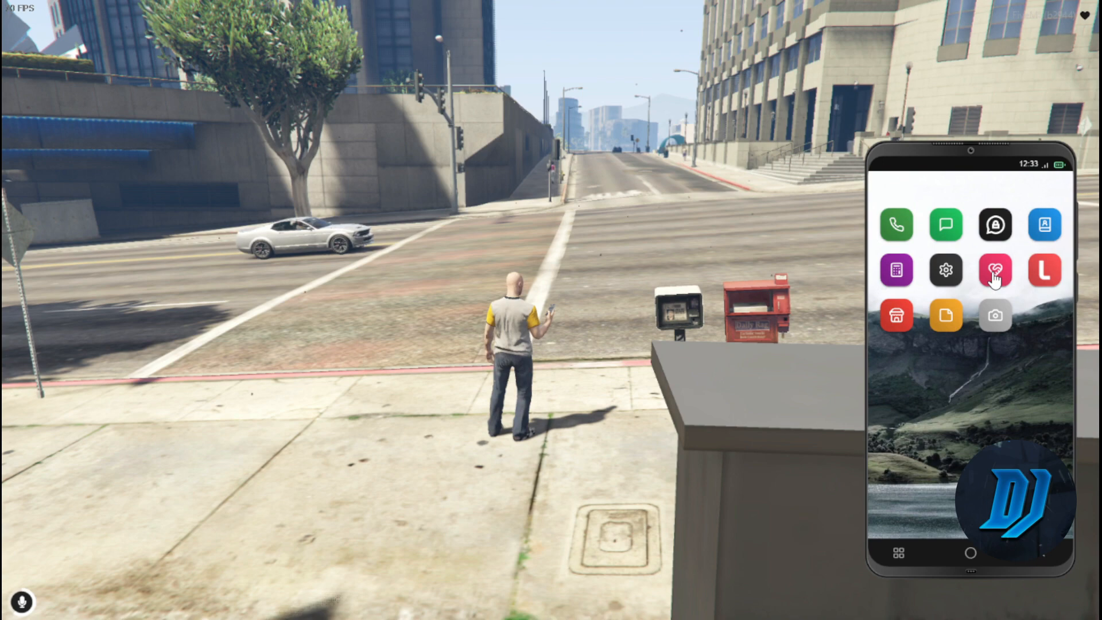
{"action": "left_click", "coordinate": [995, 270]}
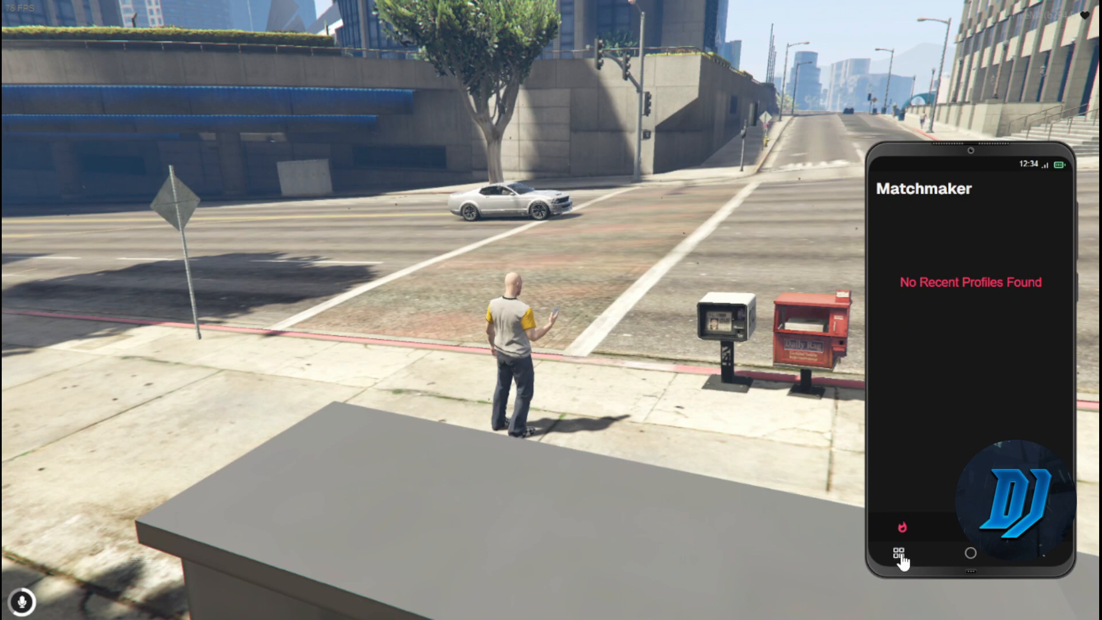
{"action": "left_click", "coordinate": [898, 552]}
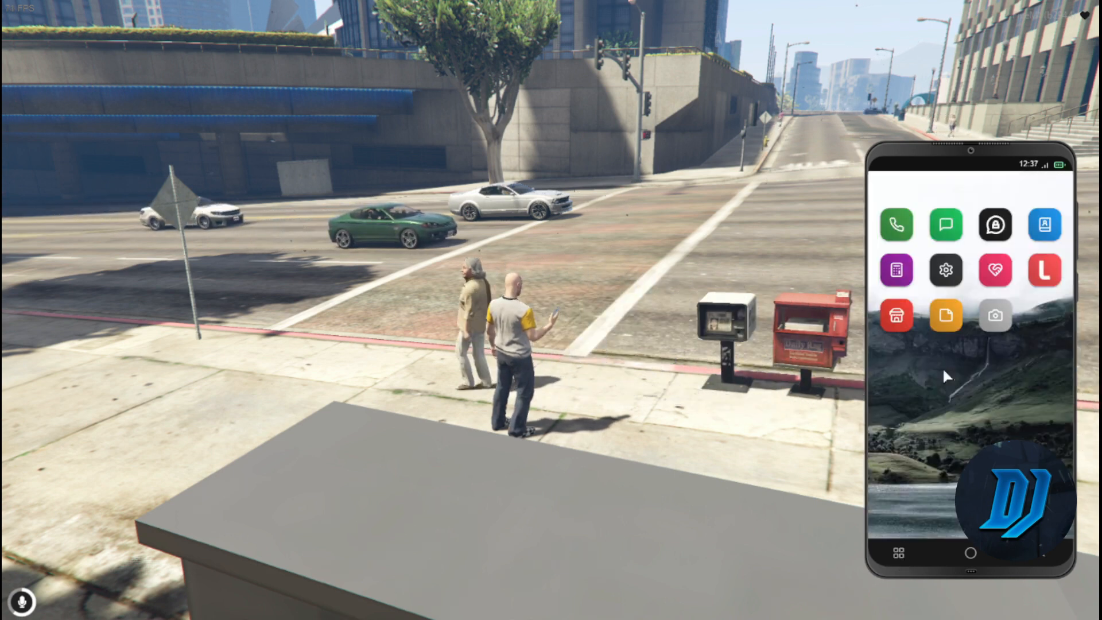
{"action": "mouse_move", "coordinate": [945, 271]}
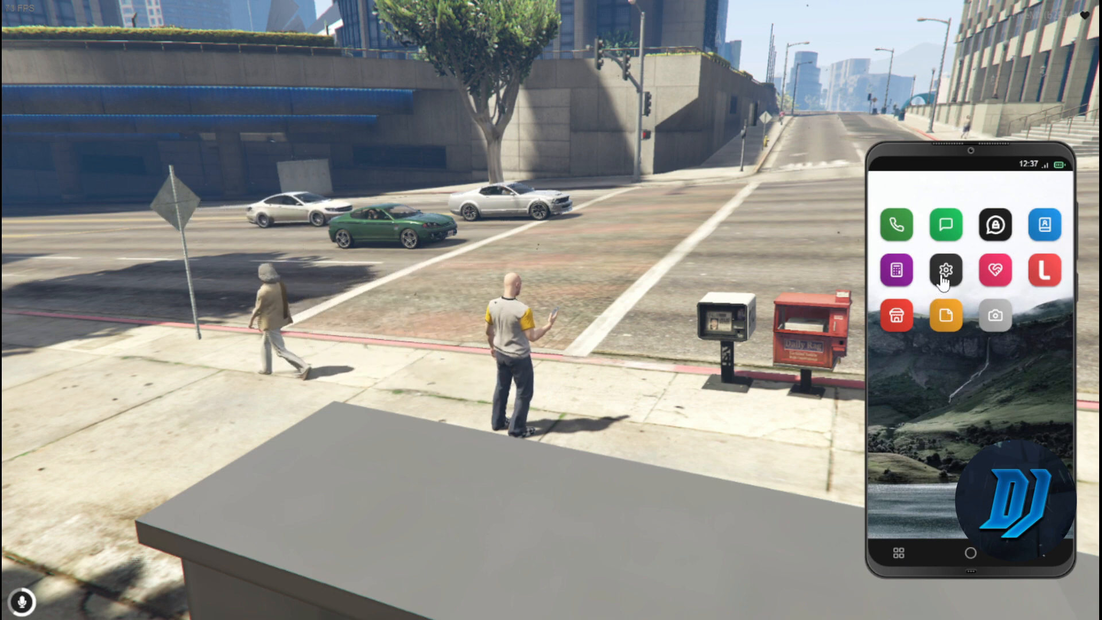
{"action": "left_click", "coordinate": [945, 270]}
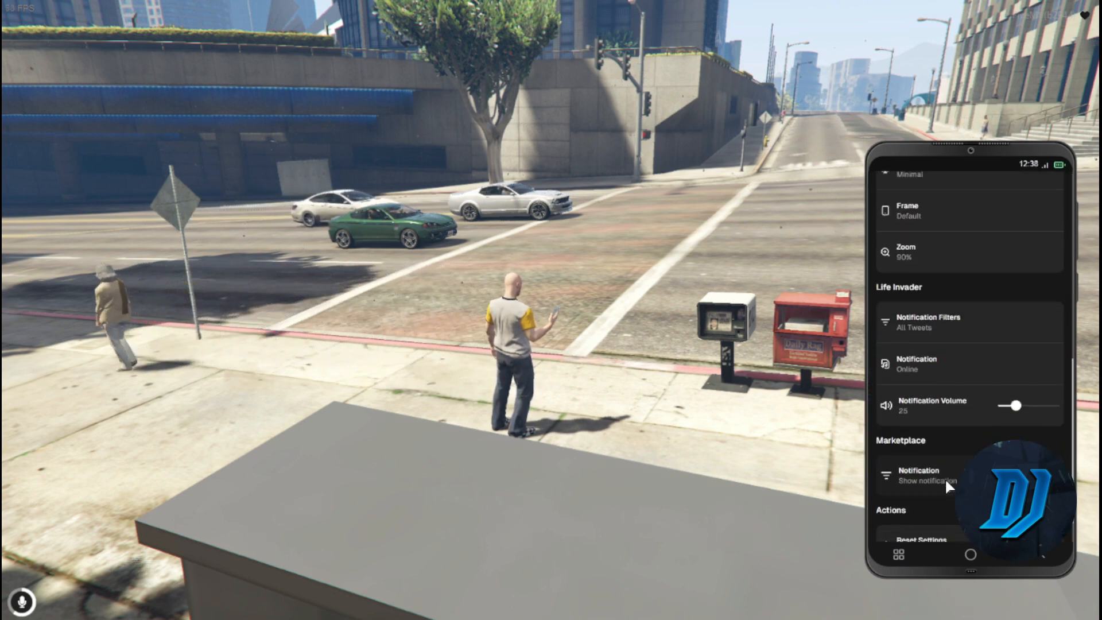
{"action": "left_click", "coordinate": [970, 553]}
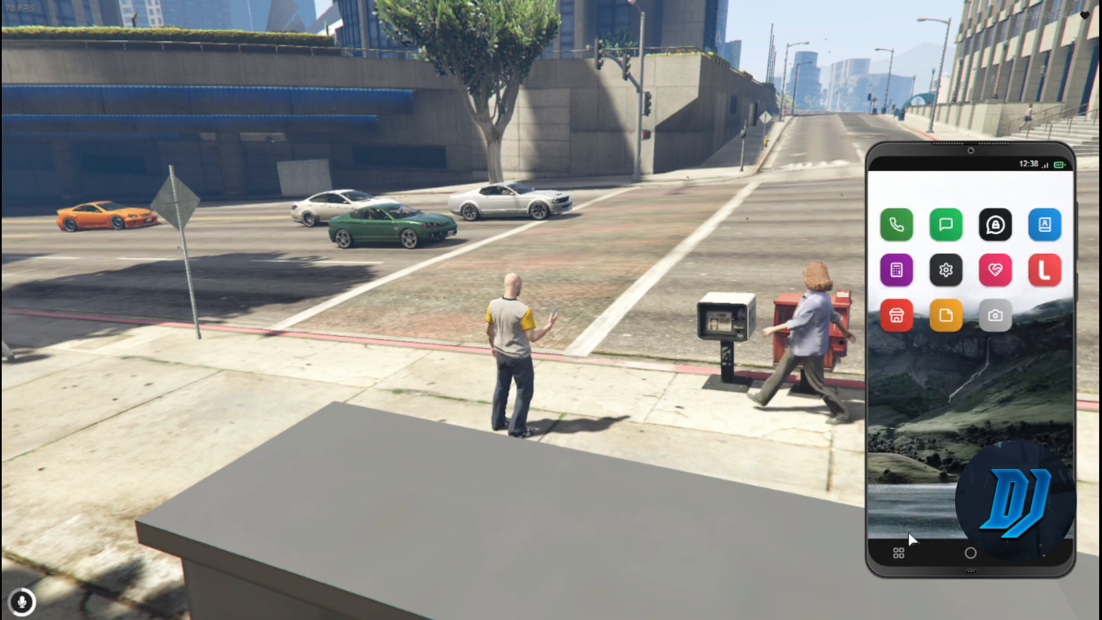
{"action": "left_click", "coordinate": [945, 269]}
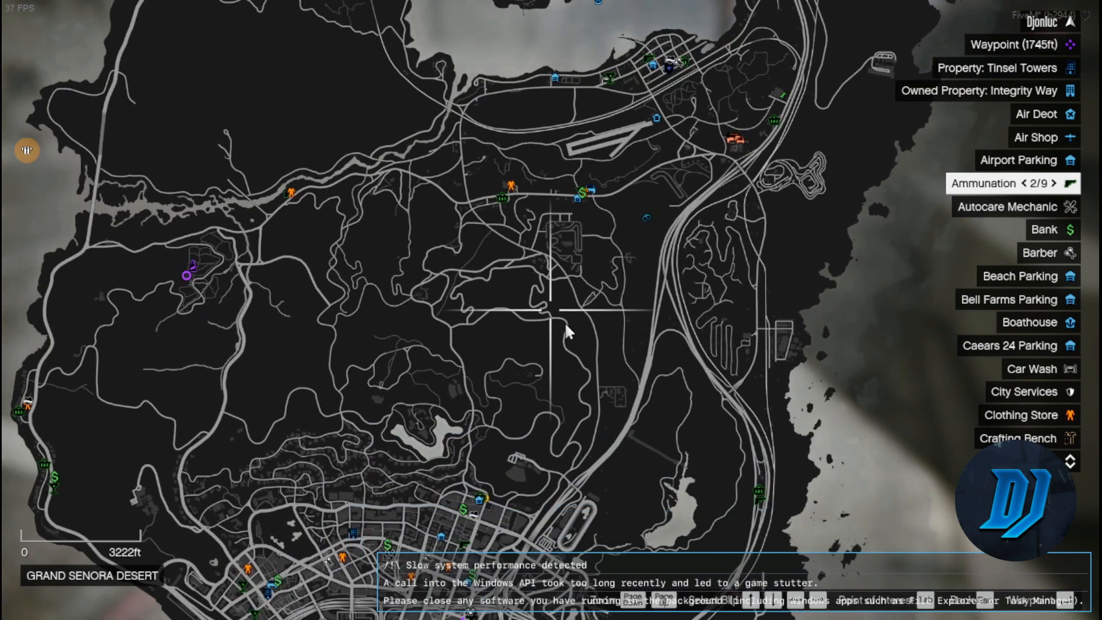
Walk the character along the sidewalk, then bring up the HUD settings menu.
{"action": "scroll", "scroll_direction": "down", "scroll_amount": 3}
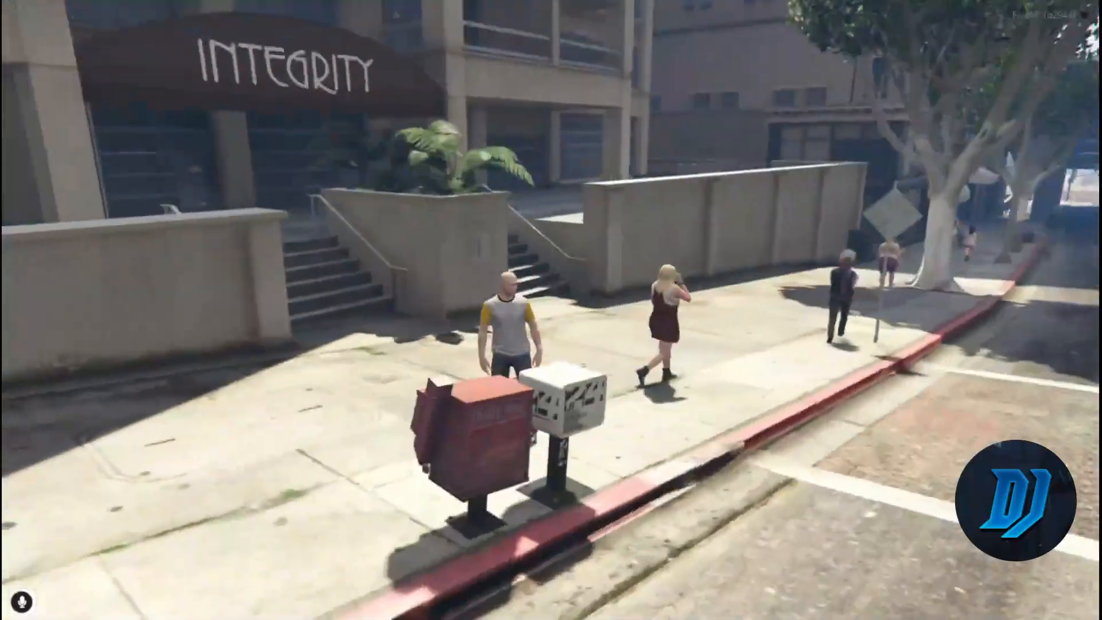
{"action": "key", "text": "w"}
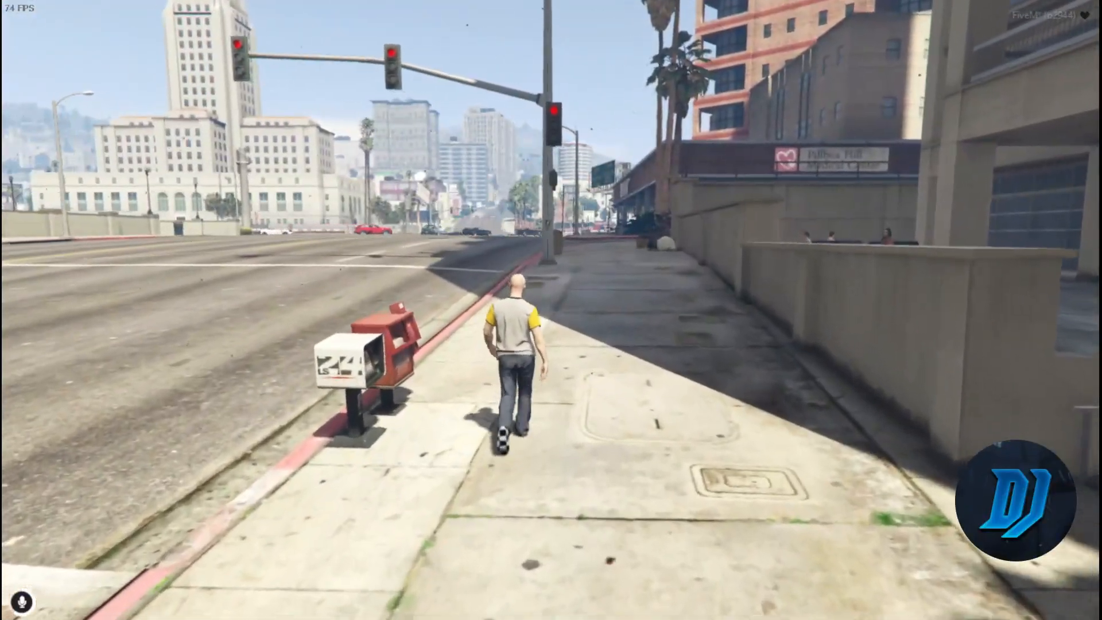
{"action": "key", "text": "w"}
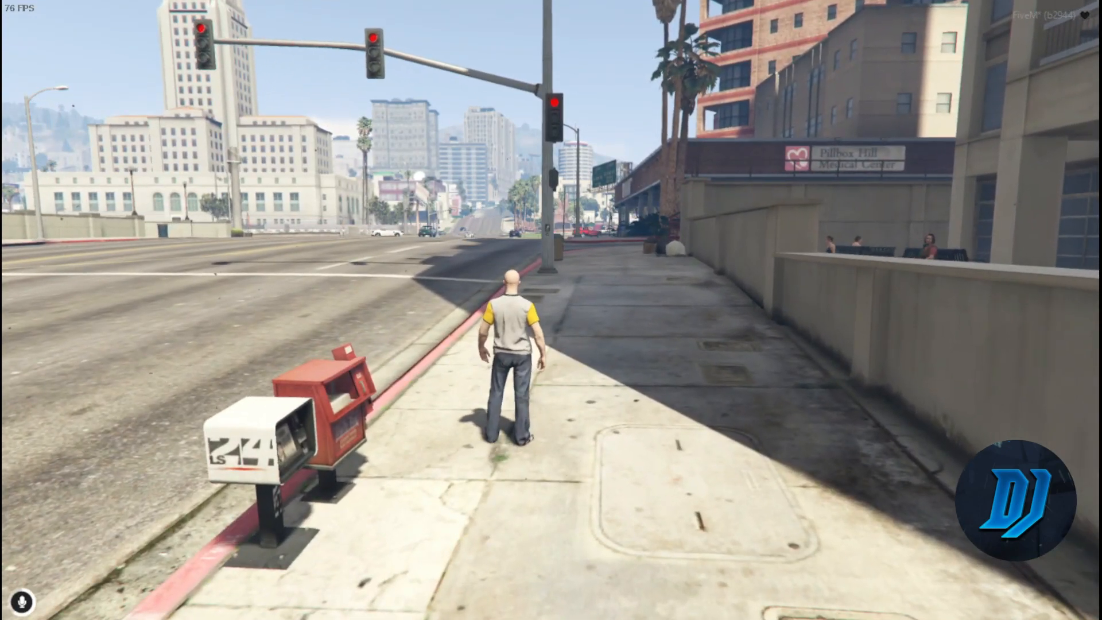
{"action": "key", "text": "w"}
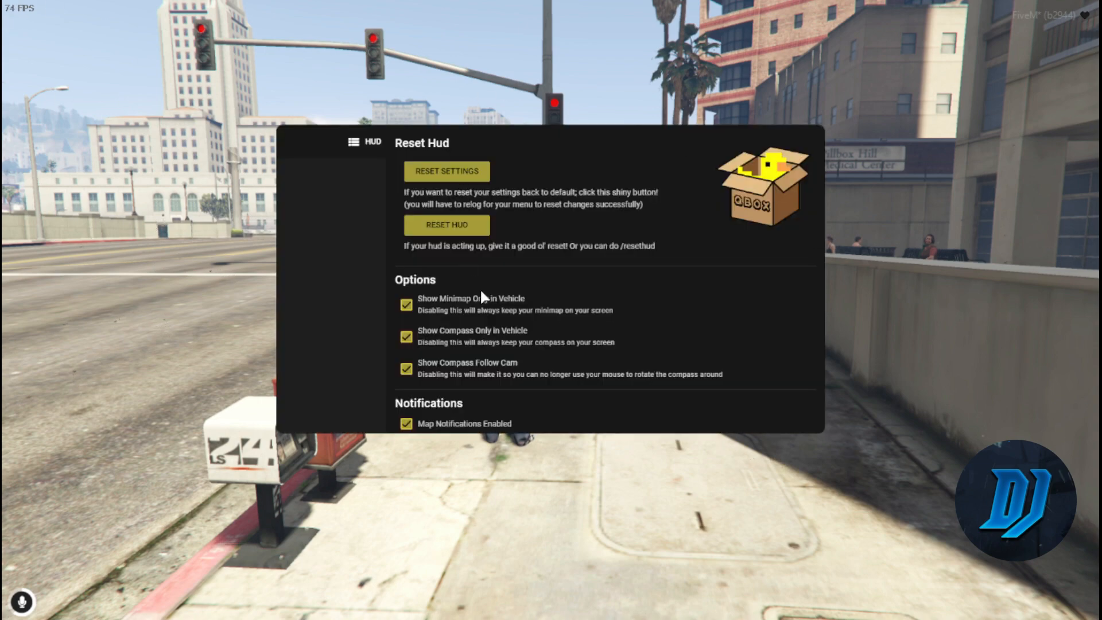
Uncheck 'Show Minimap Only in Vehicle' so the minimap stays visible on foot.
{"action": "scroll", "scroll_direction": "down", "scroll_amount": 3}
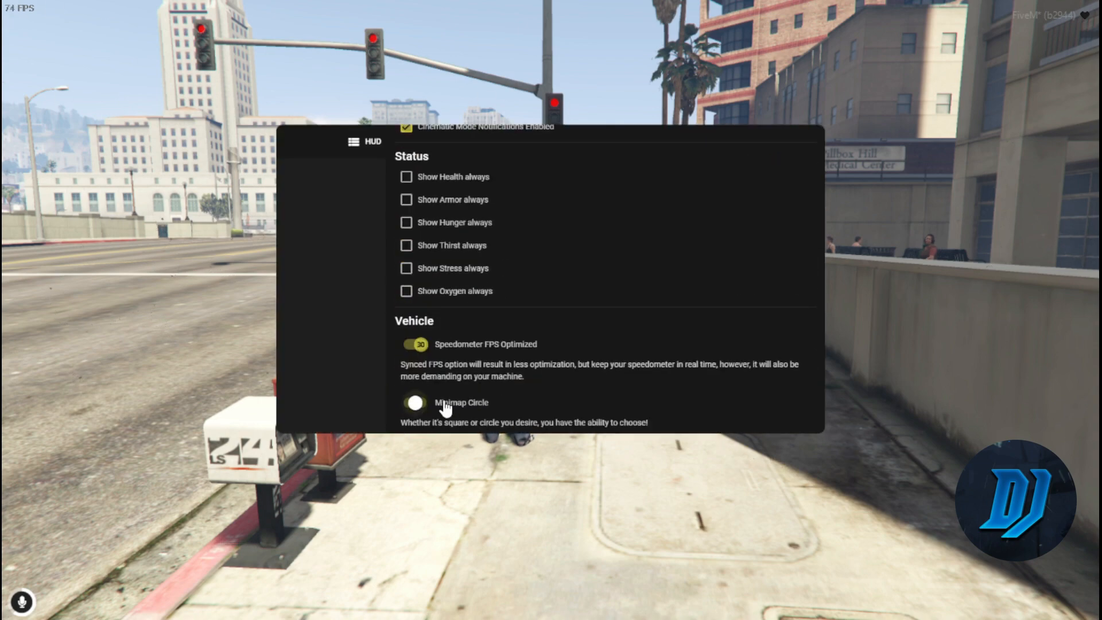
{"action": "scroll", "scroll_direction": "down", "scroll_amount": 3}
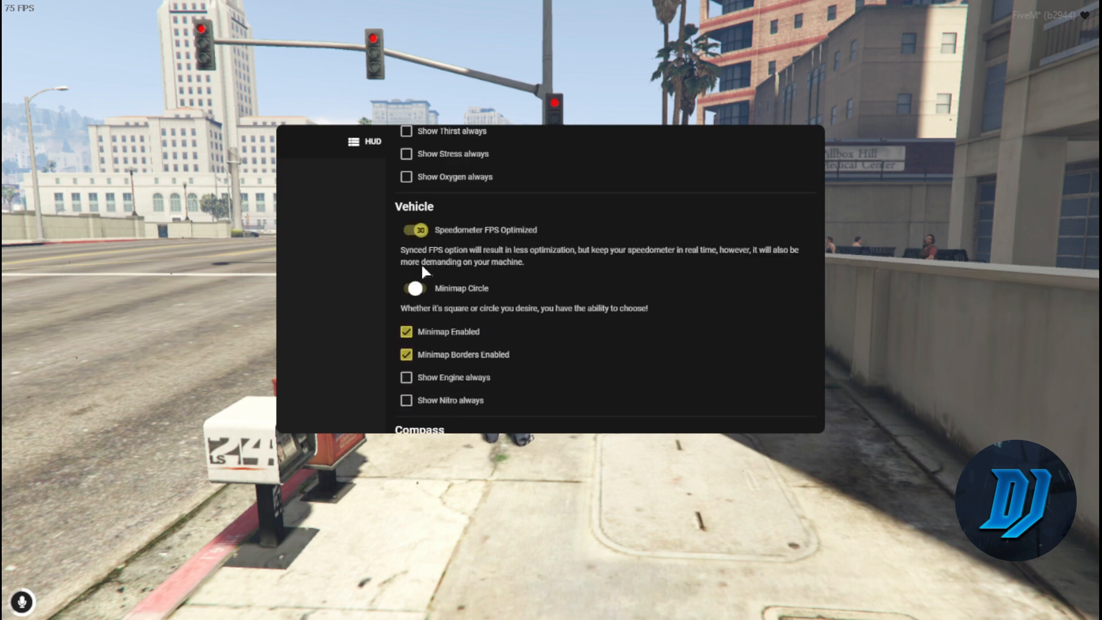
{"action": "scroll", "scroll_direction": "down", "scroll_amount": 3}
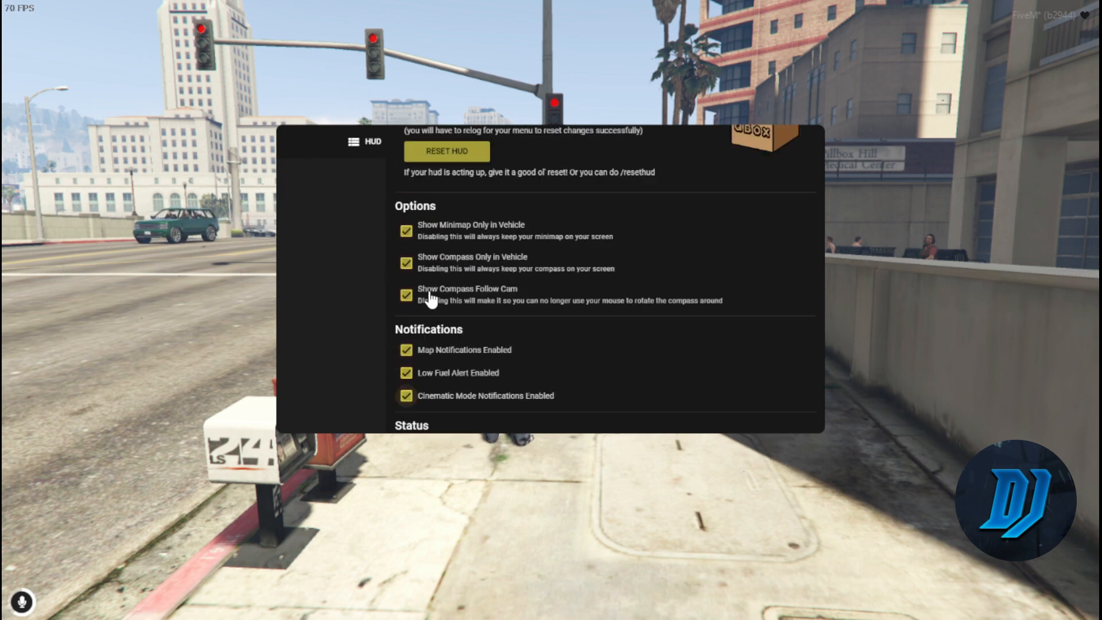
{"action": "left_click", "coordinate": [406, 229]}
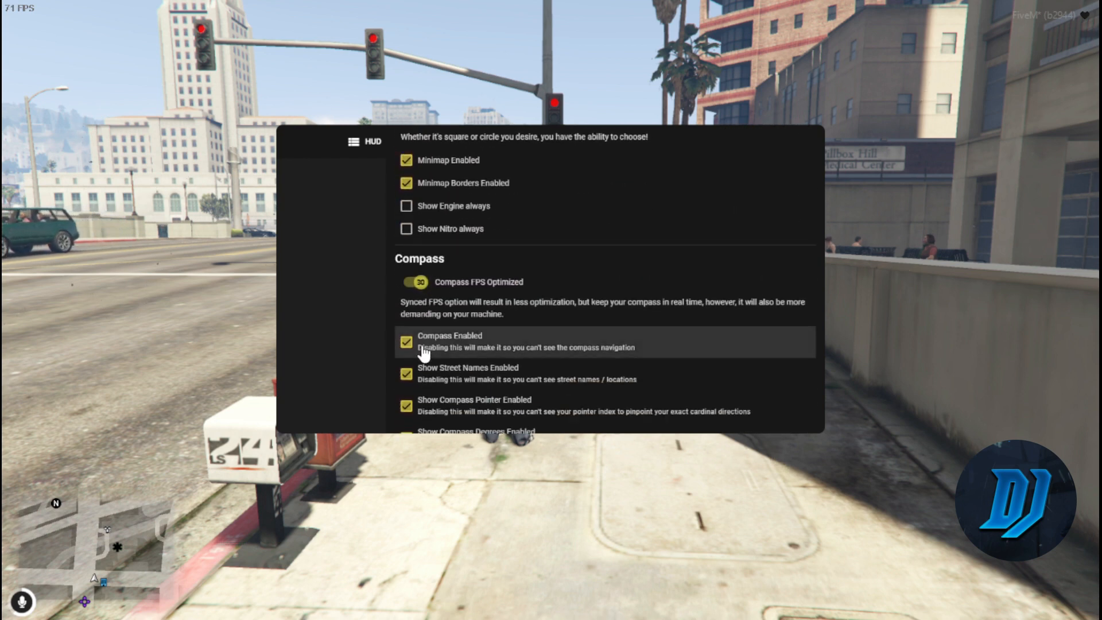
Enable Cinematic Mode and exit the HUD menu, leaving letterbox bars and no HUD.
{"action": "scroll", "scroll_direction": "down", "scroll_amount": 3}
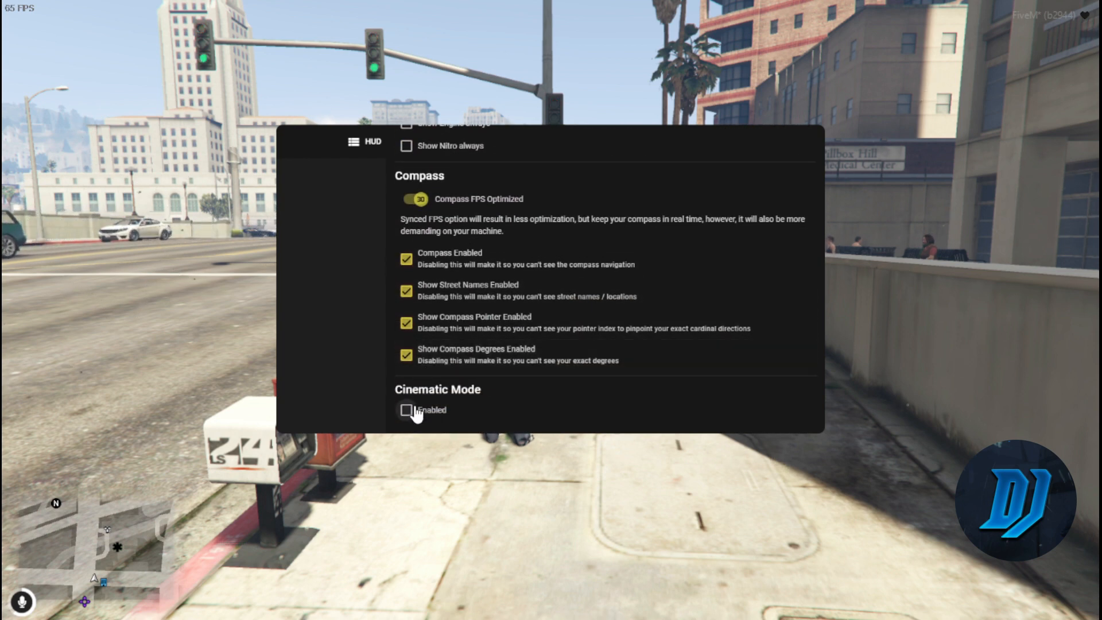
{"action": "left_click", "coordinate": [406, 410]}
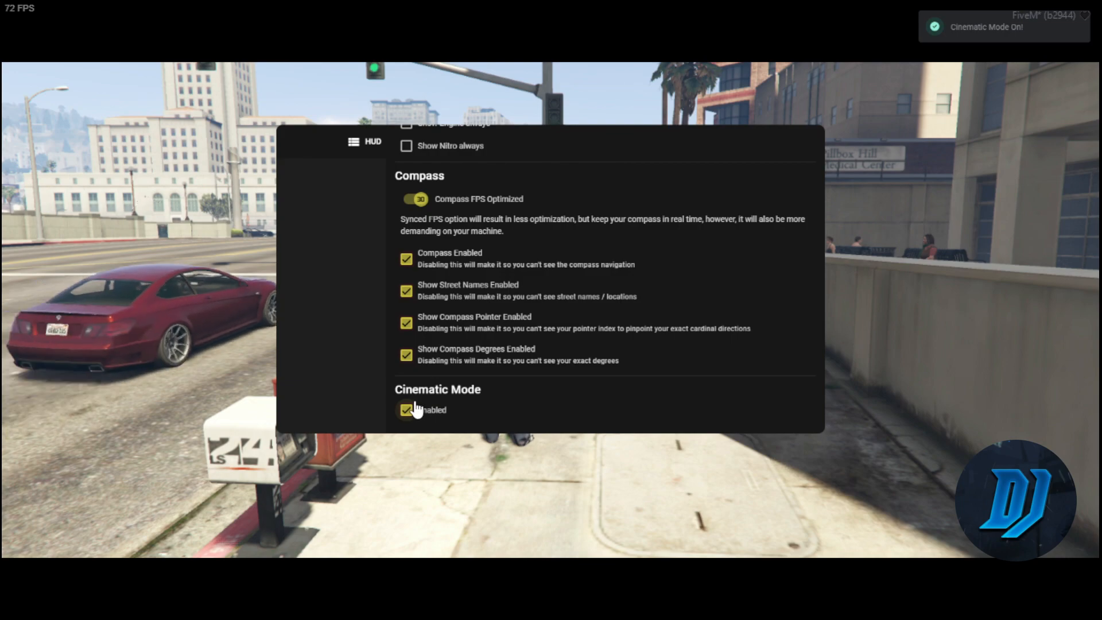
{"action": "left_click", "coordinate": [406, 410]}
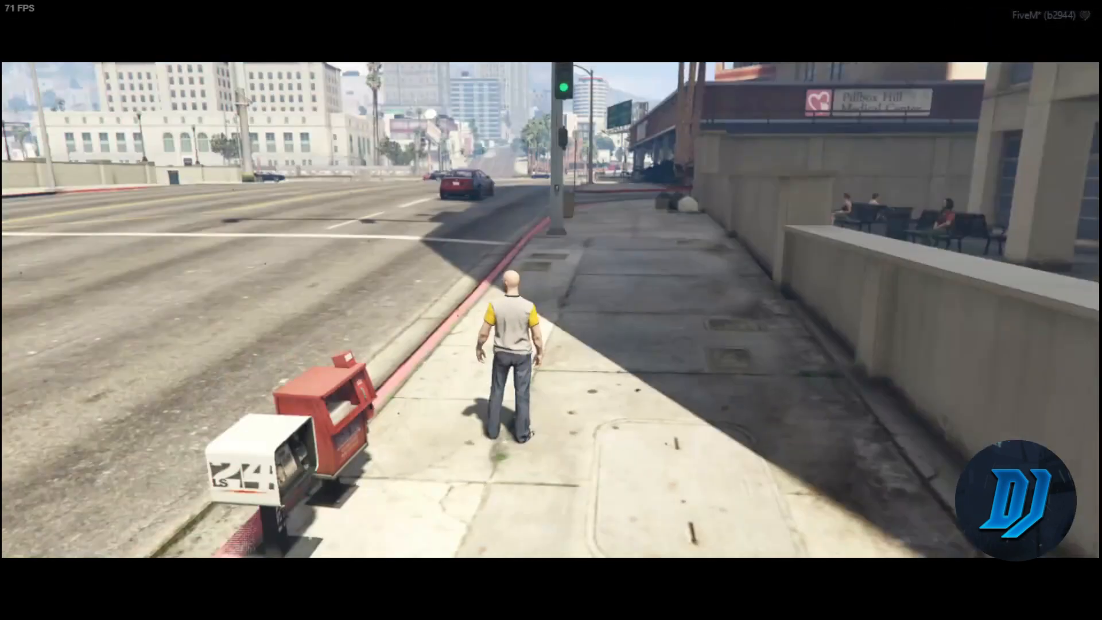